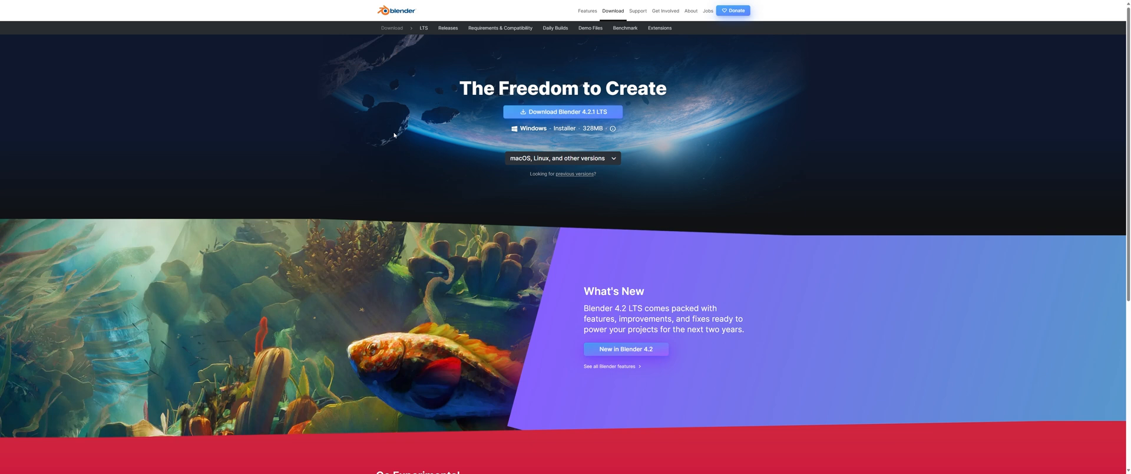
mouse_move(387, 100)
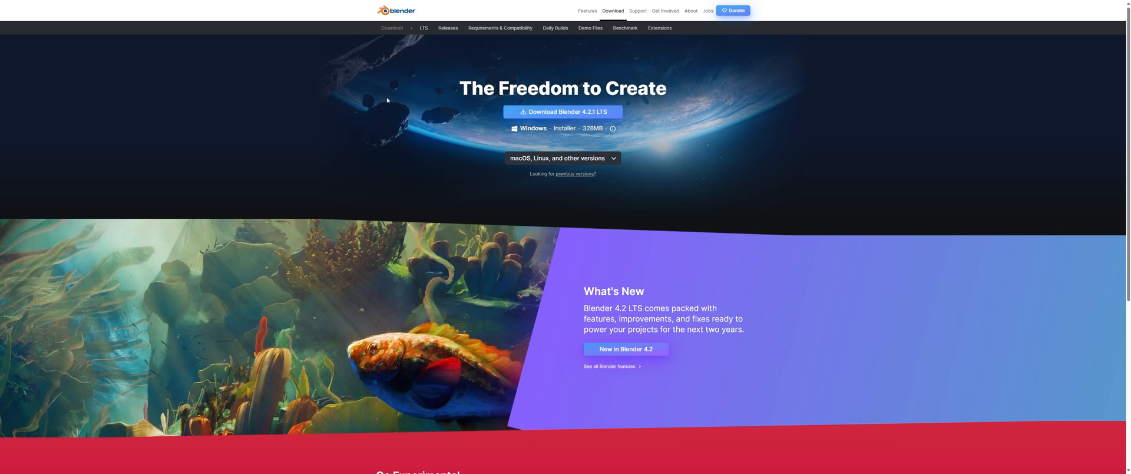
mouse_move(684, 116)
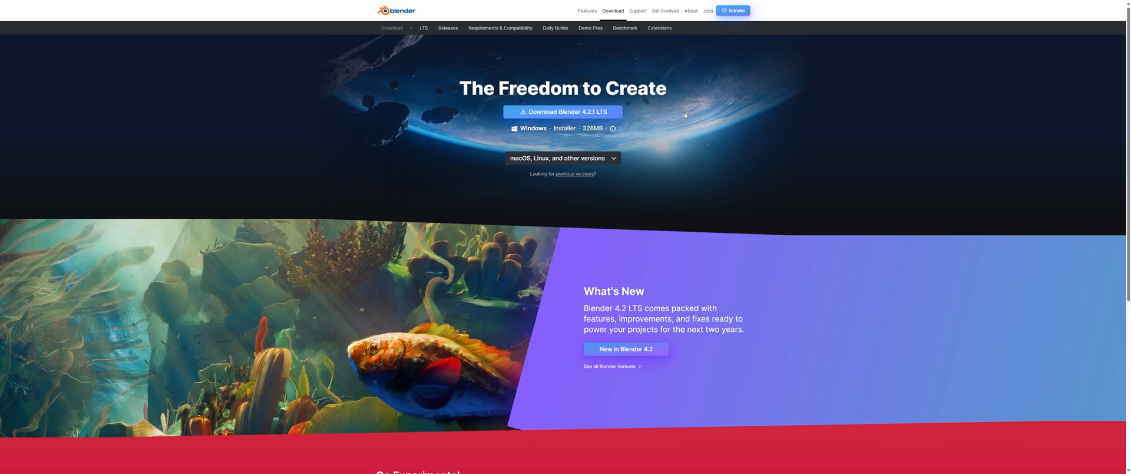
mouse_move(677, 149)
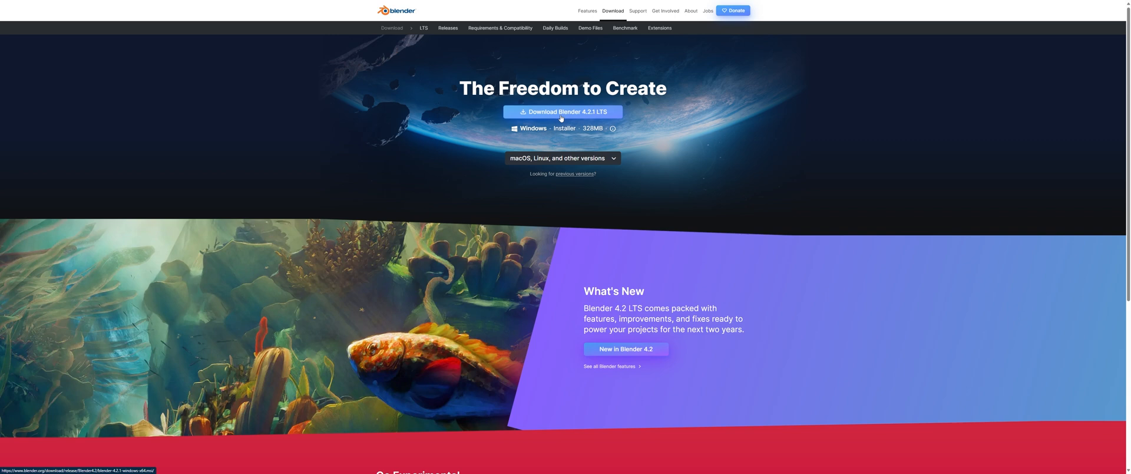
Download the Blender 4.2.1 LTS Windows installer from blender.org
left_click(562, 112)
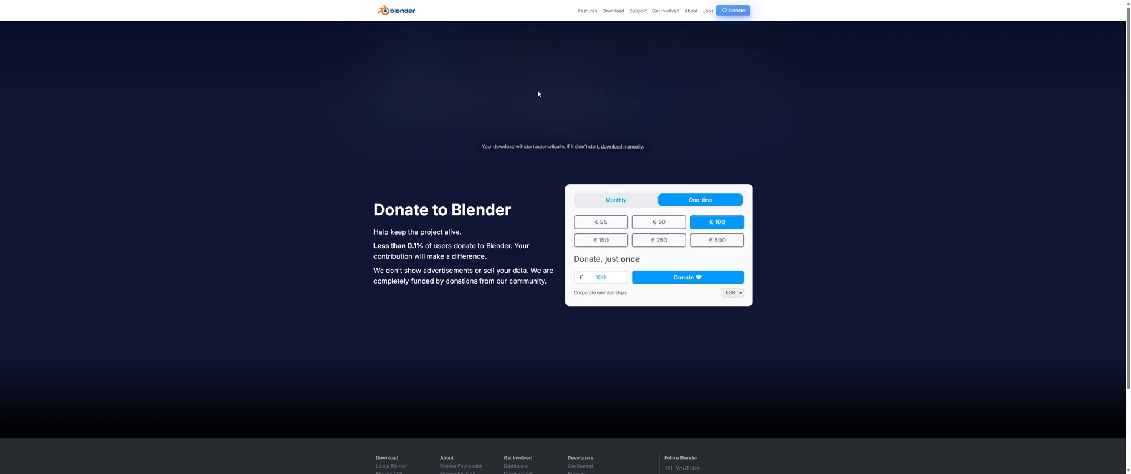
mouse_move(495, 94)
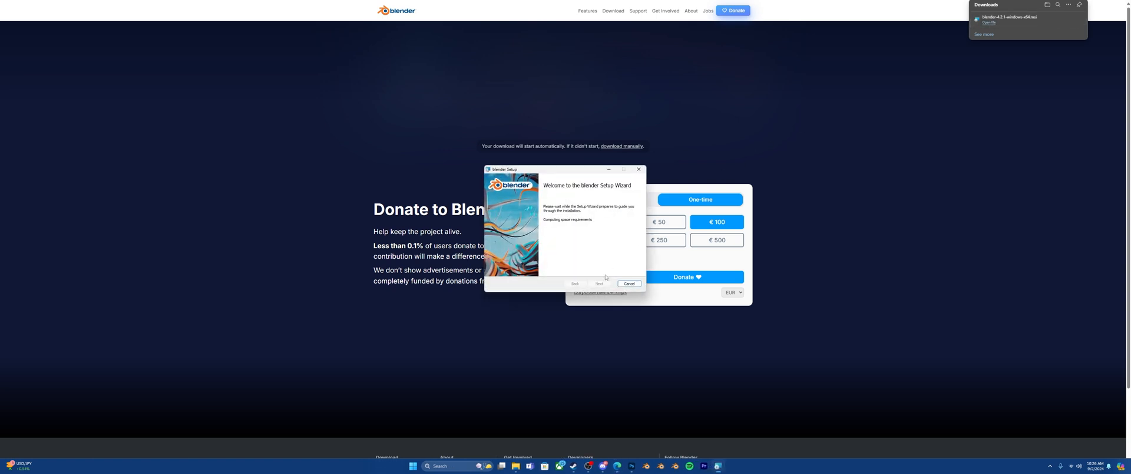
mouse_move(594, 273)
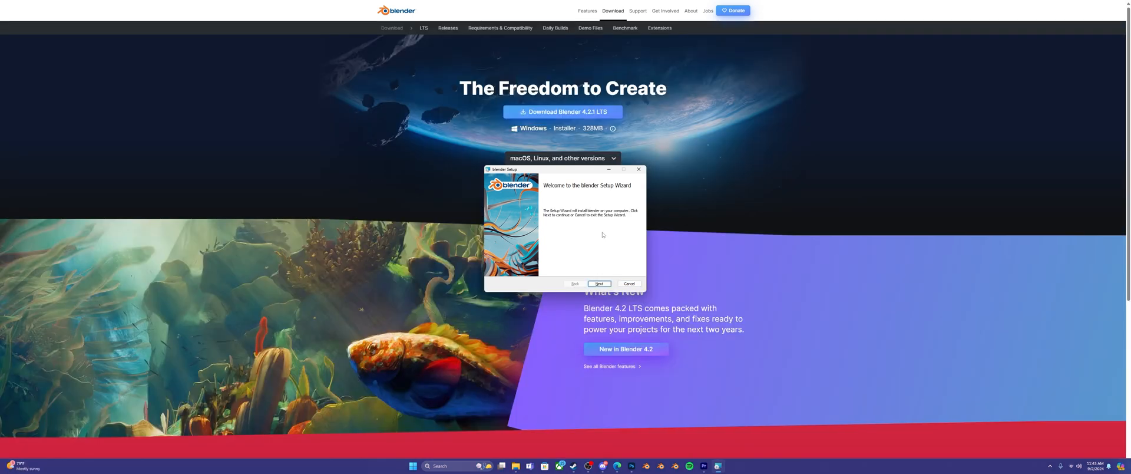
mouse_move(599, 283)
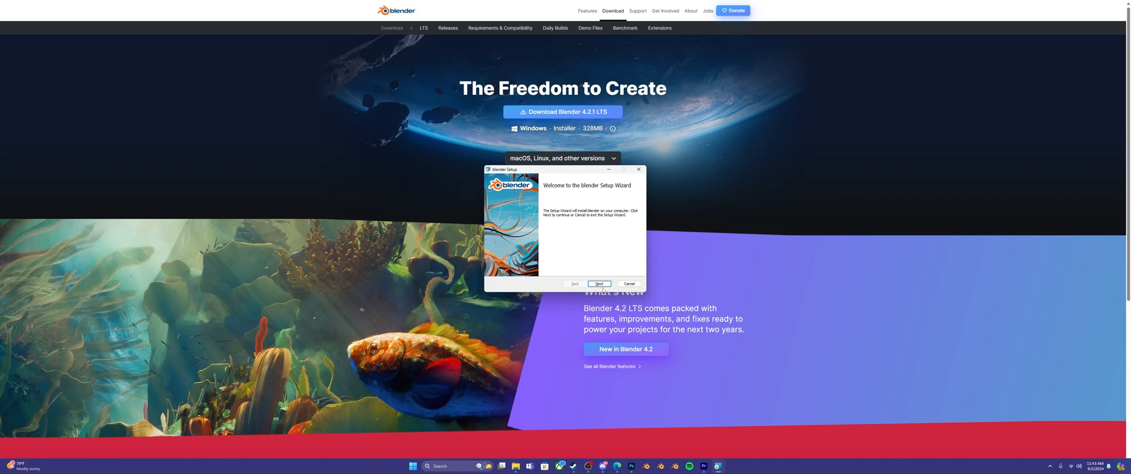
Accept the GNU GPL license terms in Blender Setup and continue to Custom Setup
left_click(598, 284)
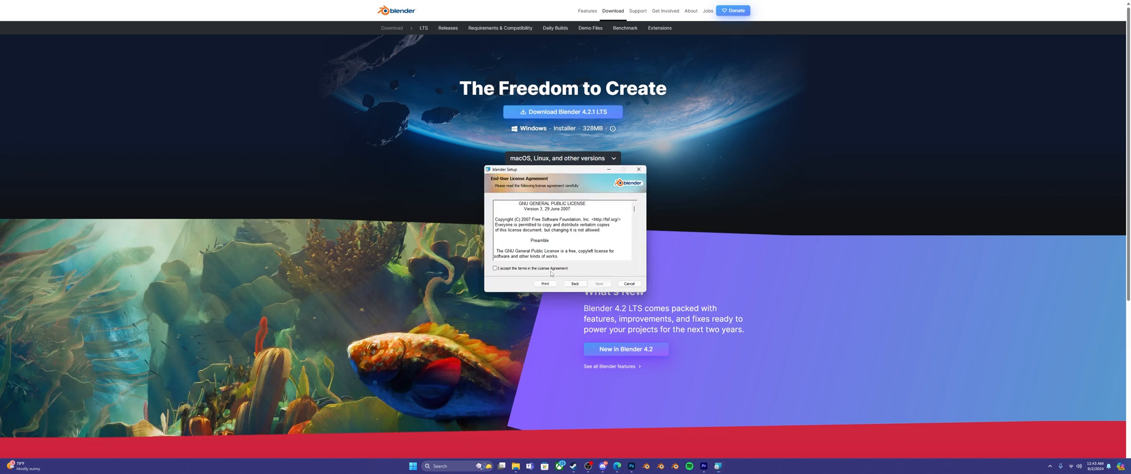
left_click(495, 268)
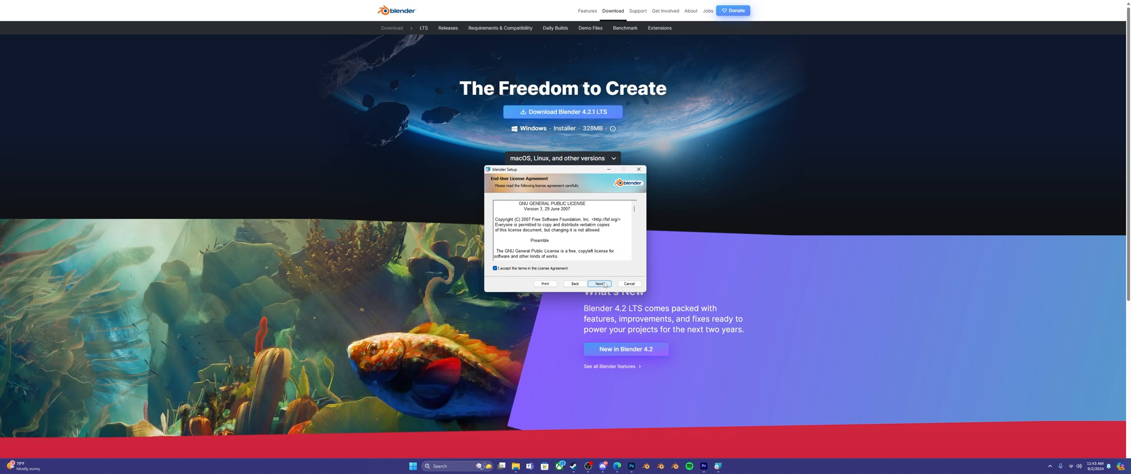
left_click(600, 284)
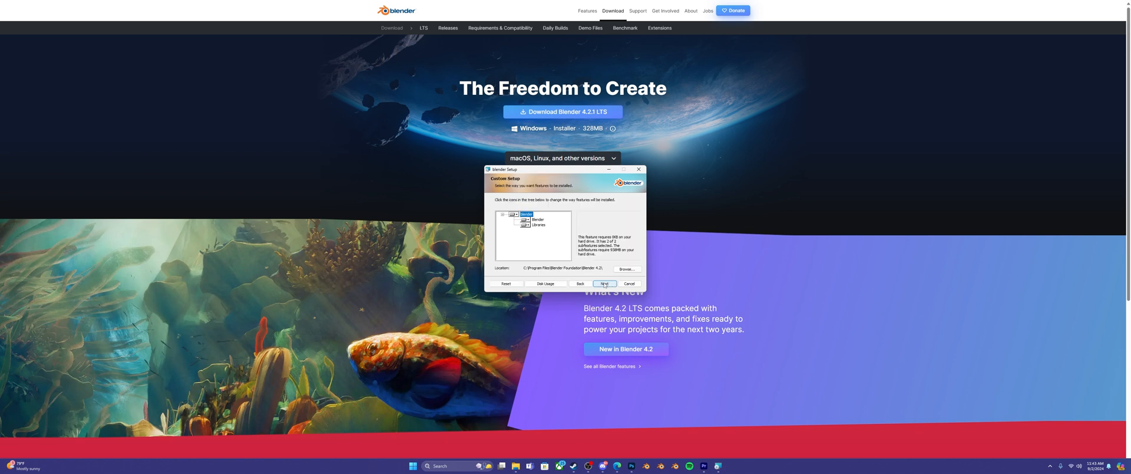
mouse_move(591, 272)
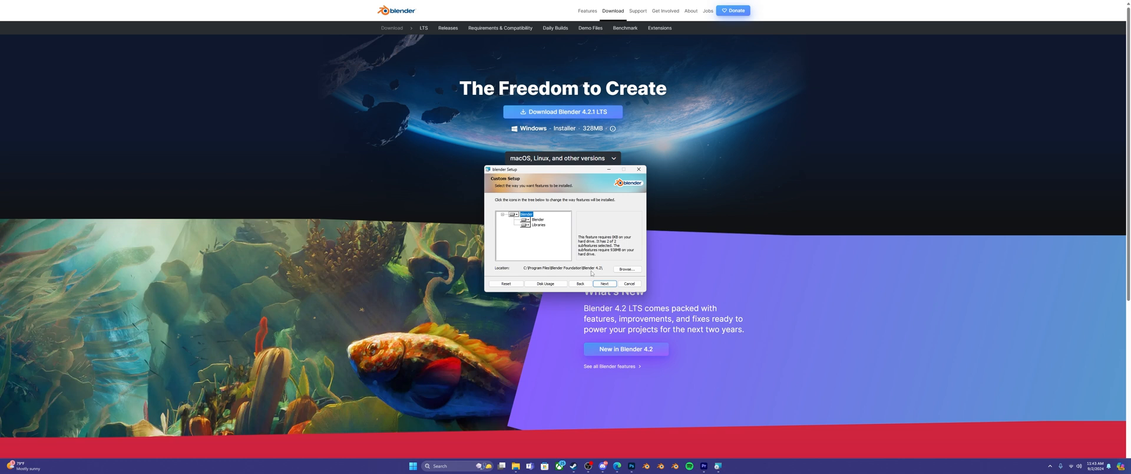
mouse_move(591, 273)
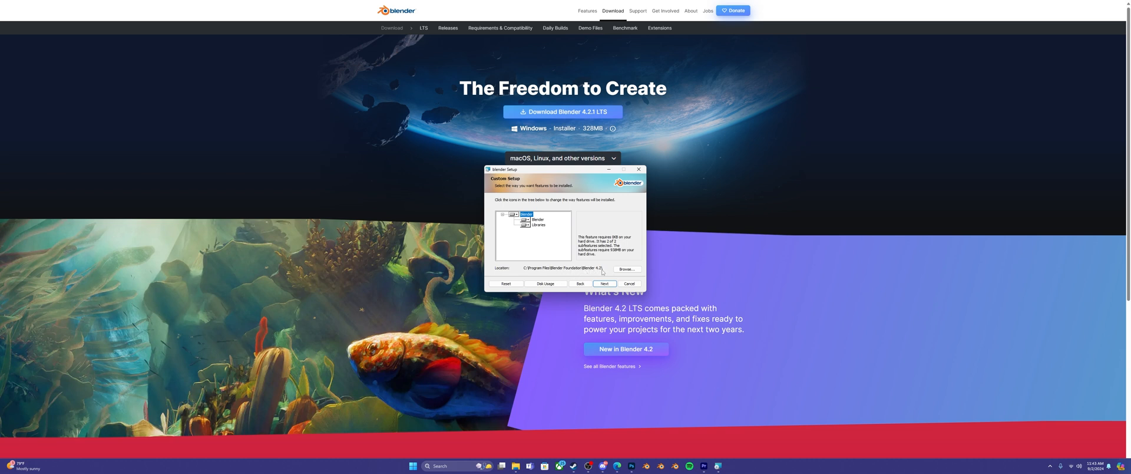
mouse_move(603, 273)
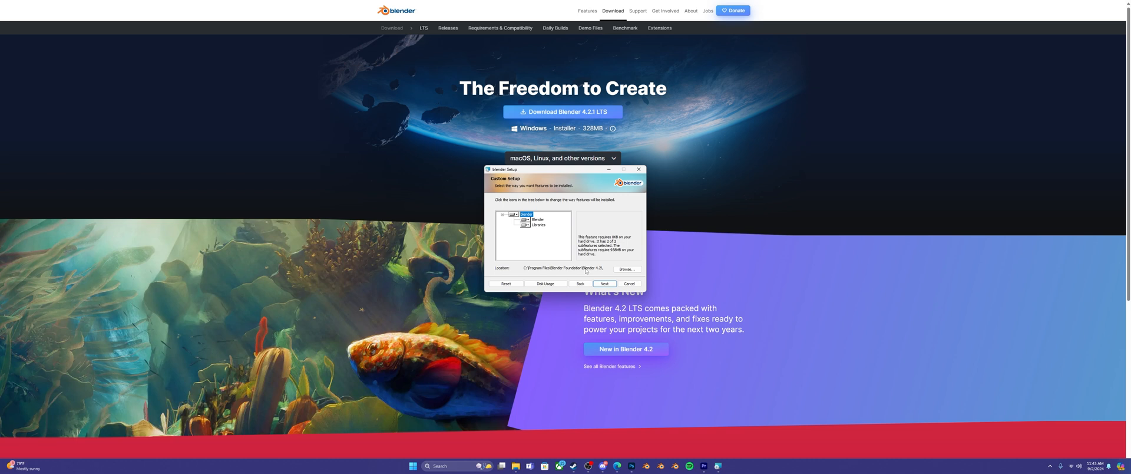
Install Blender with default features and location, approve UAC, and finish setup
left_click(604, 283)
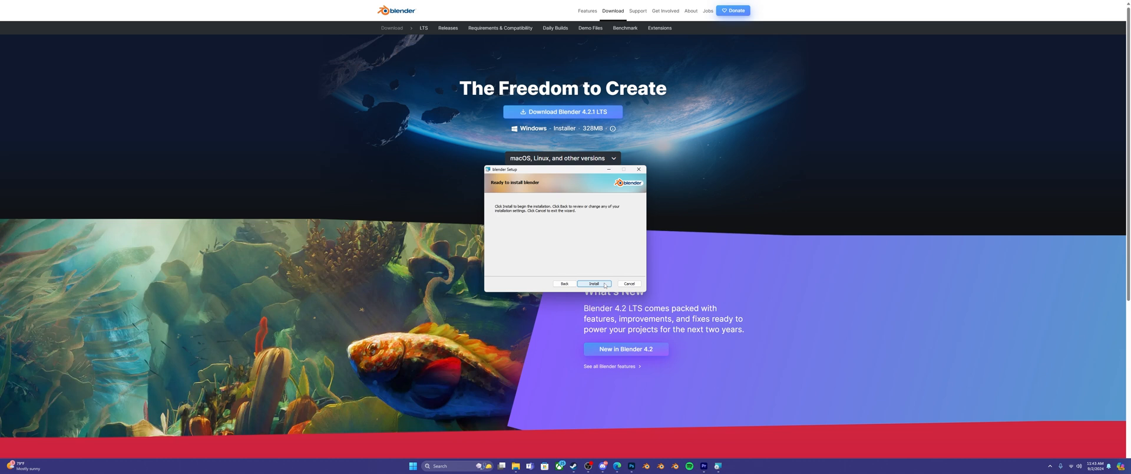
left_click(593, 283)
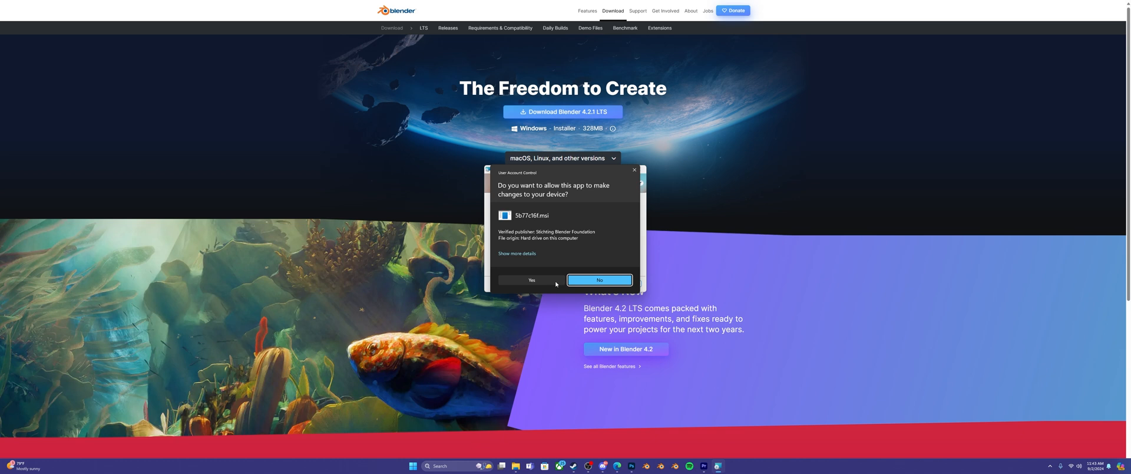
left_click(531, 280)
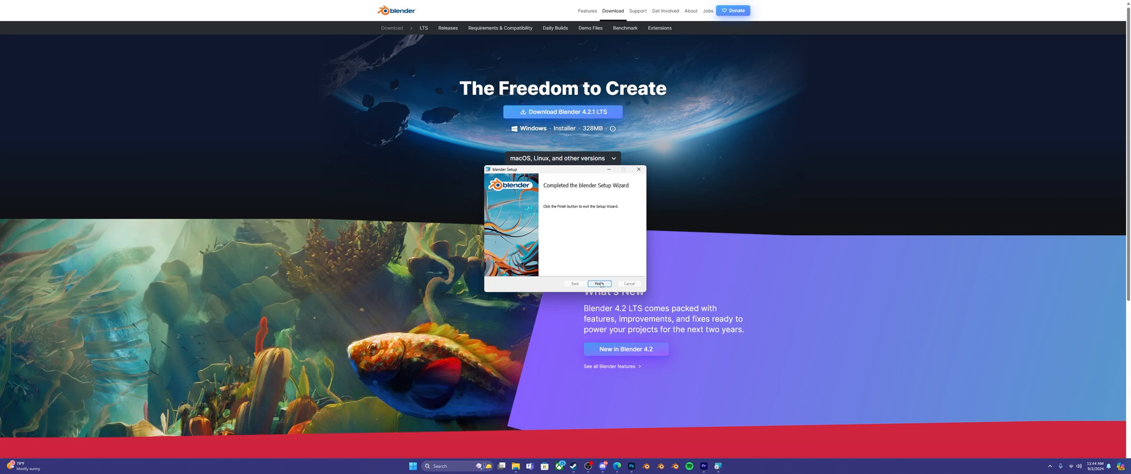
left_click(599, 283)
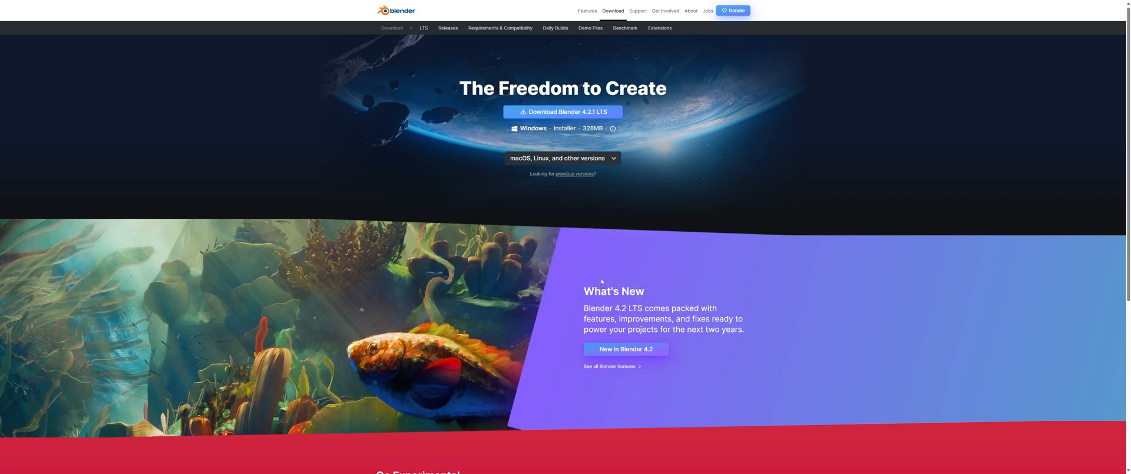
Download the toolset-full zip from release 261 and the raw Blender AMF2.py script
left_click(562, 112)
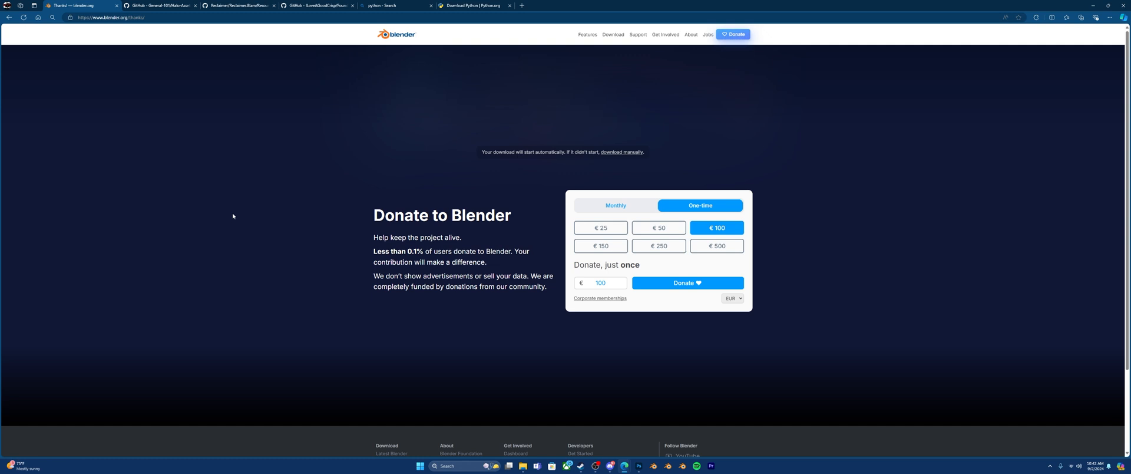
mouse_move(232, 222)
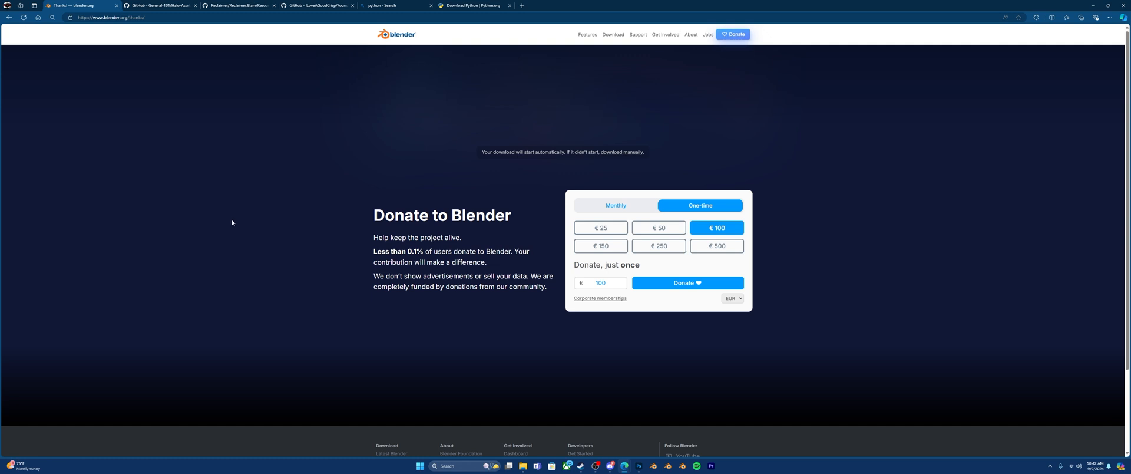
mouse_move(214, 115)
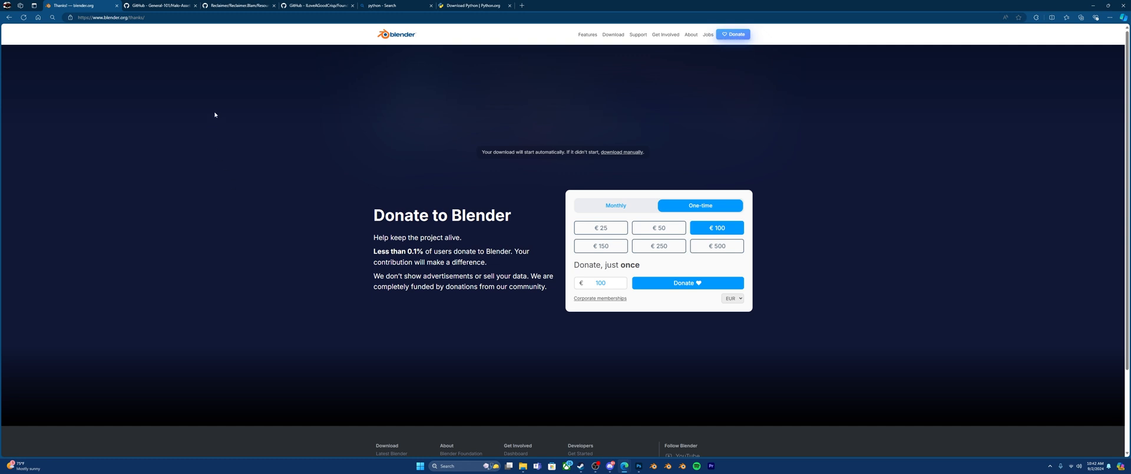
left_click(160, 6)
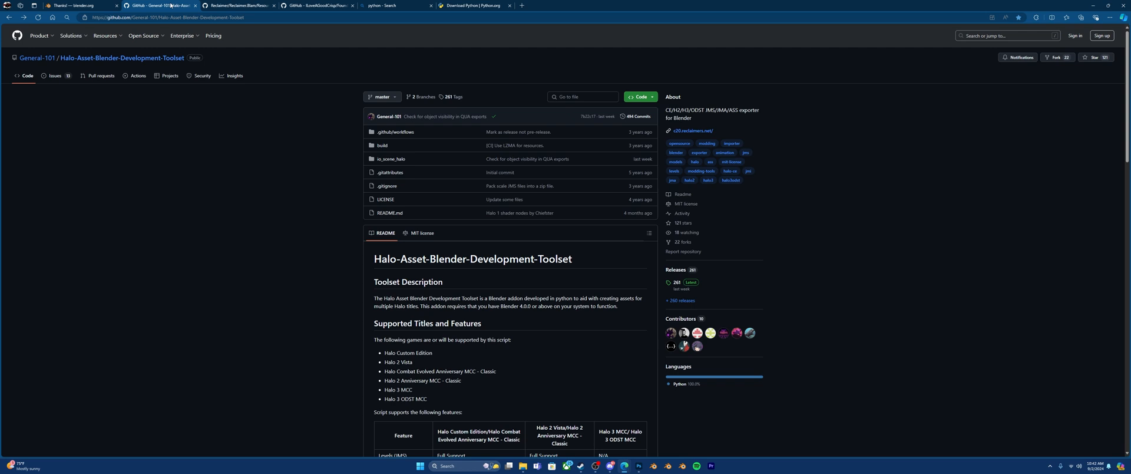
mouse_move(143, 189)
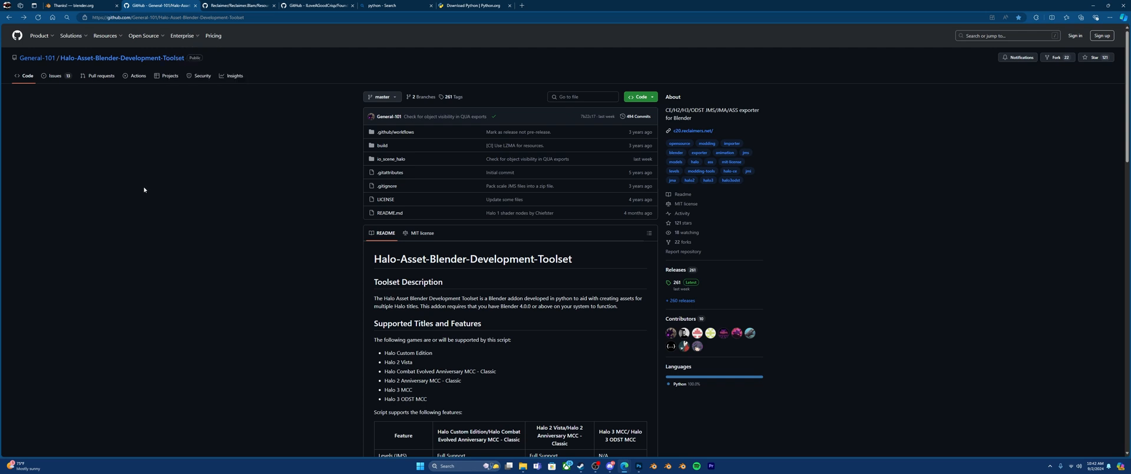
mouse_move(199, 202)
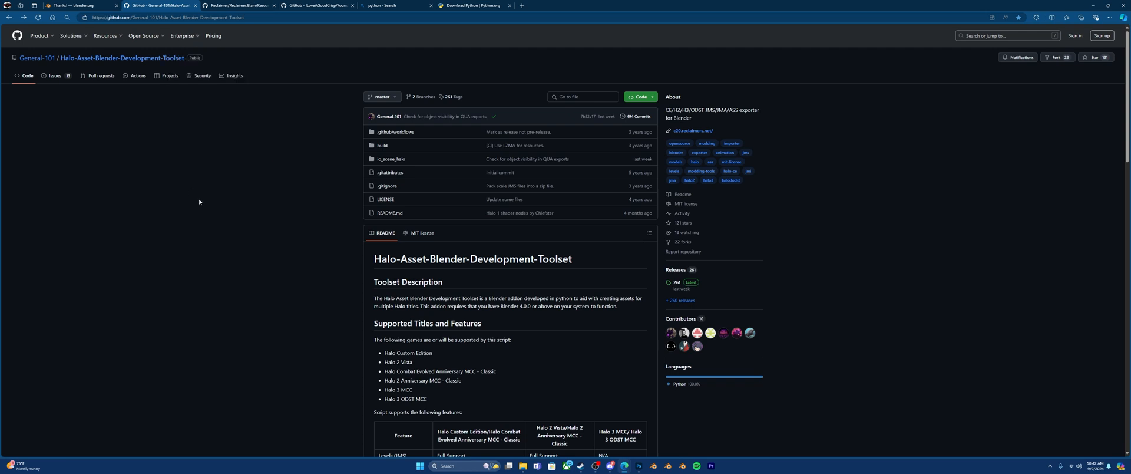
left_click(676, 270)
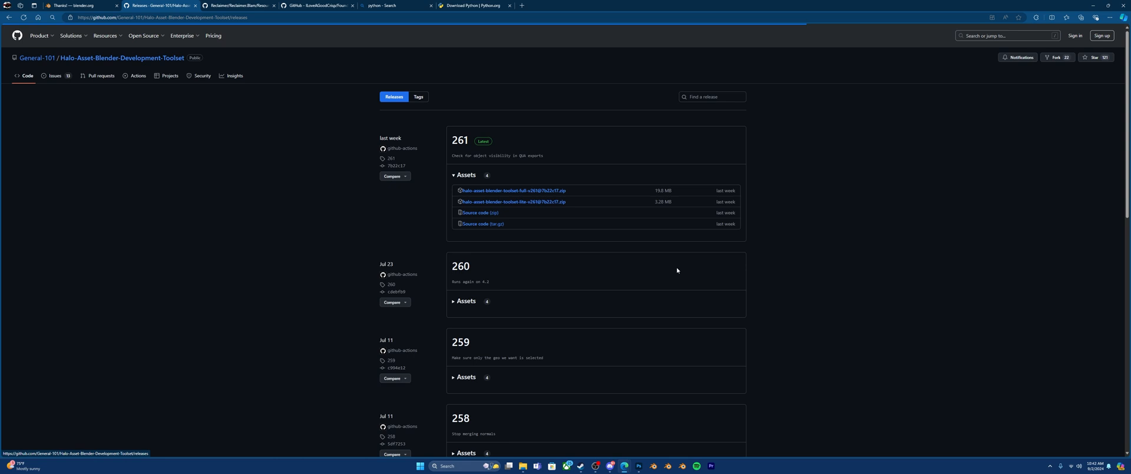
mouse_move(514, 191)
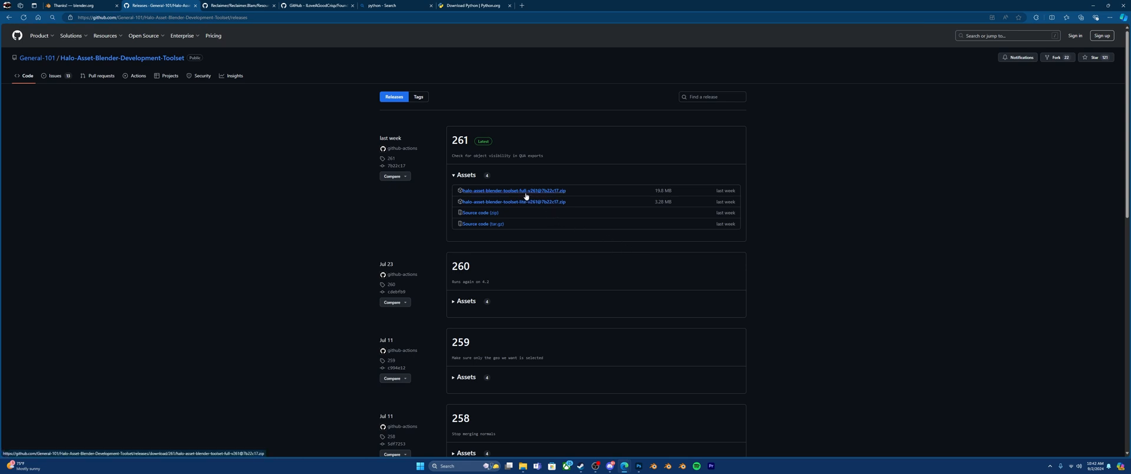
left_click(512, 190)
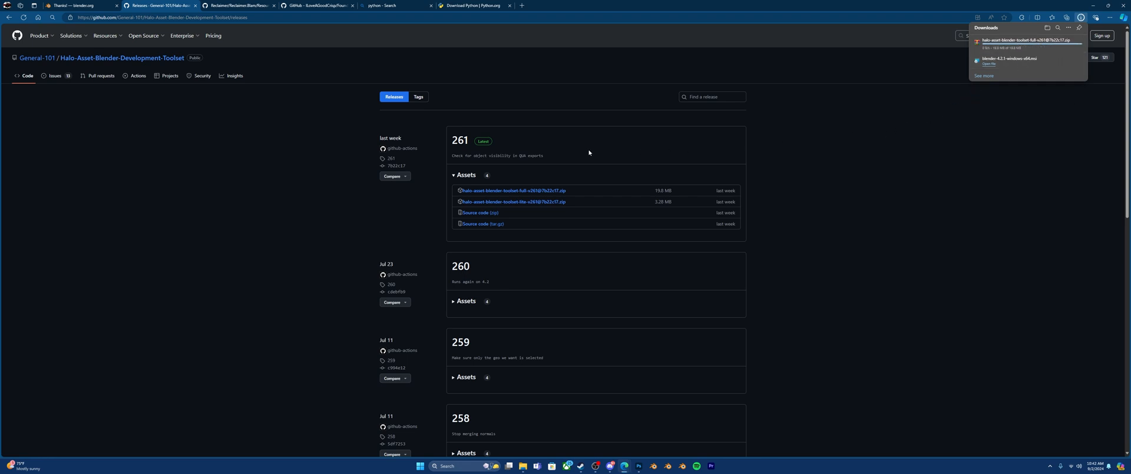
mouse_move(247, 62)
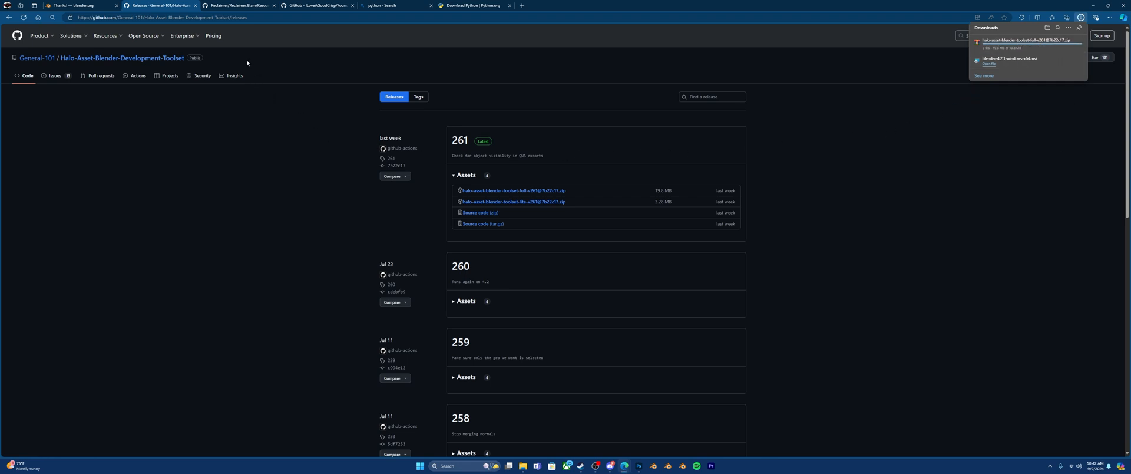
left_click(238, 6)
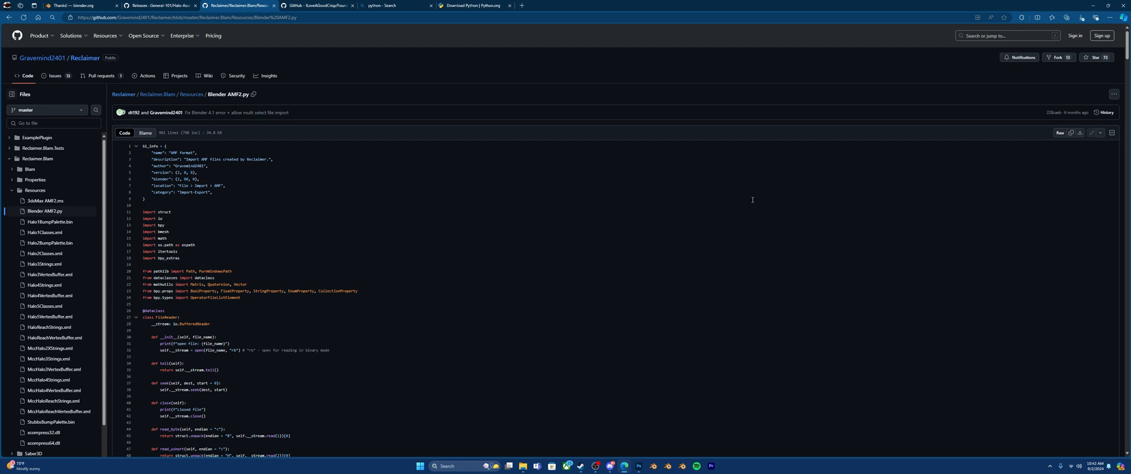
mouse_move(1113, 94)
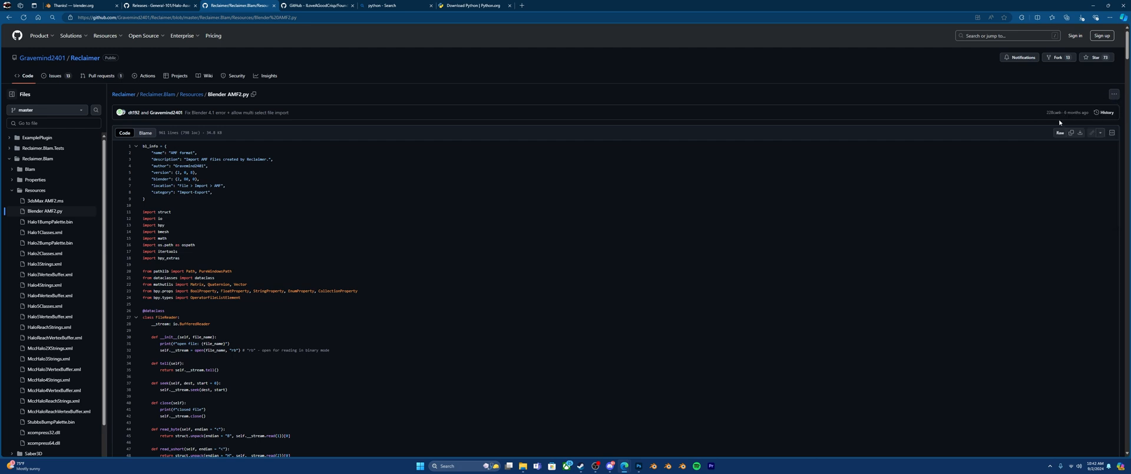
left_click(1082, 17)
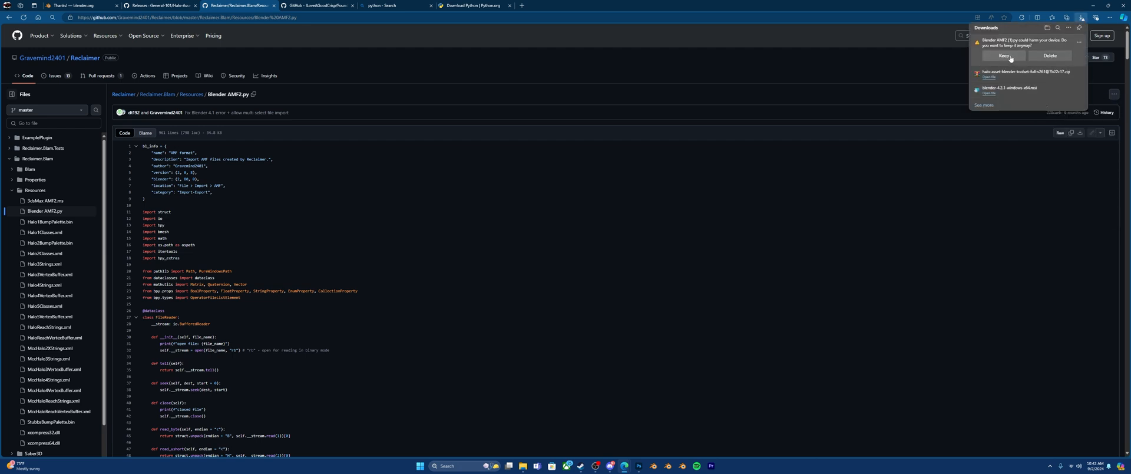
Keep the flagged Blender AMF2.py download and download io_scene_foundry.zip from the Foundry README
left_click(321, 5)
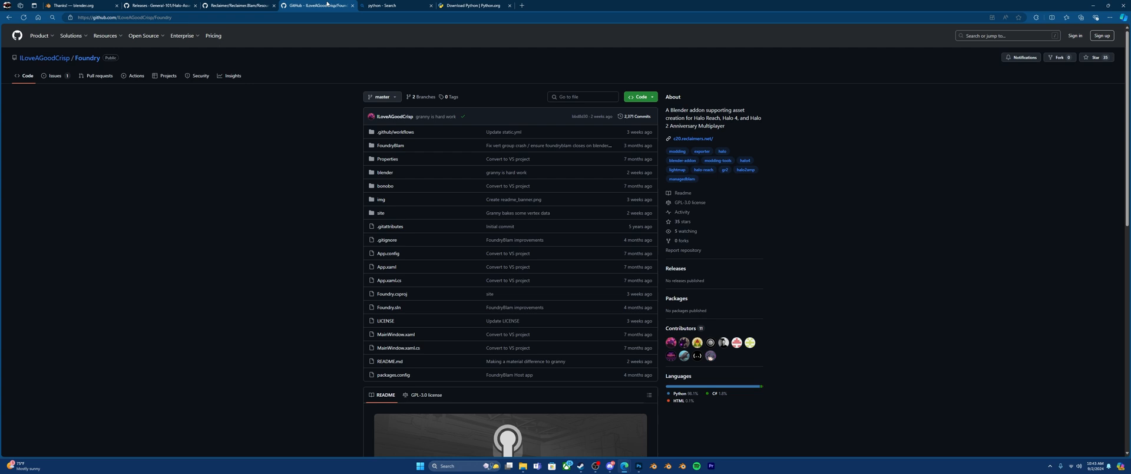
mouse_move(322, 200)
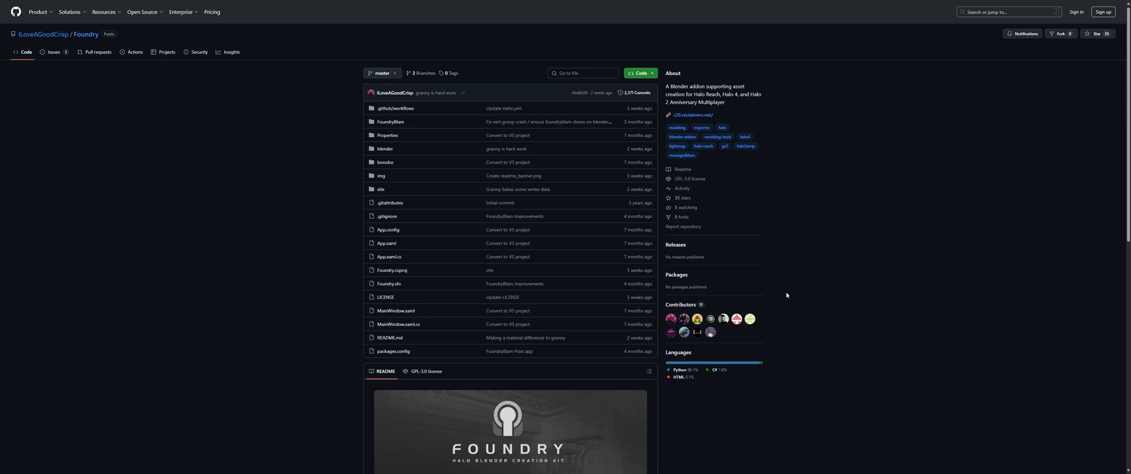
mouse_move(849, 289)
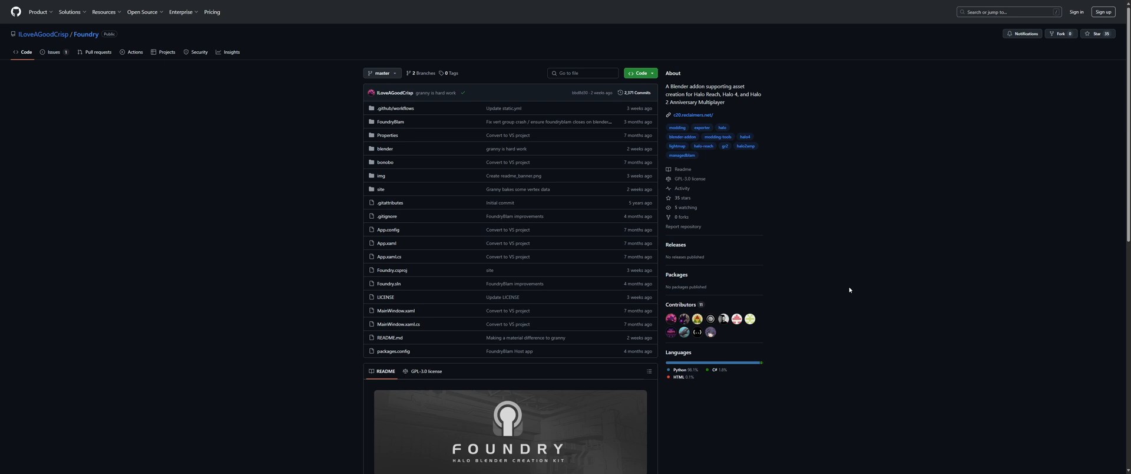
mouse_move(812, 287)
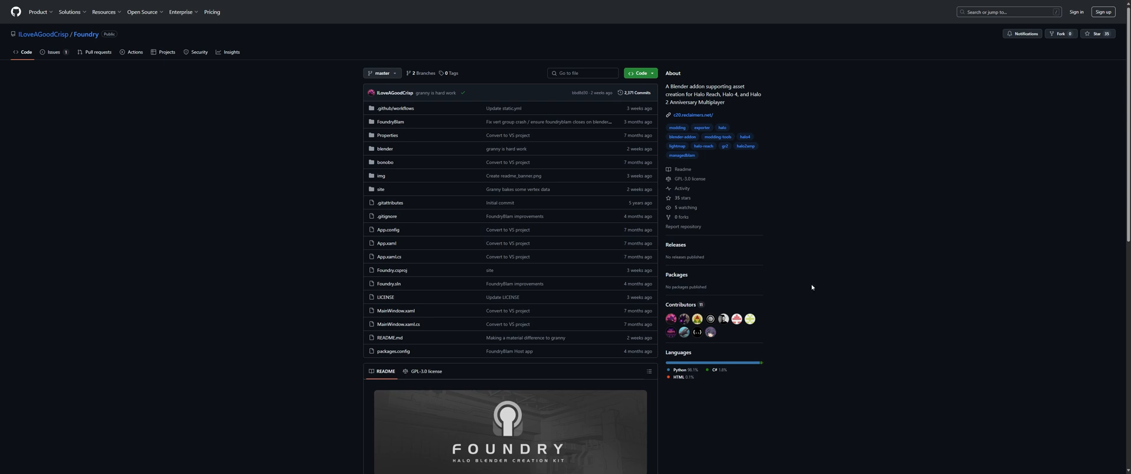
scroll("down", 3)
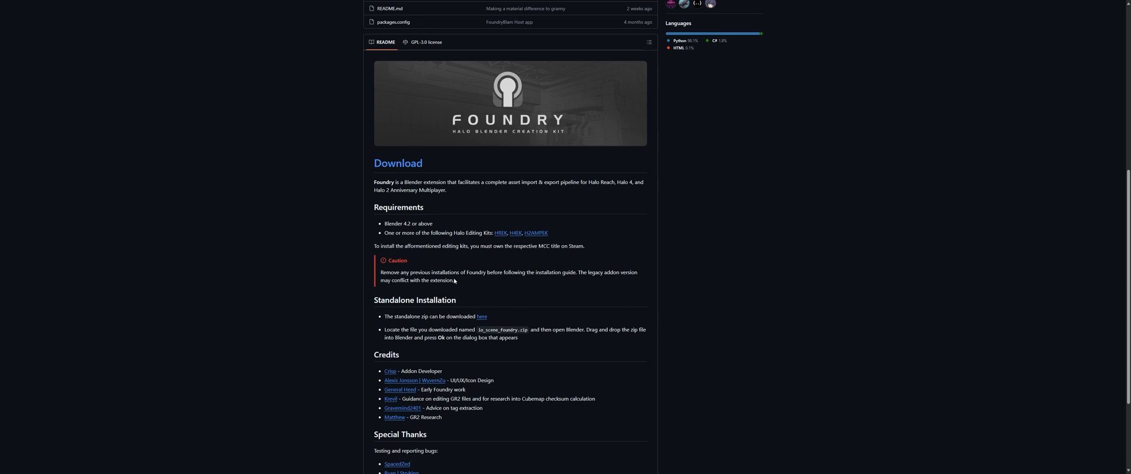
mouse_move(546, 278)
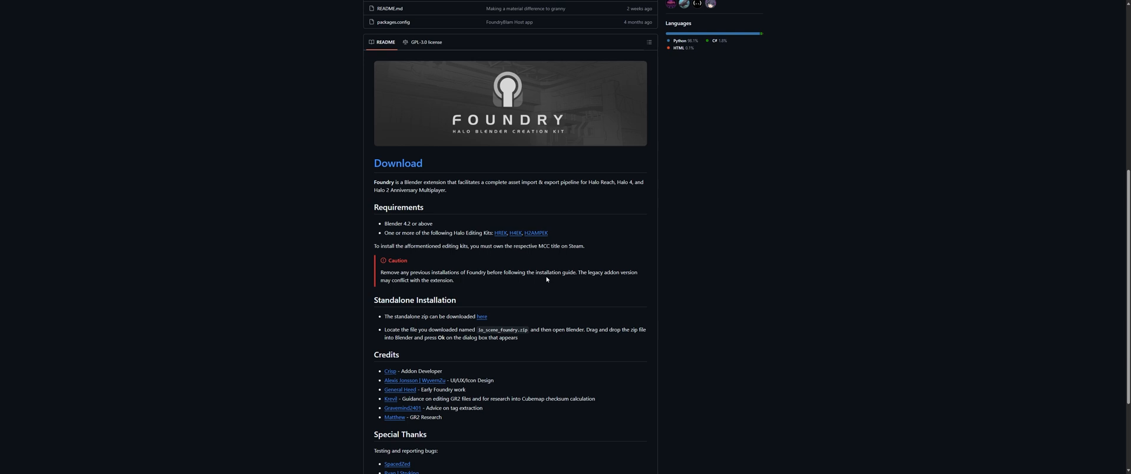
mouse_move(508, 303)
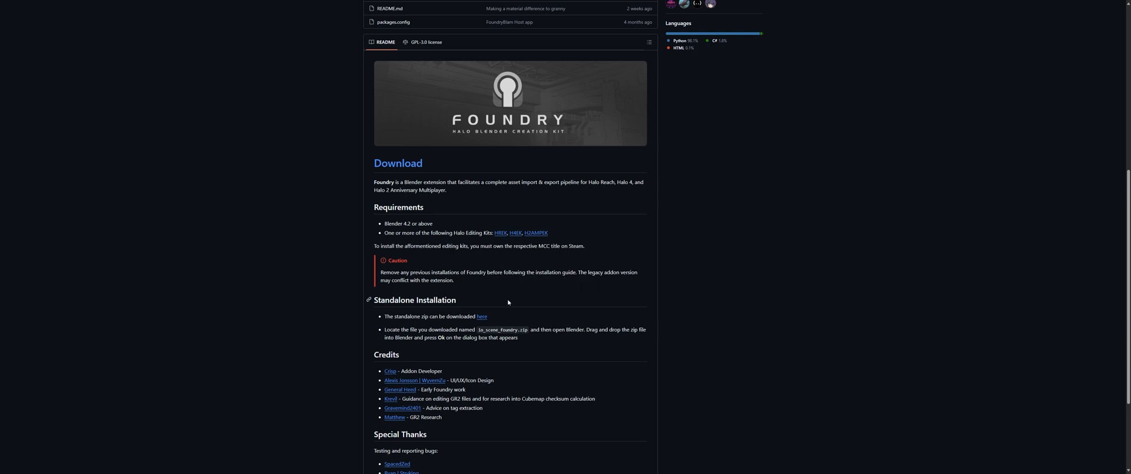
mouse_move(533, 310)
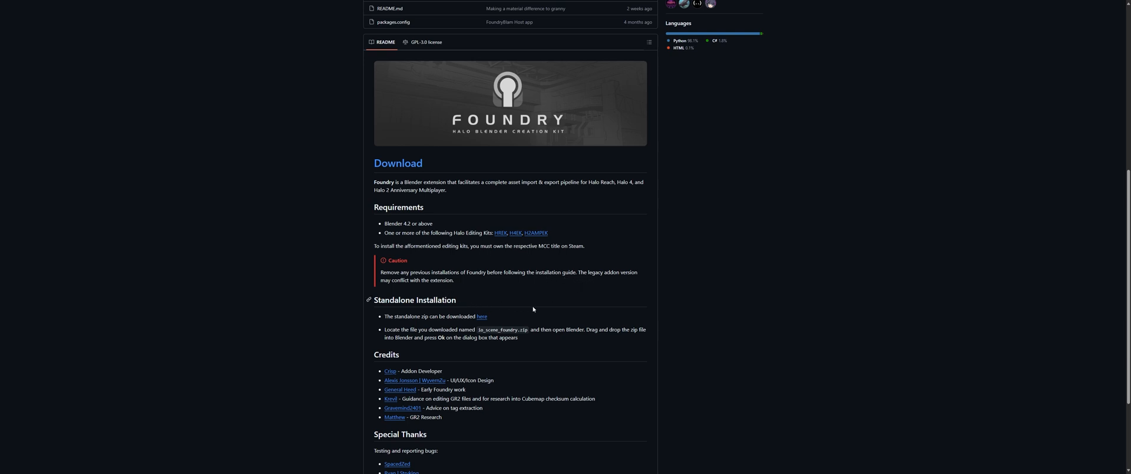
mouse_move(804, 365)
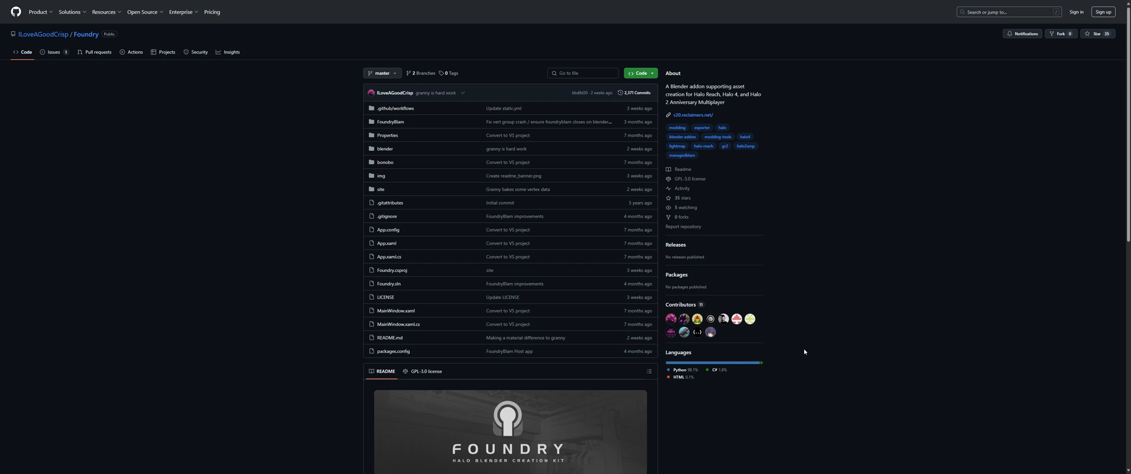
scroll("down", 3)
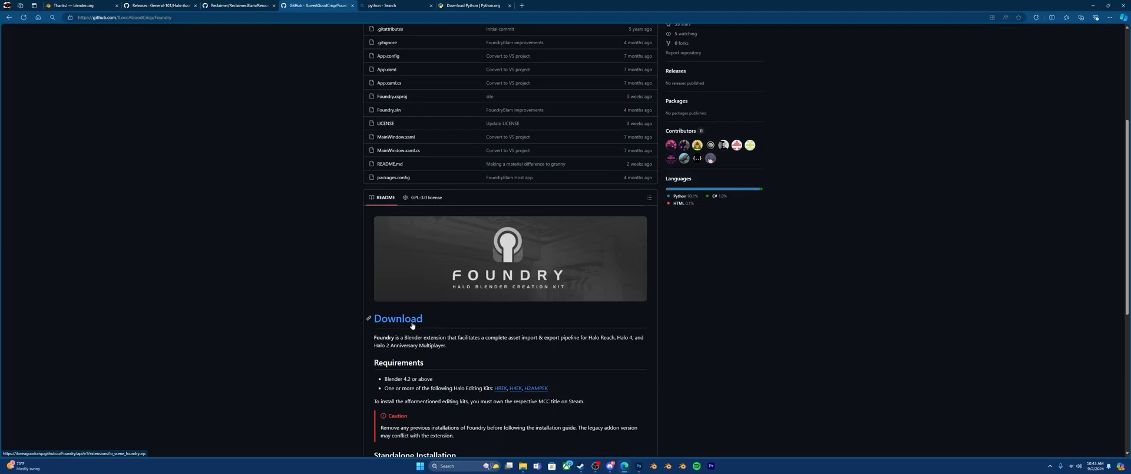
left_click(398, 318)
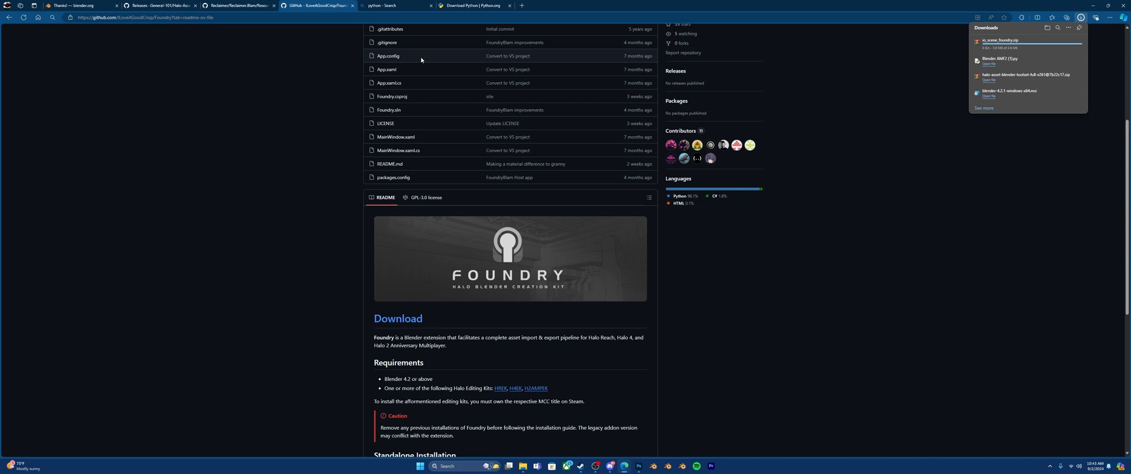
Download the Python 3.12.5 Windows installer from python.org and open it
left_click(469, 5)
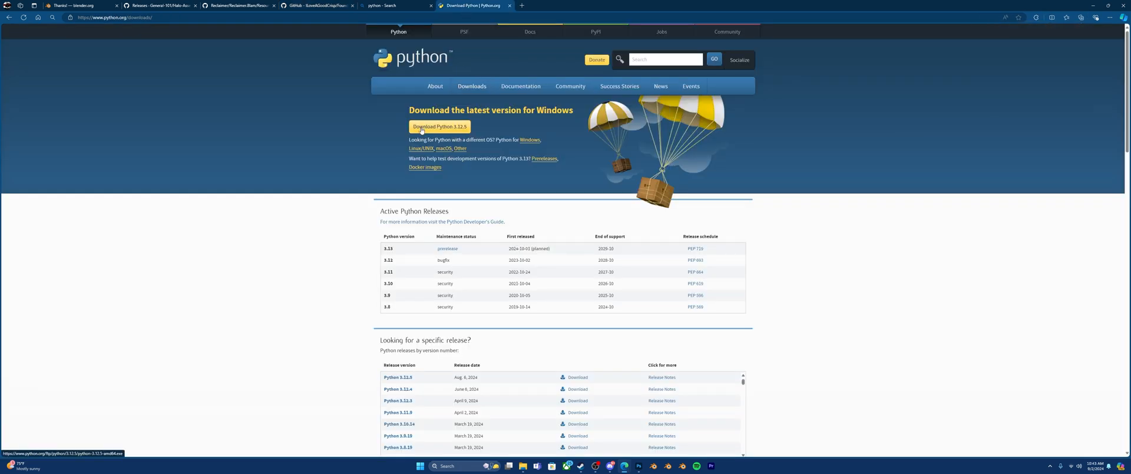
left_click(440, 126)
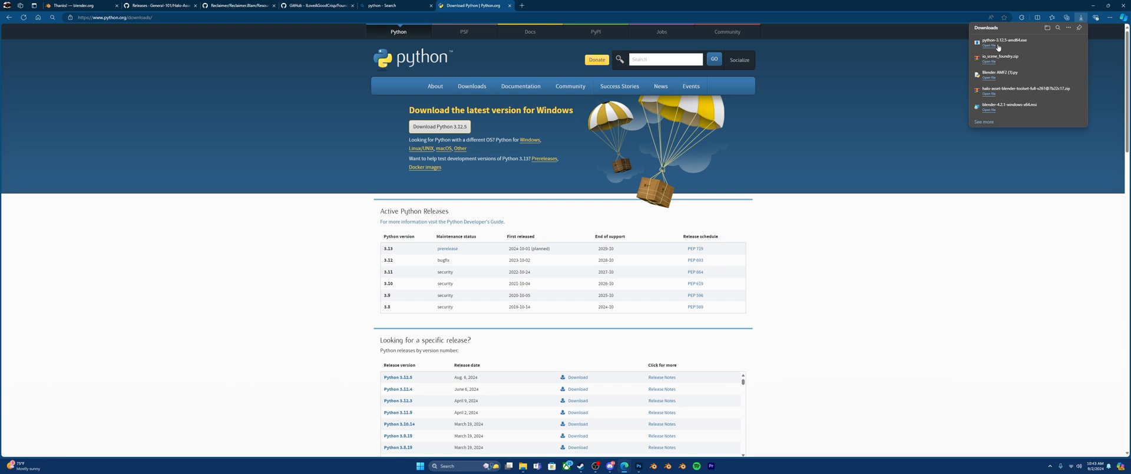
mouse_move(993, 46)
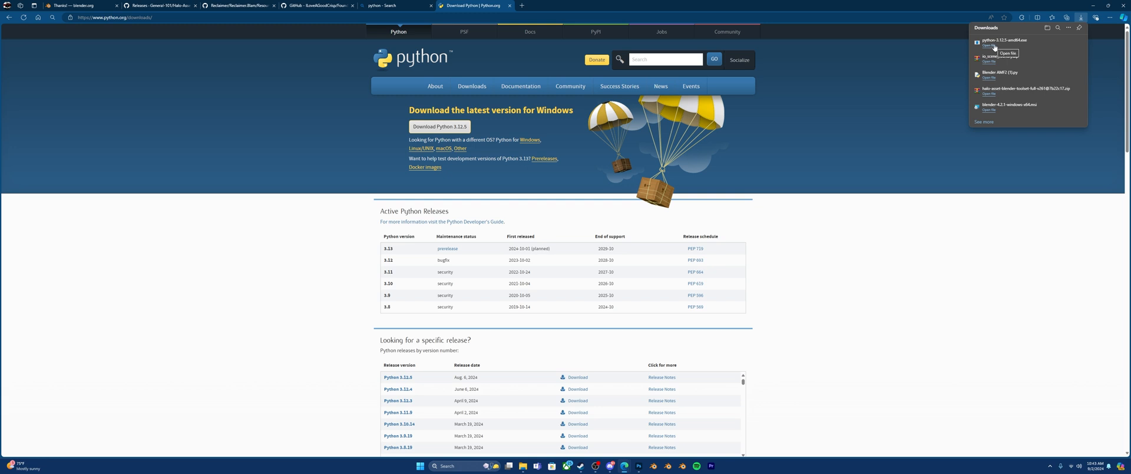
left_click(1007, 45)
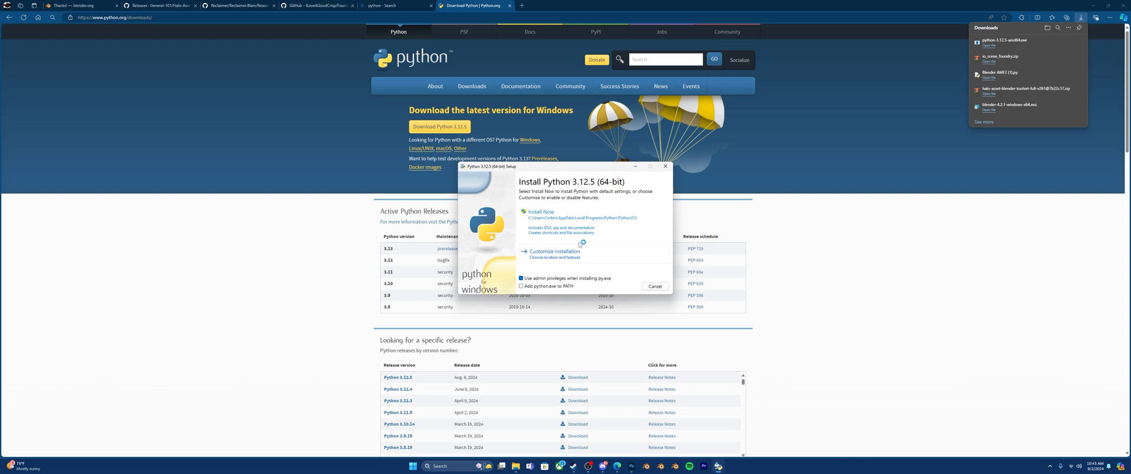
Install Python 3.12.5 via Install Now, approve UAC, and close the success screen
left_click(542, 212)
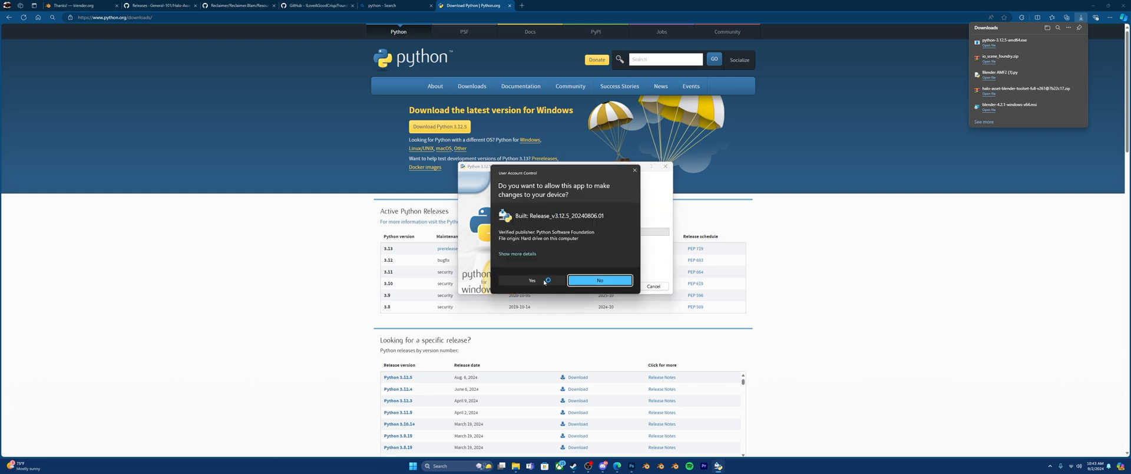
left_click(531, 280)
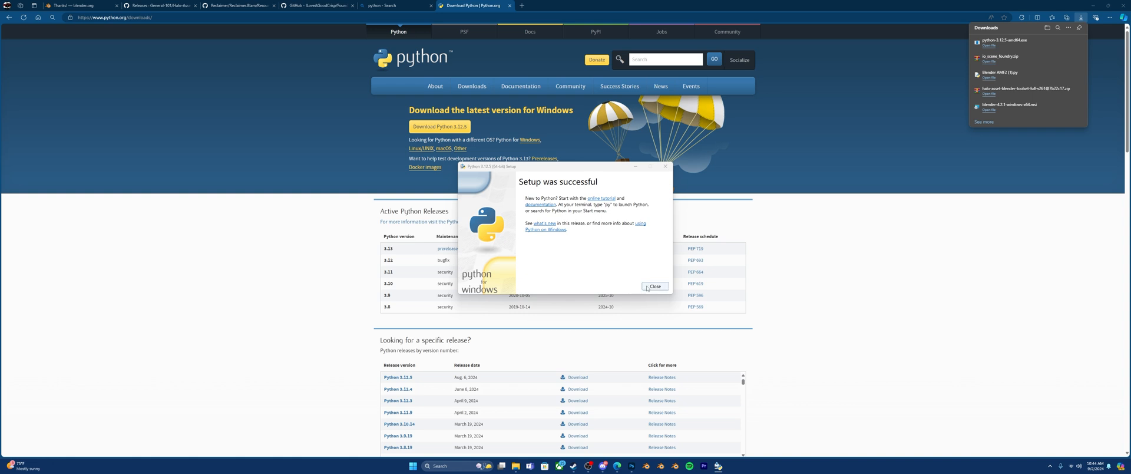
left_click(653, 286)
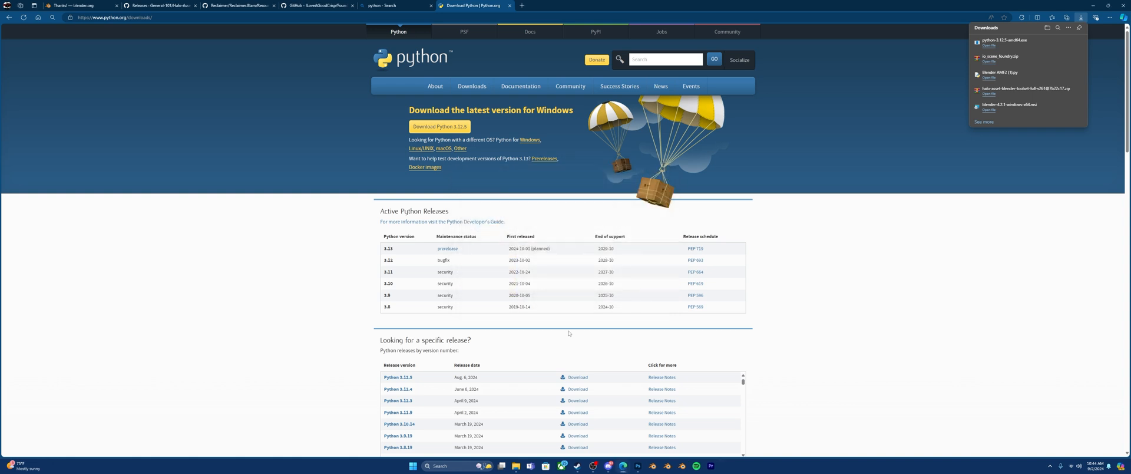
Launch Blender 4.2 from the Start menu's recently added recommended items
left_click(419, 465)
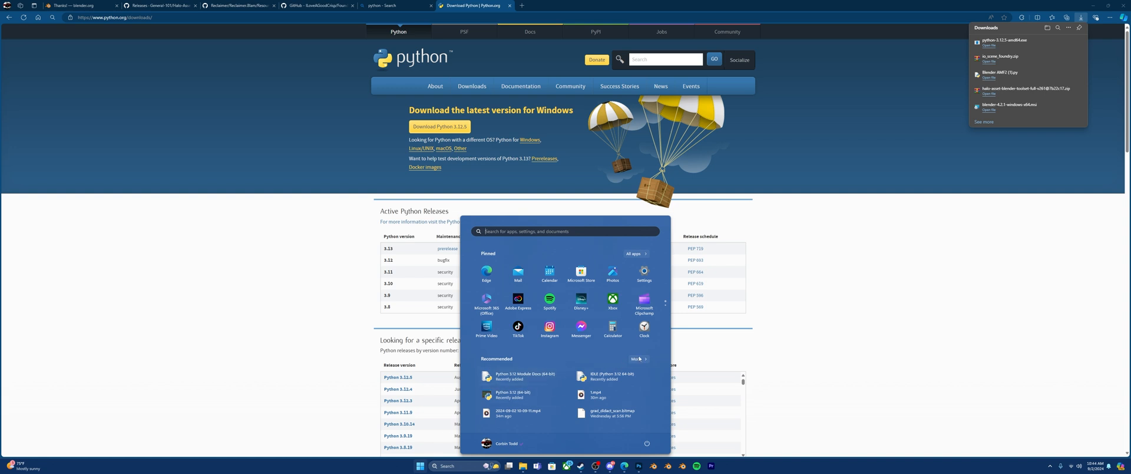
left_click(636, 359)
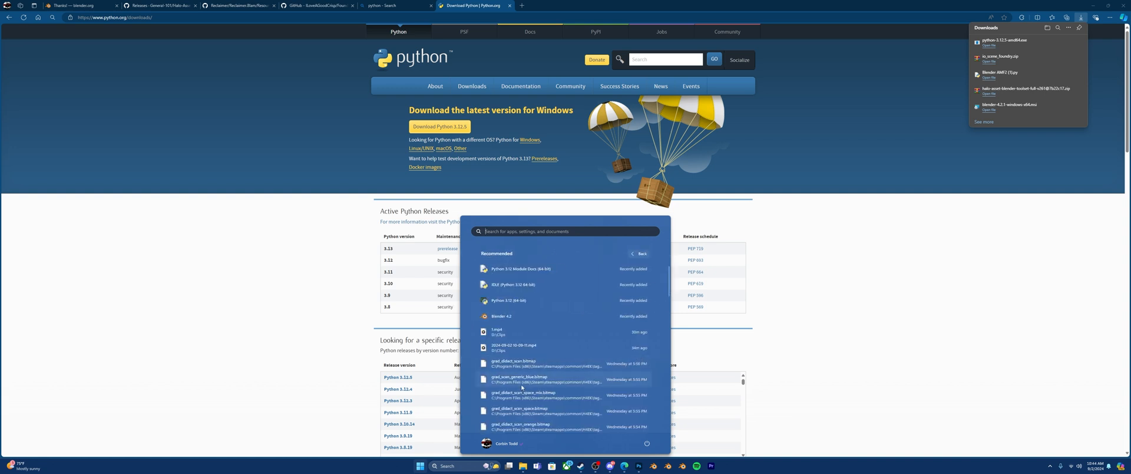
mouse_move(501, 316)
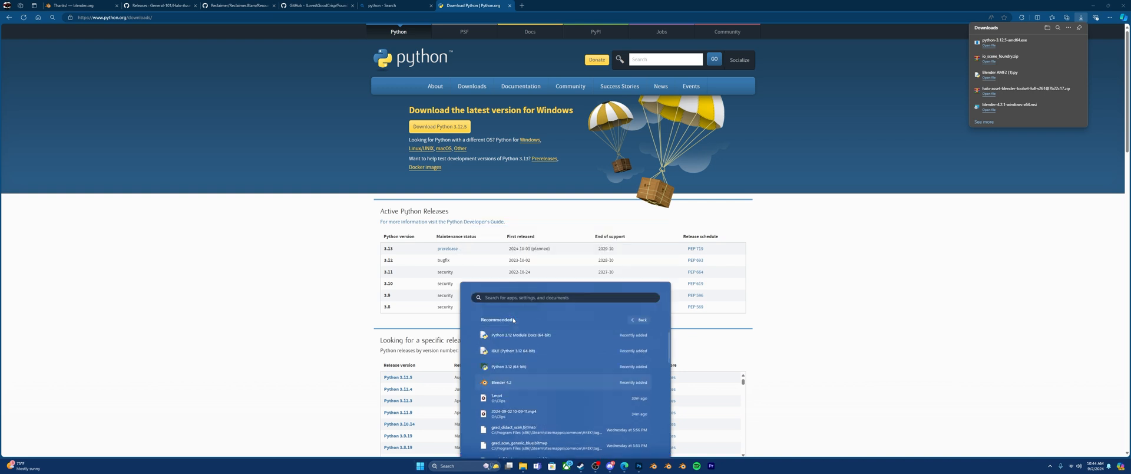
left_click(504, 382)
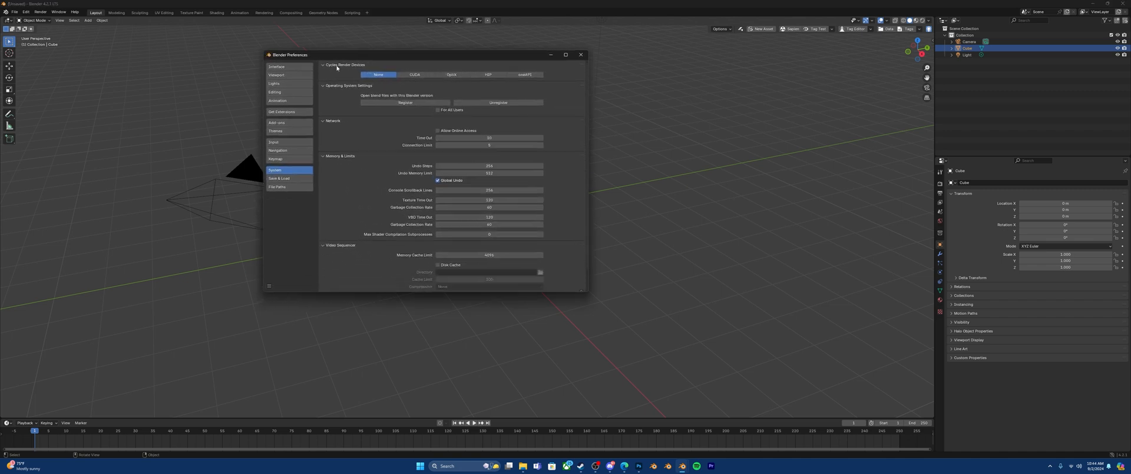
Show the Add-ons list in Preferences and open its Install from Disk menu
left_click_drag(290, 54, 352, 107)
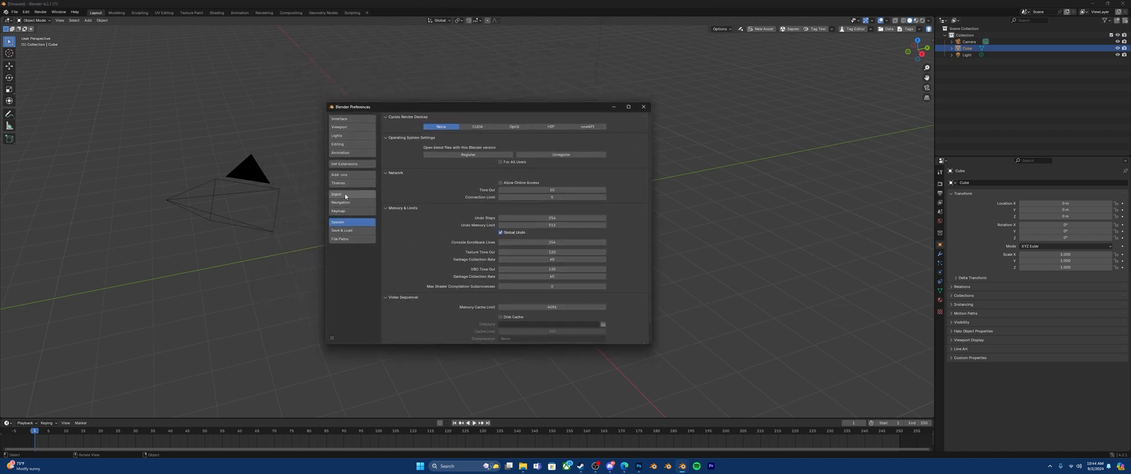
left_click(340, 174)
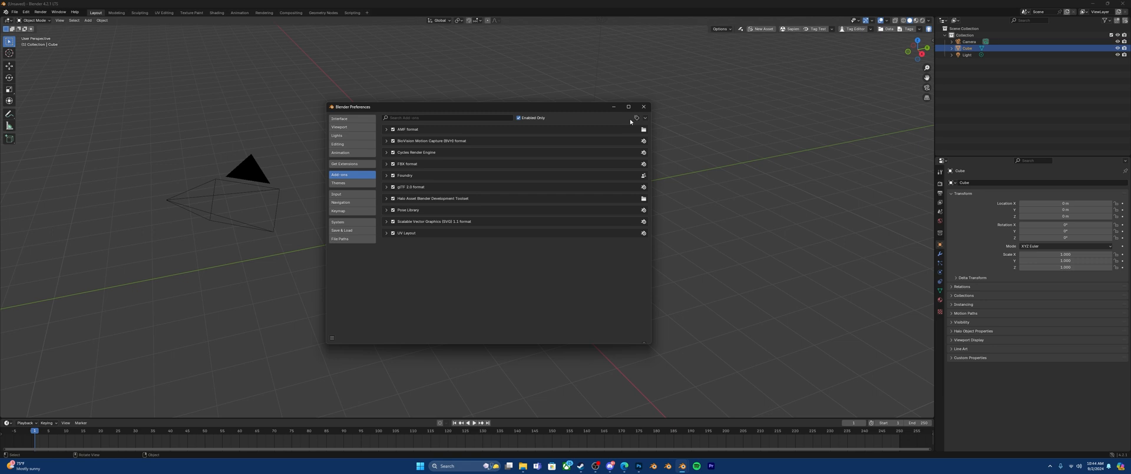
mouse_move(644, 119)
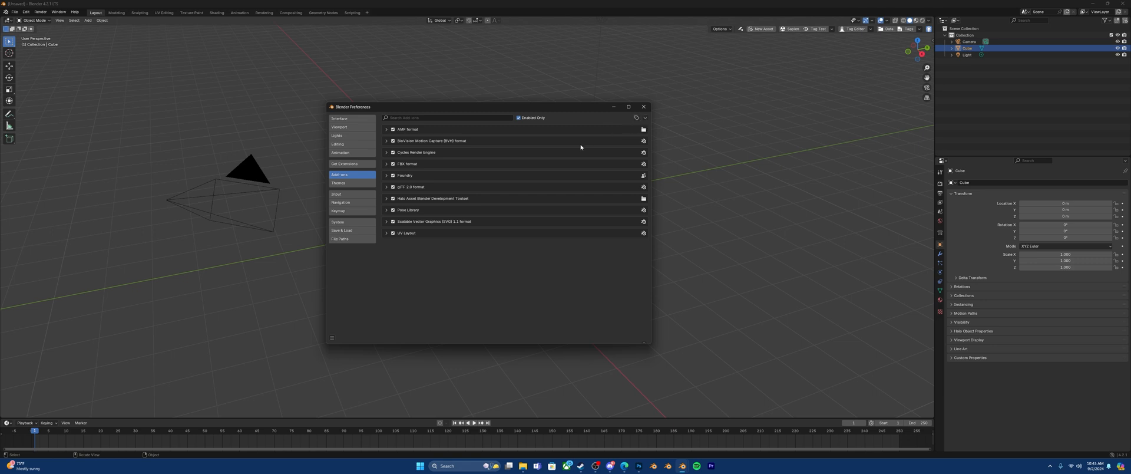
mouse_move(423, 215)
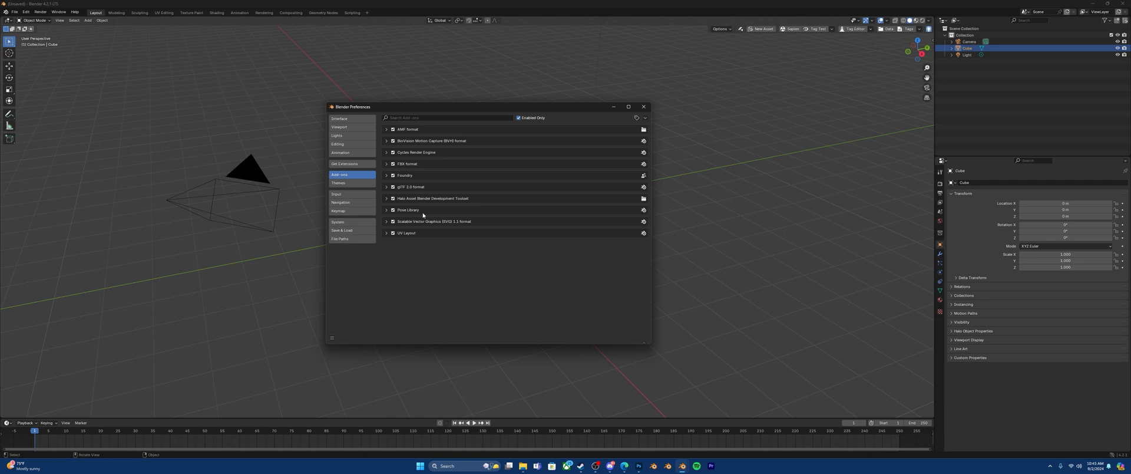
mouse_move(429, 188)
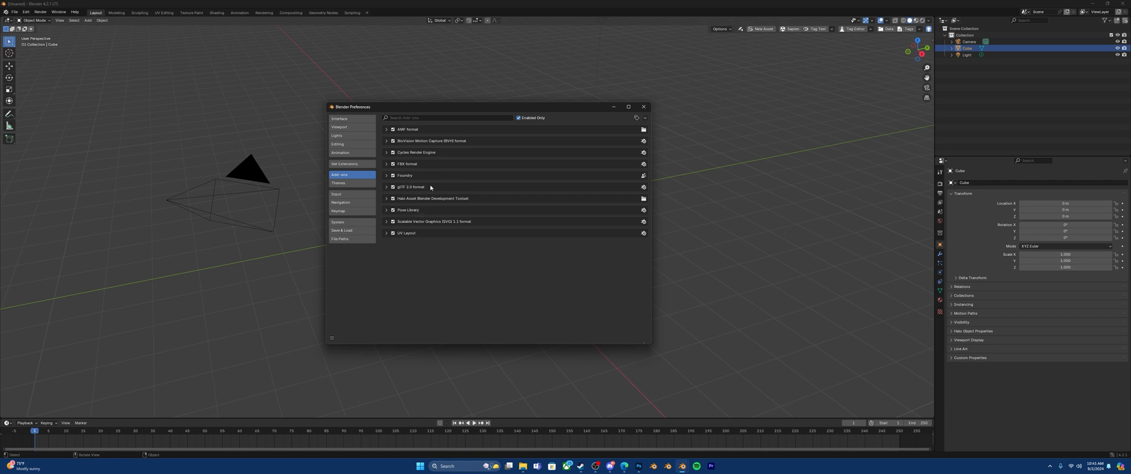
mouse_move(431, 203)
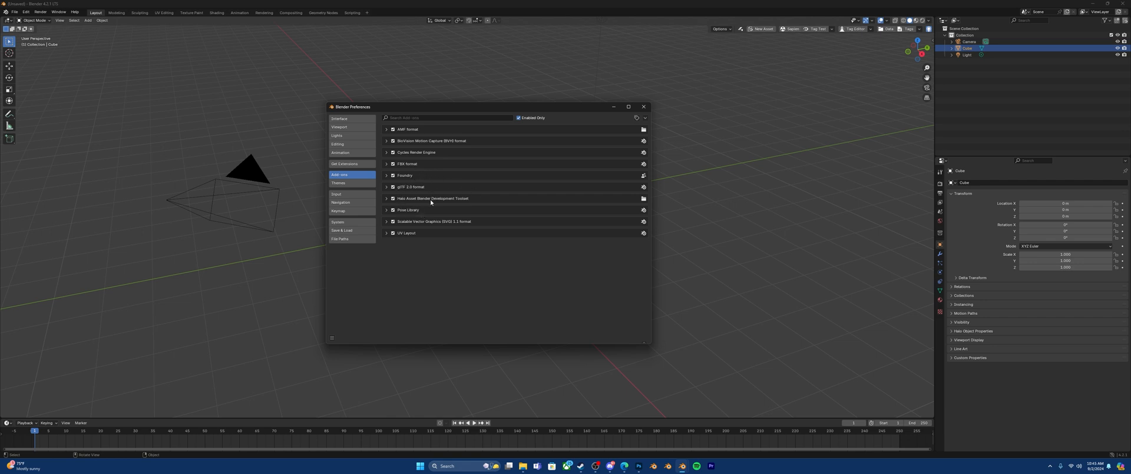
mouse_move(583, 136)
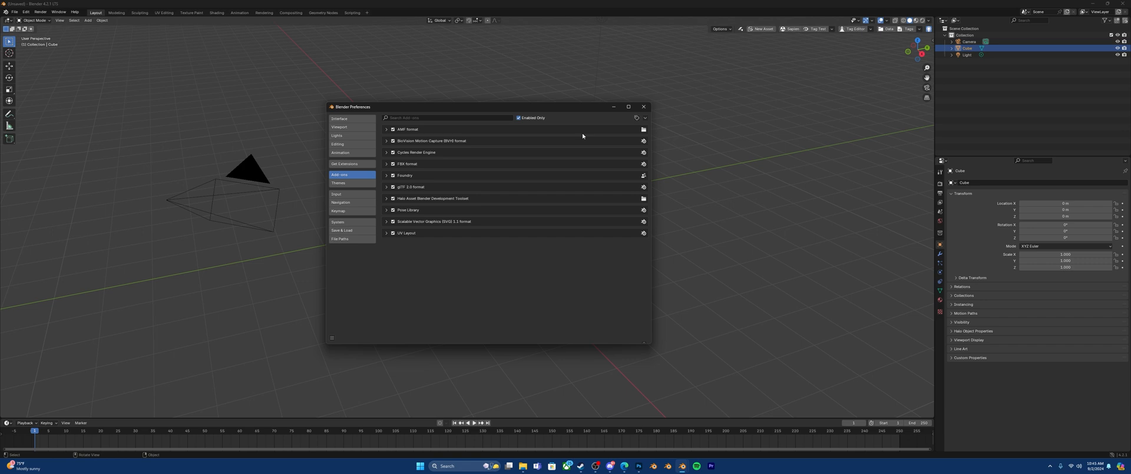
left_click(644, 117)
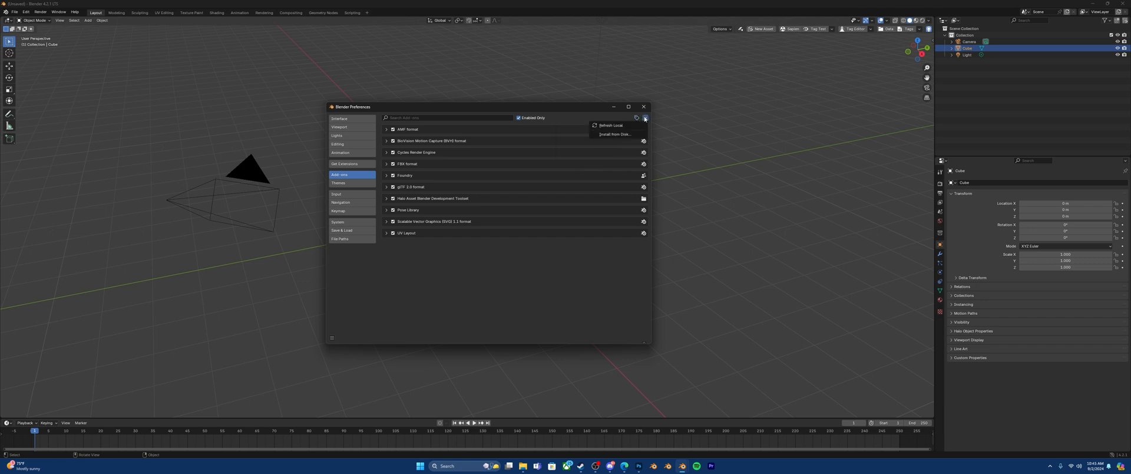
mouse_move(614, 134)
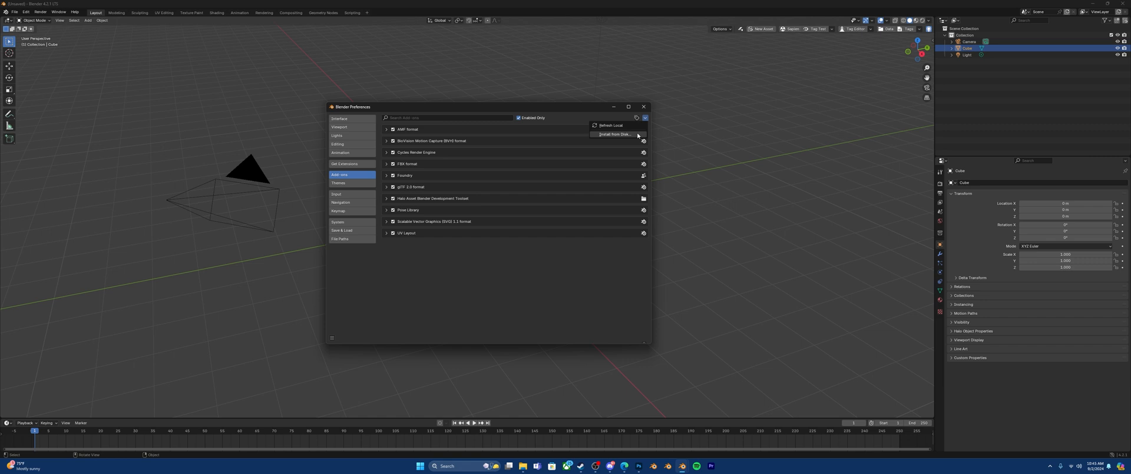
mouse_move(613, 134)
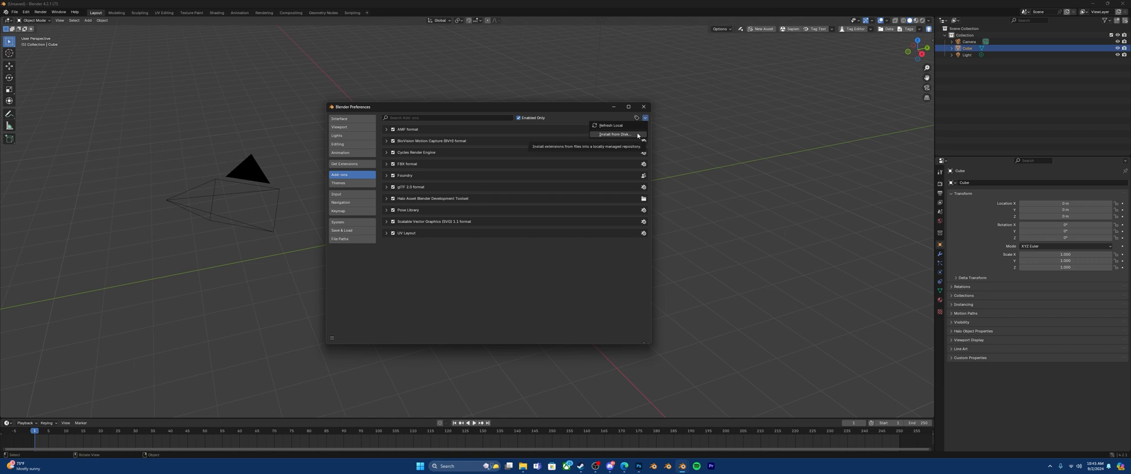
Install the halo-asset-blender-toolset zip from Downloads as a Blender add-on
left_click(614, 134)
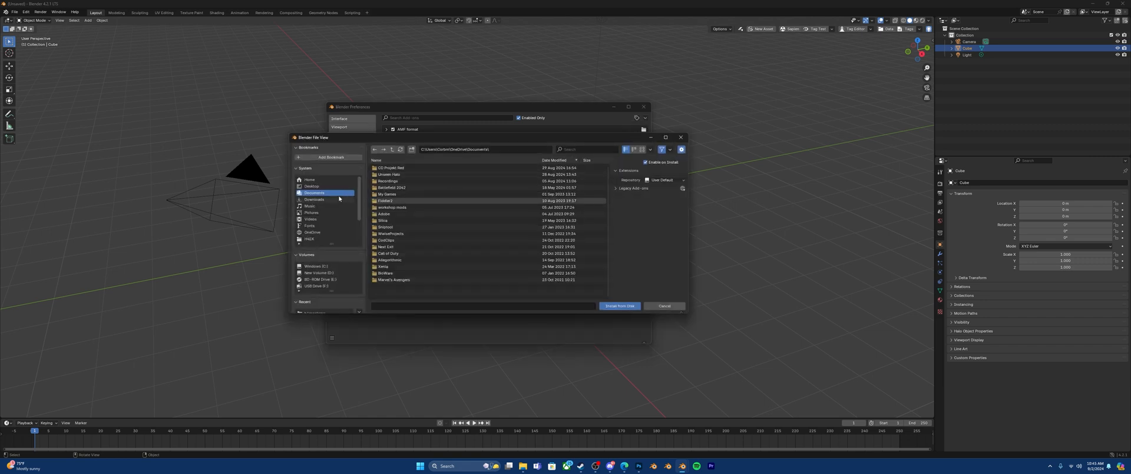
left_click(312, 199)
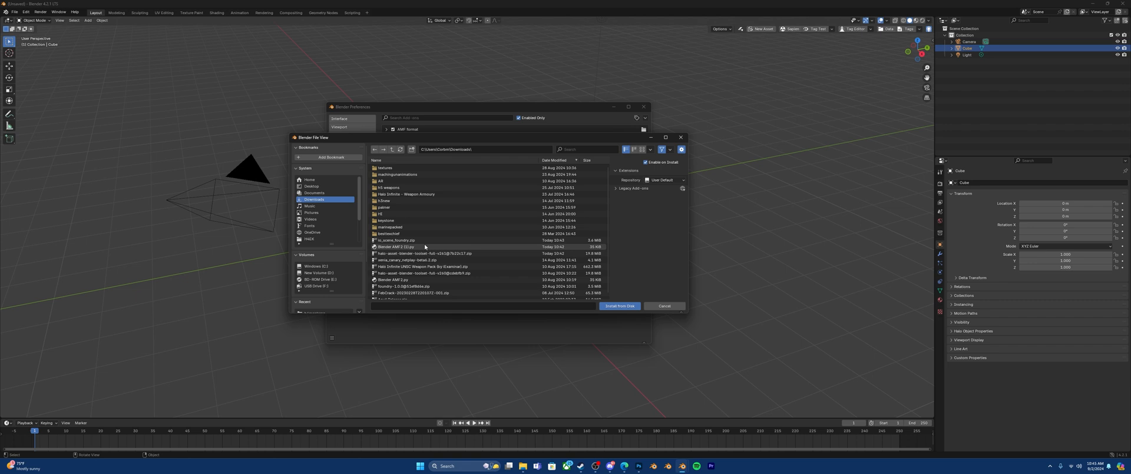
mouse_move(417, 242)
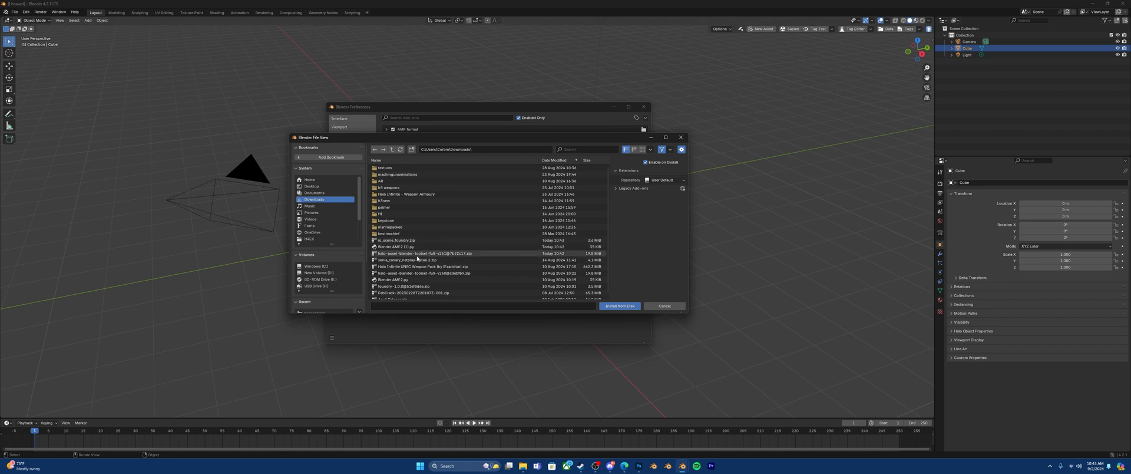
mouse_move(418, 254)
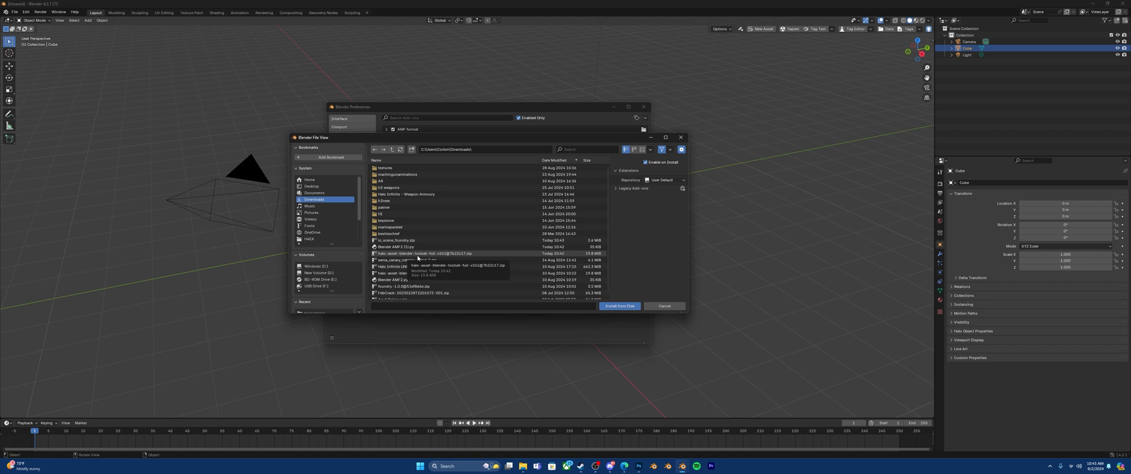
left_click(433, 254)
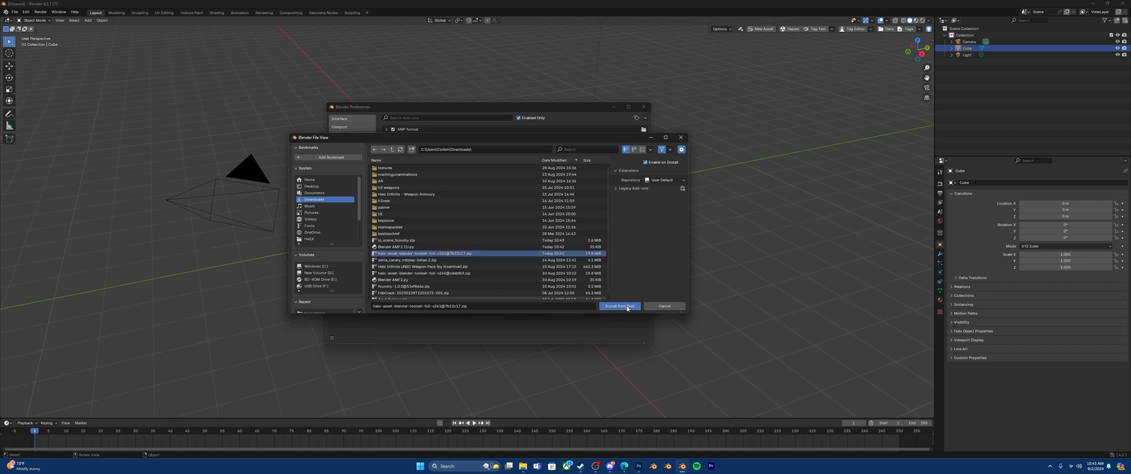
left_click(619, 305)
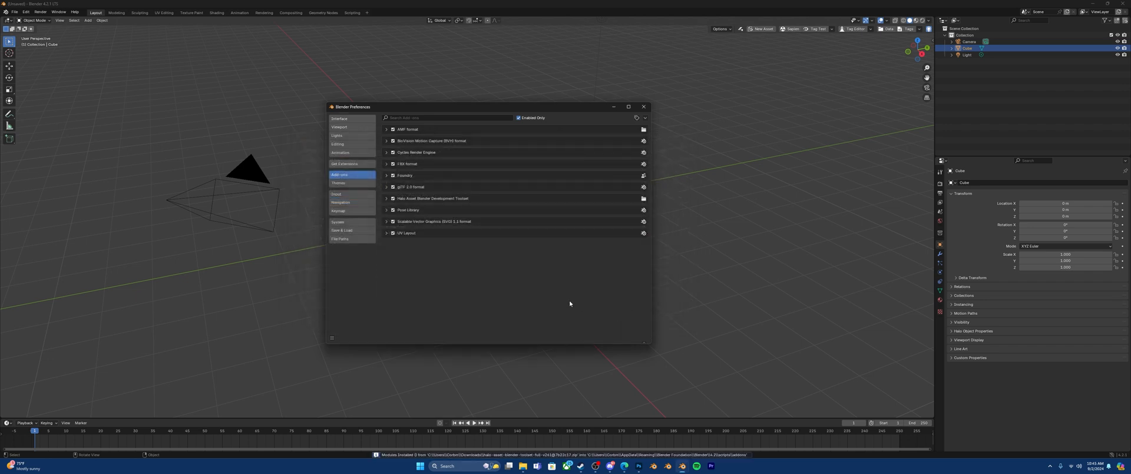
left_click(643, 117)
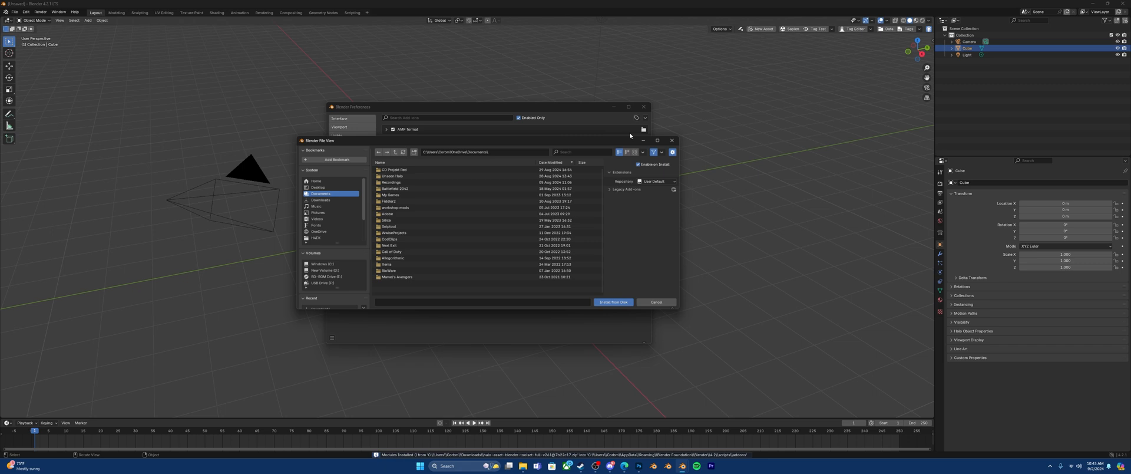
Pick io_scene_foundry.zip in Downloads and reopen the add-on installation options
left_click(311, 186)
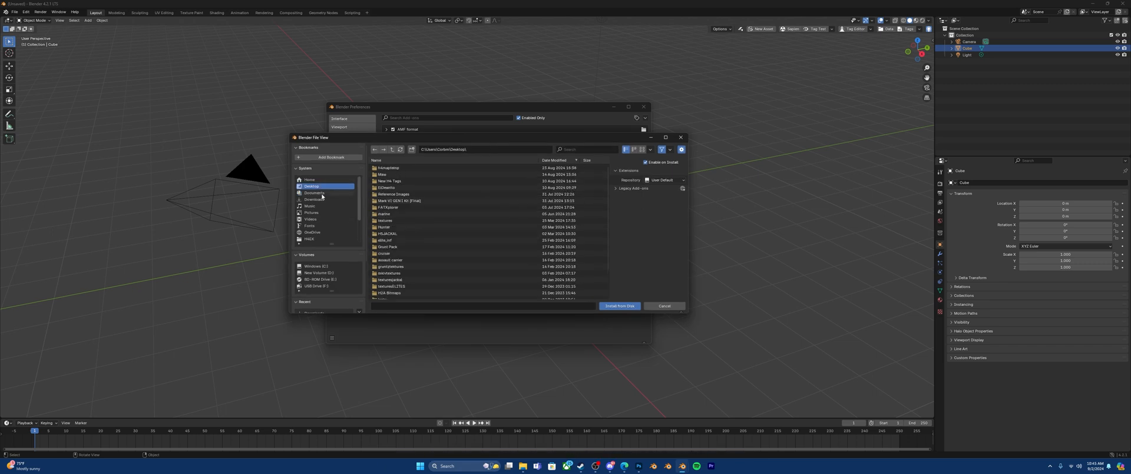
left_click(314, 199)
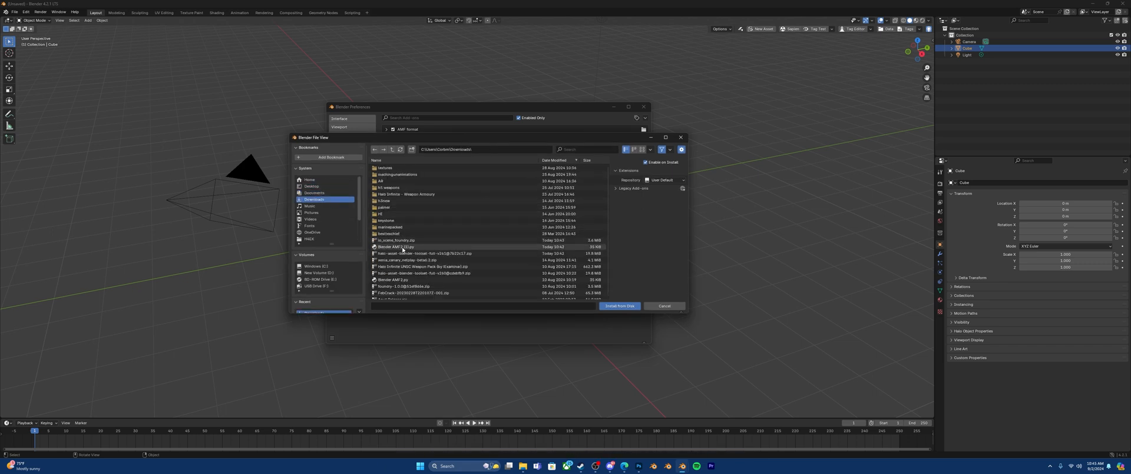
mouse_move(404, 266)
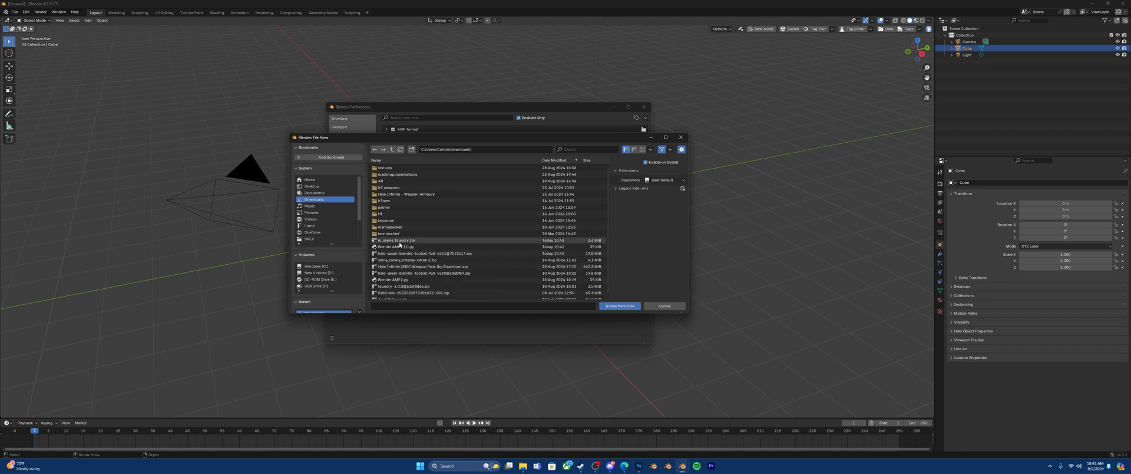
left_click(404, 240)
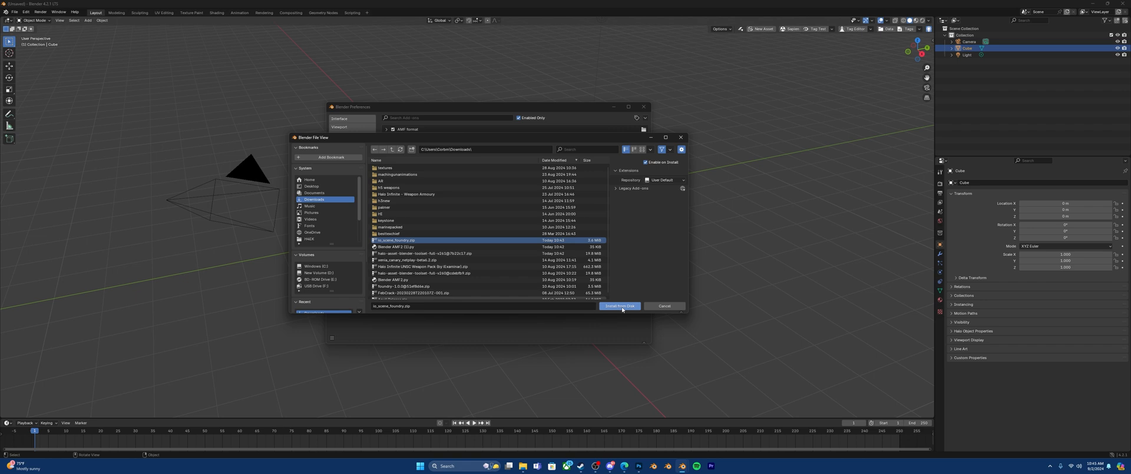
mouse_move(618, 305)
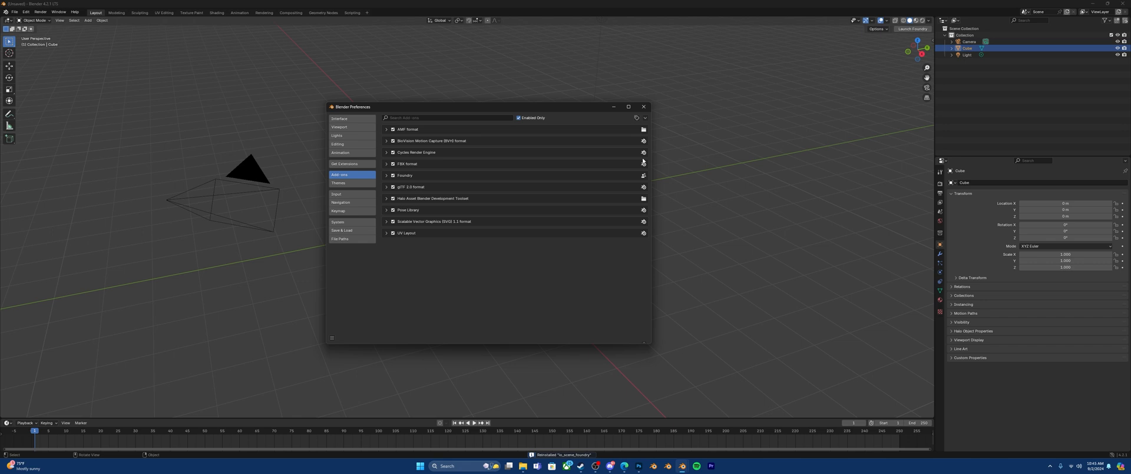
left_click(644, 117)
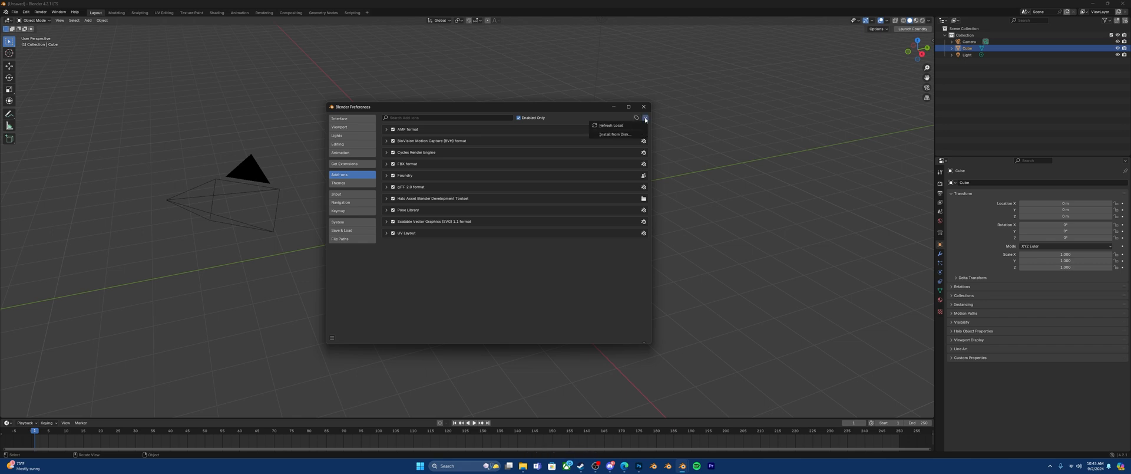
Install the Blender AMF2 add-on zip from disk
left_click(614, 135)
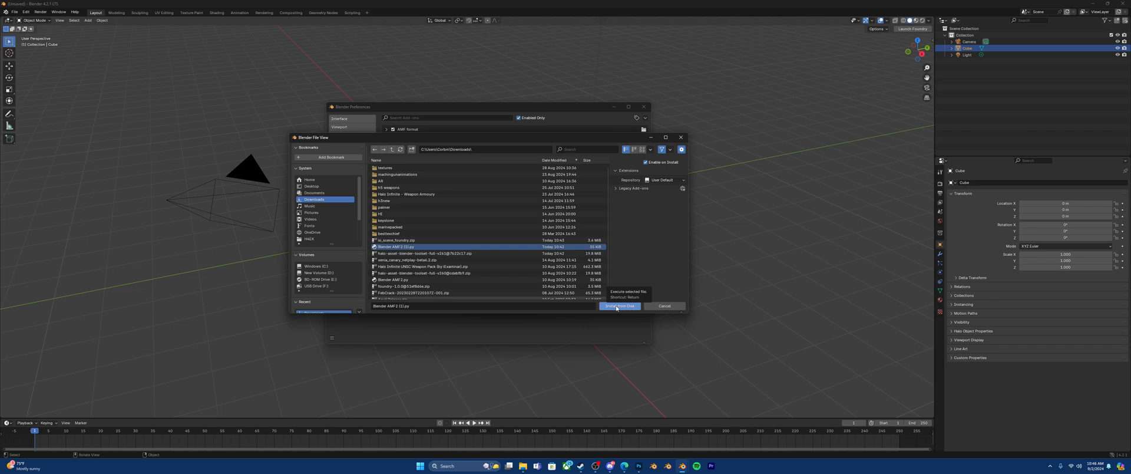
left_click(619, 306)
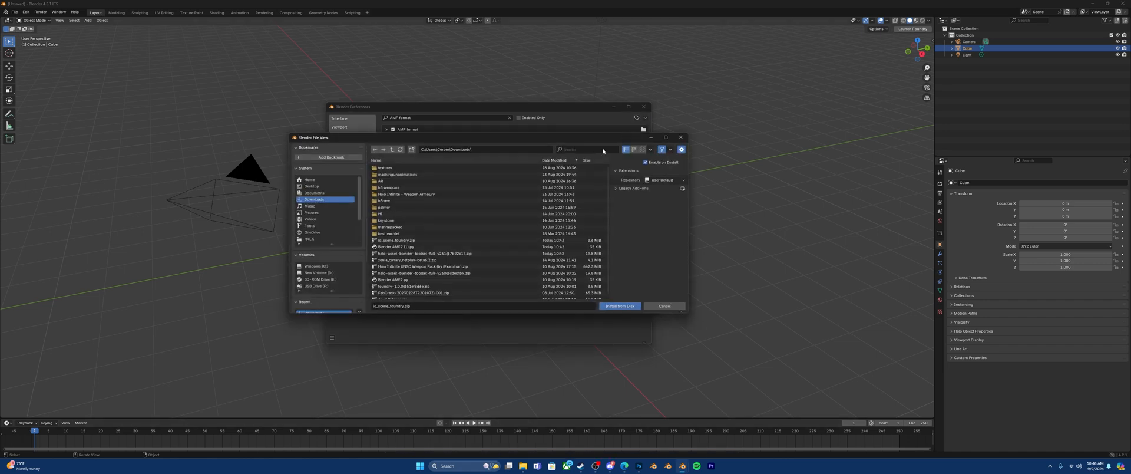
left_click(396, 247)
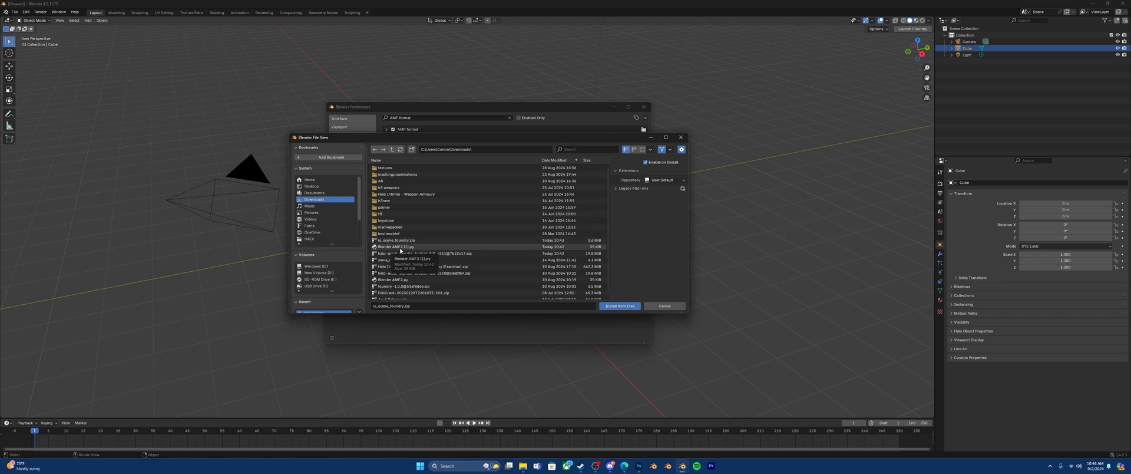
Install the halo-asset-blender-toolset zip and close Blender Preferences
left_click(426, 253)
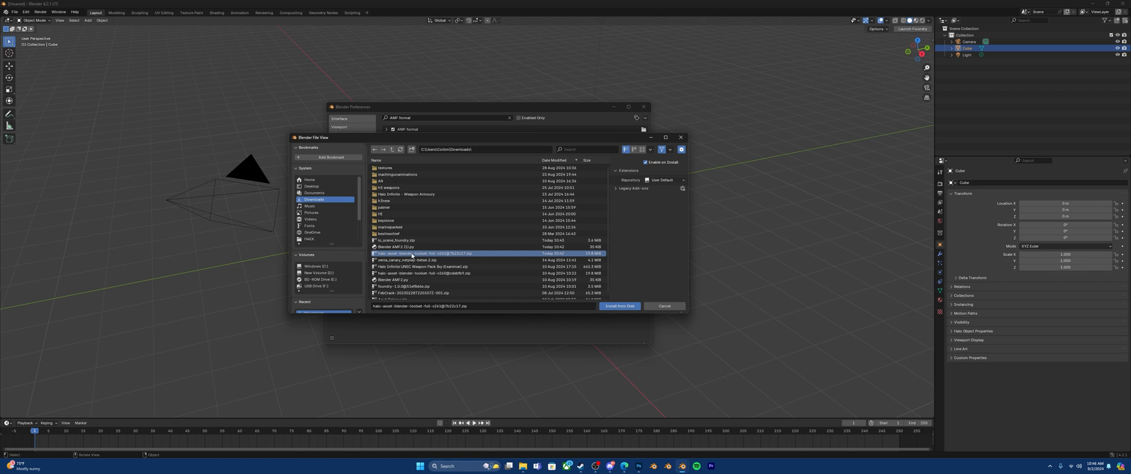
mouse_move(446, 258)
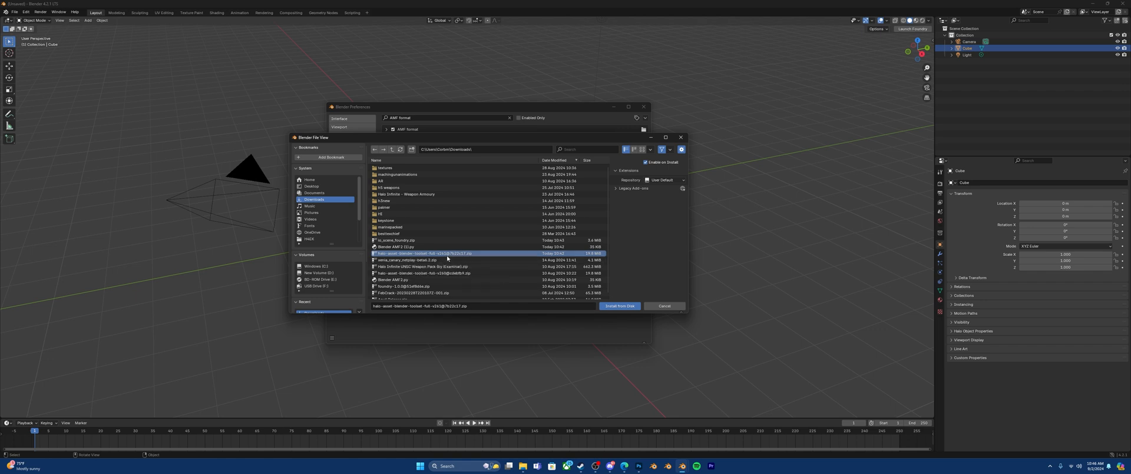
mouse_move(664, 305)
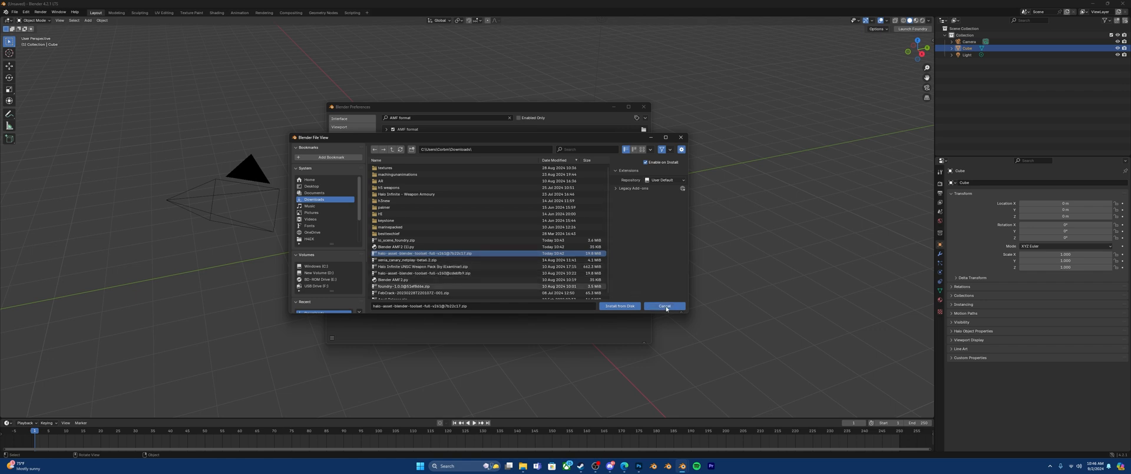
left_click(663, 305)
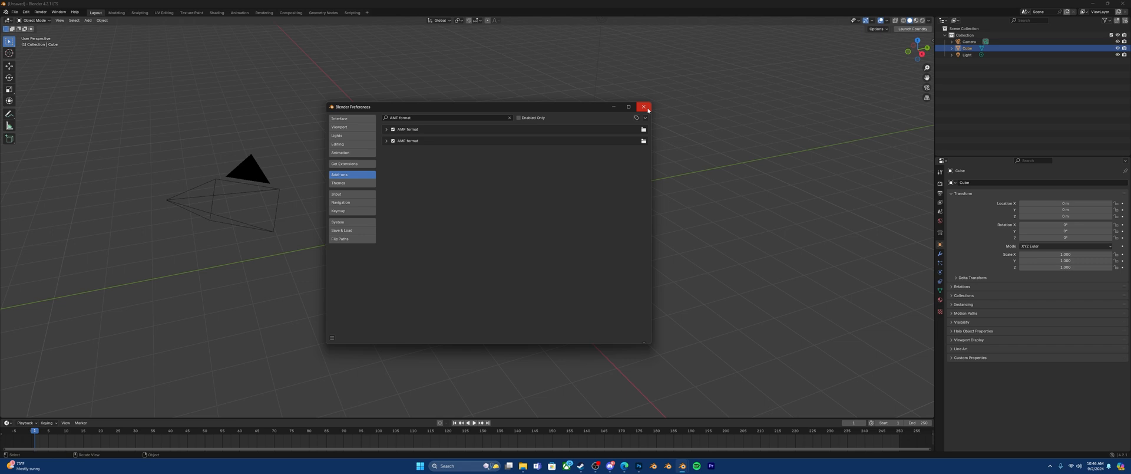
left_click(643, 107)
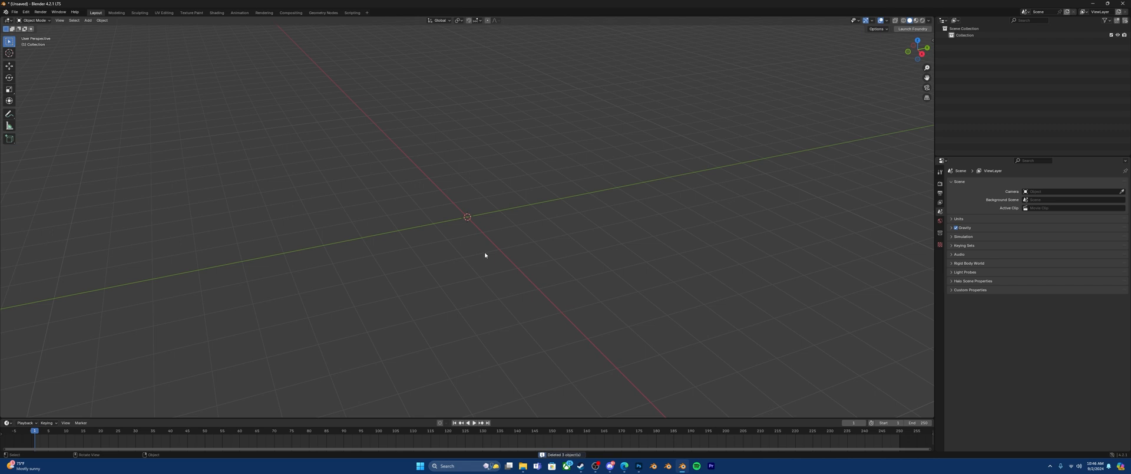
mouse_move(504, 255)
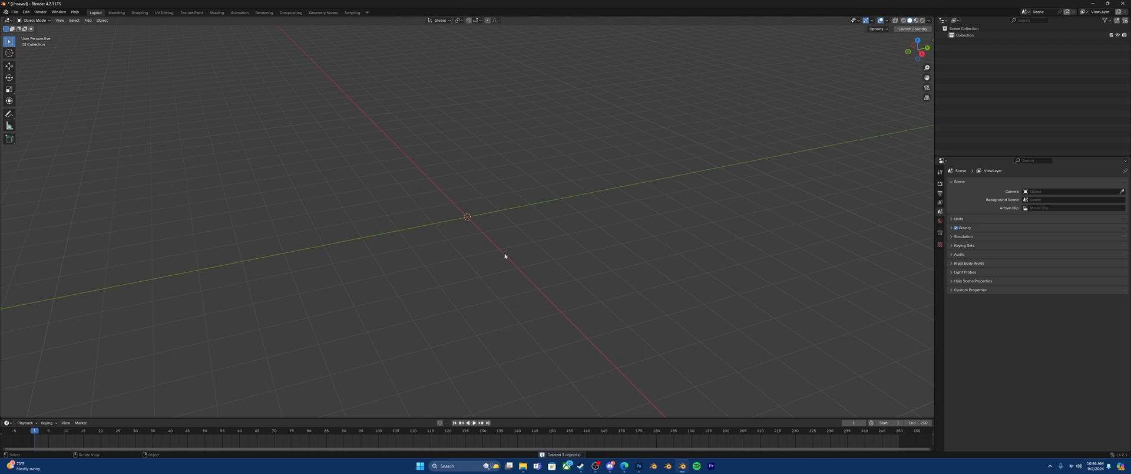
mouse_move(823, 152)
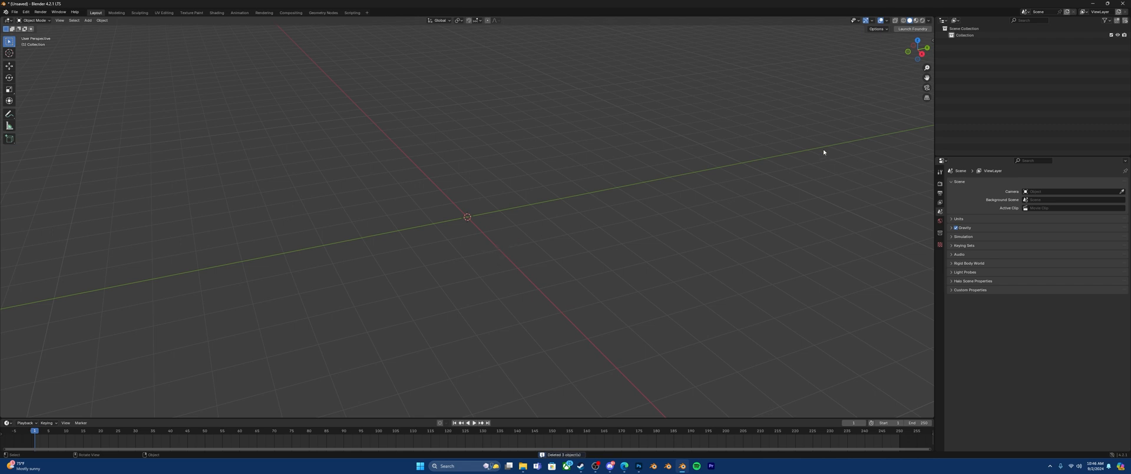
mouse_move(817, 133)
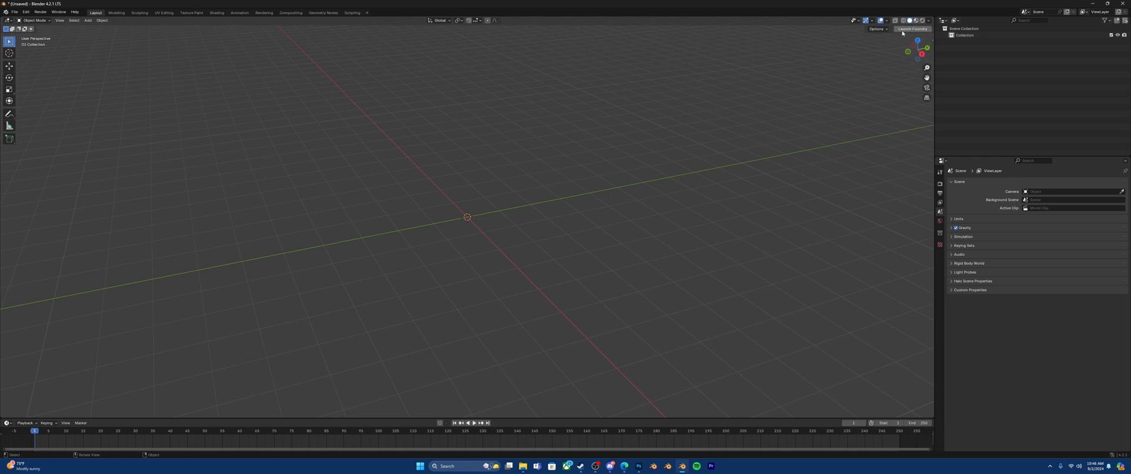
mouse_move(911, 29)
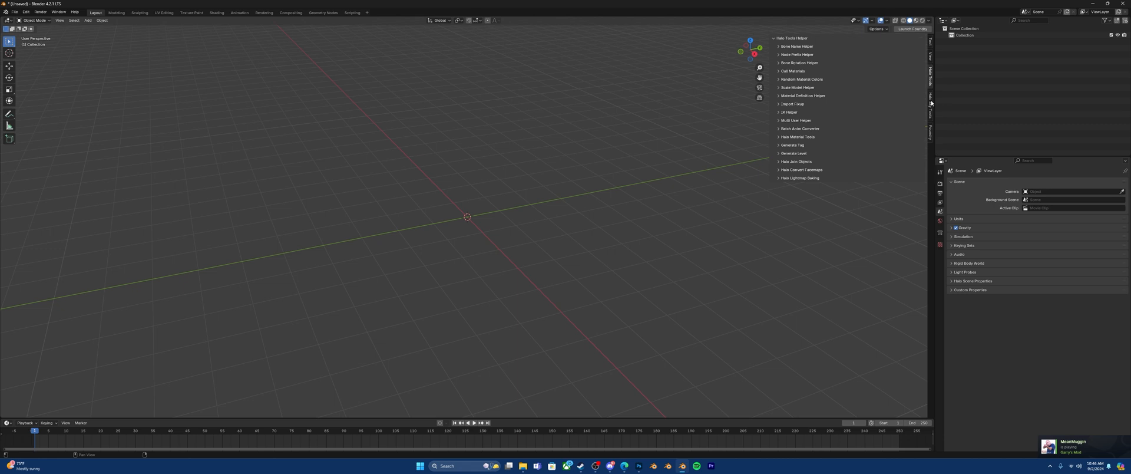
mouse_move(900, 87)
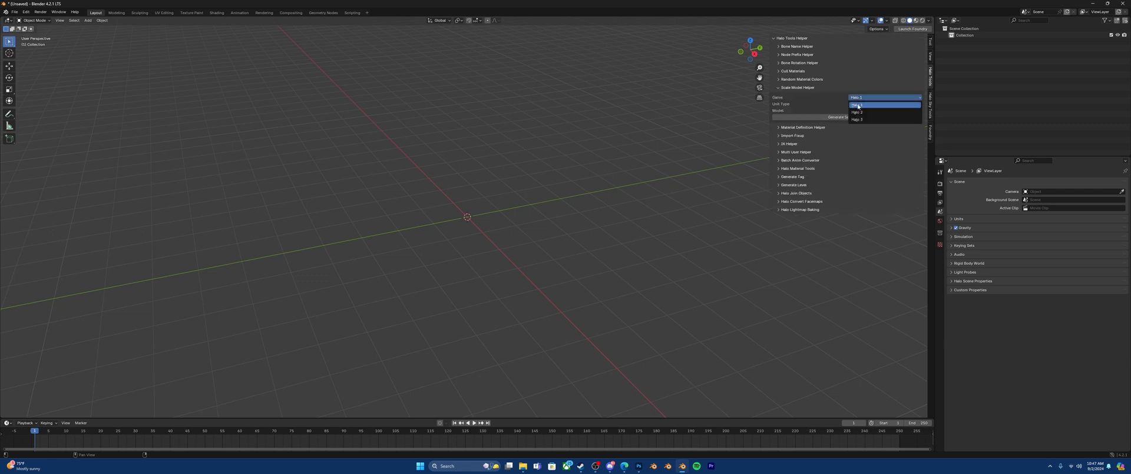
Set the Scale Model Helper to Halo 3 with the Arbiter model
left_click(884, 110)
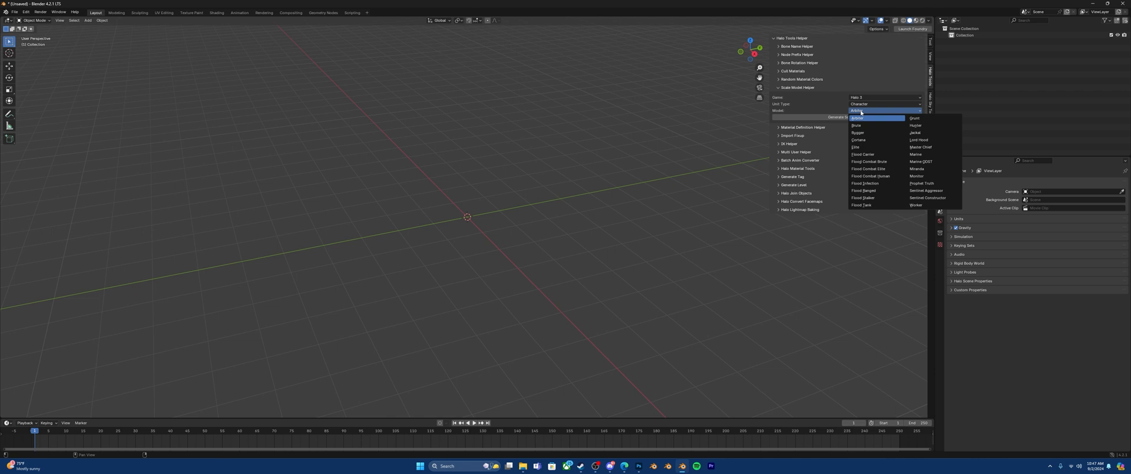
mouse_move(887, 133)
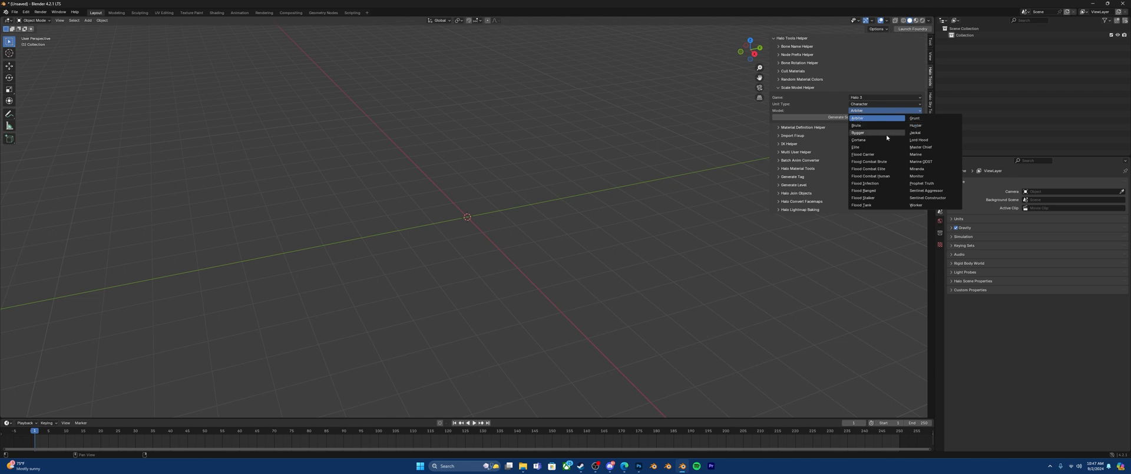
mouse_move(877, 155)
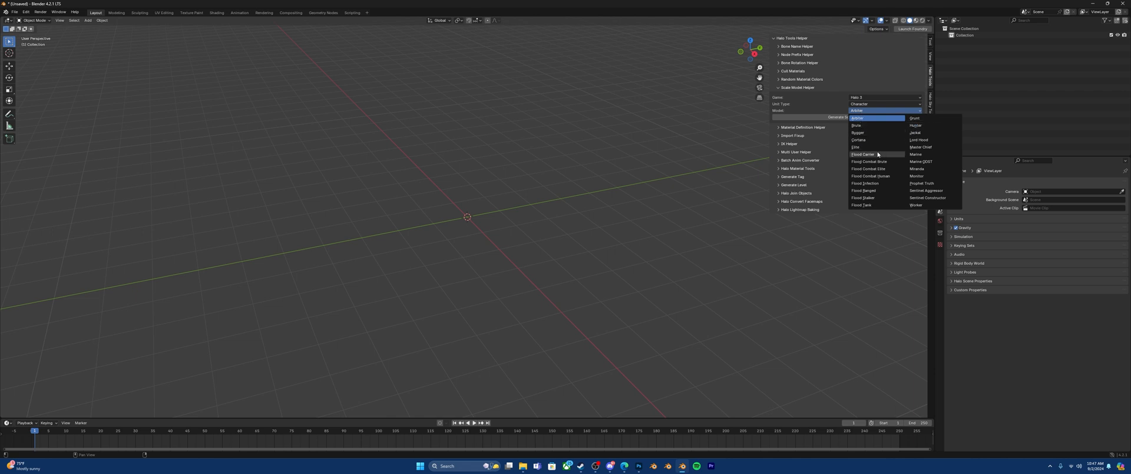
left_click(856, 119)
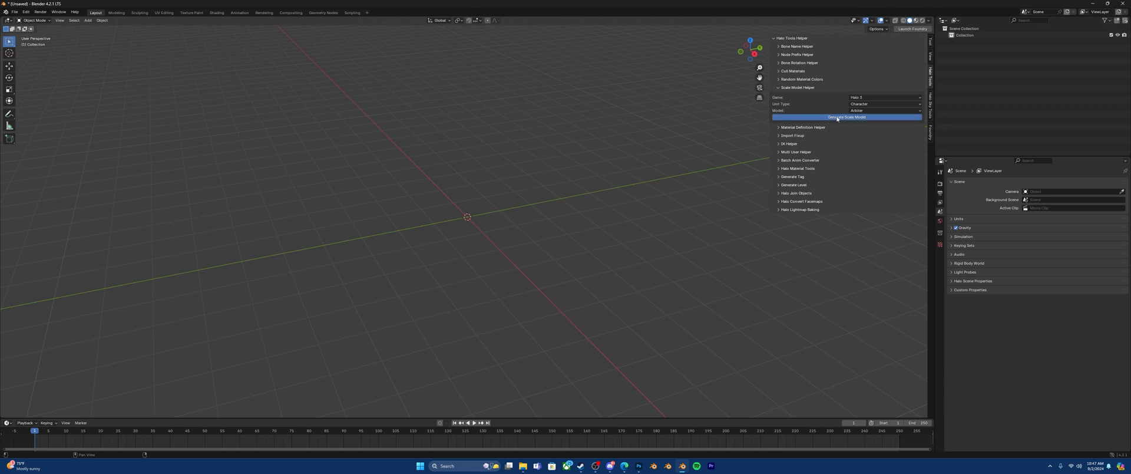
Generate the Arbiter scale model, then browse Foundry's Material and Animation panels
left_click(846, 116)
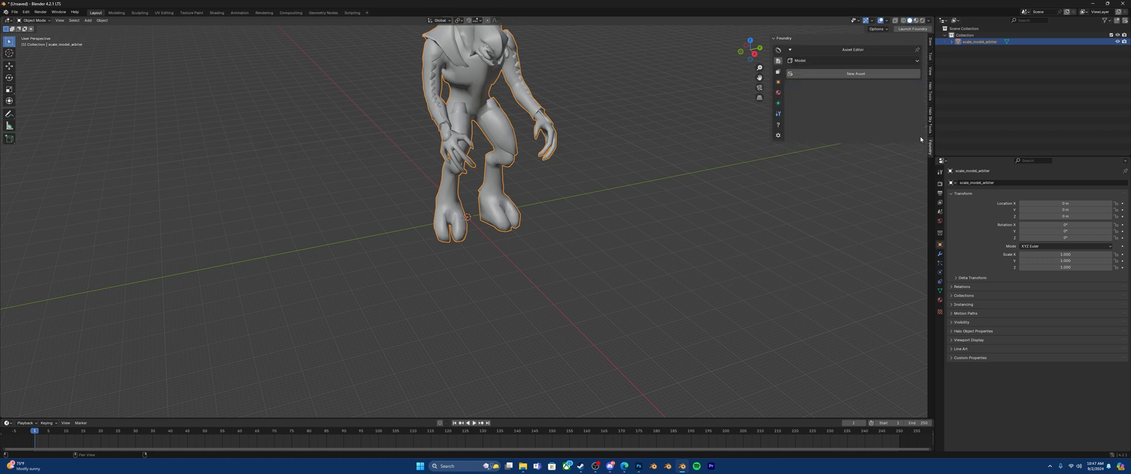
mouse_move(819, 97)
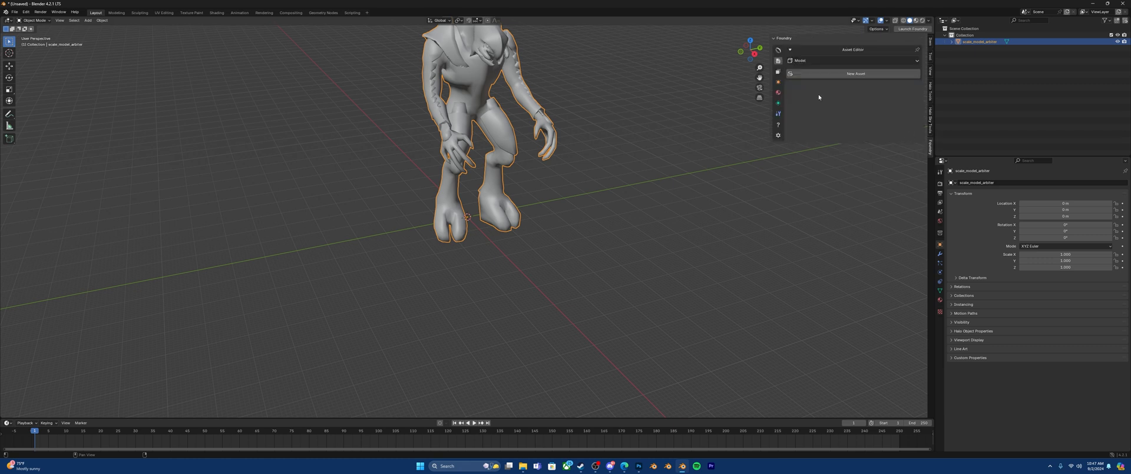
mouse_move(819, 100)
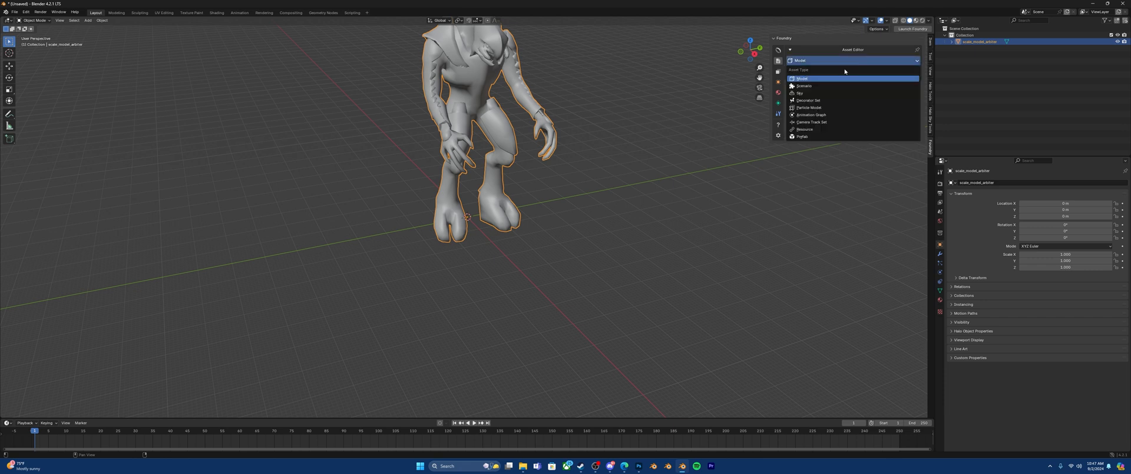
mouse_move(835, 100)
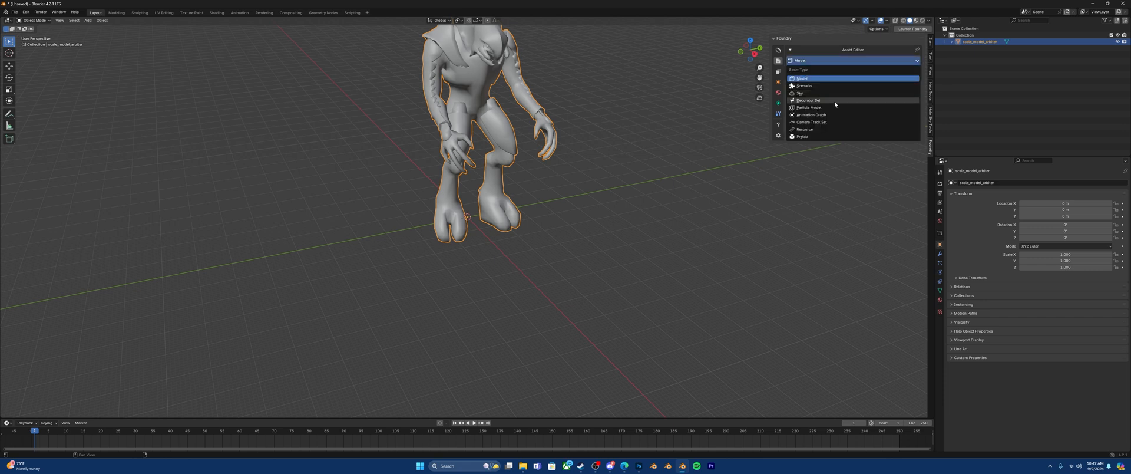
mouse_move(820, 136)
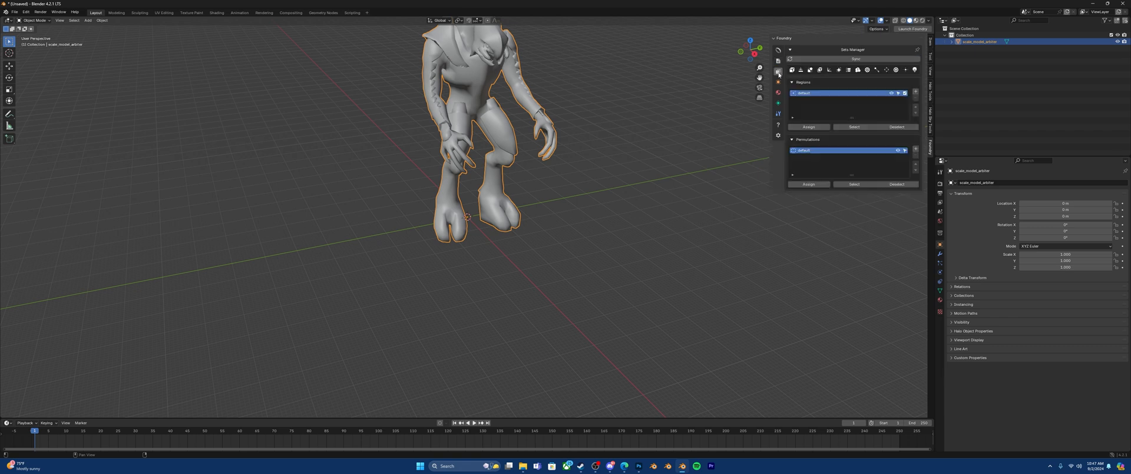
mouse_move(833, 91)
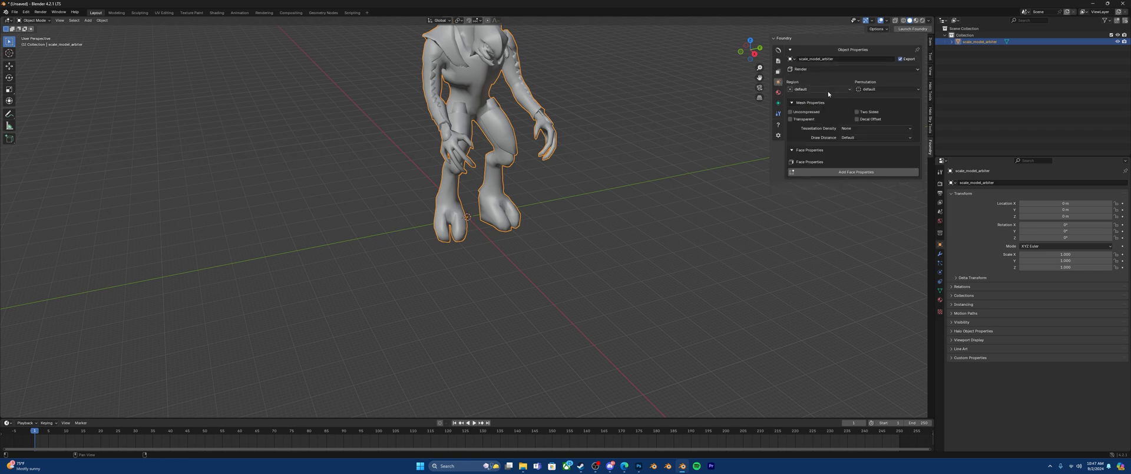
mouse_move(869, 69)
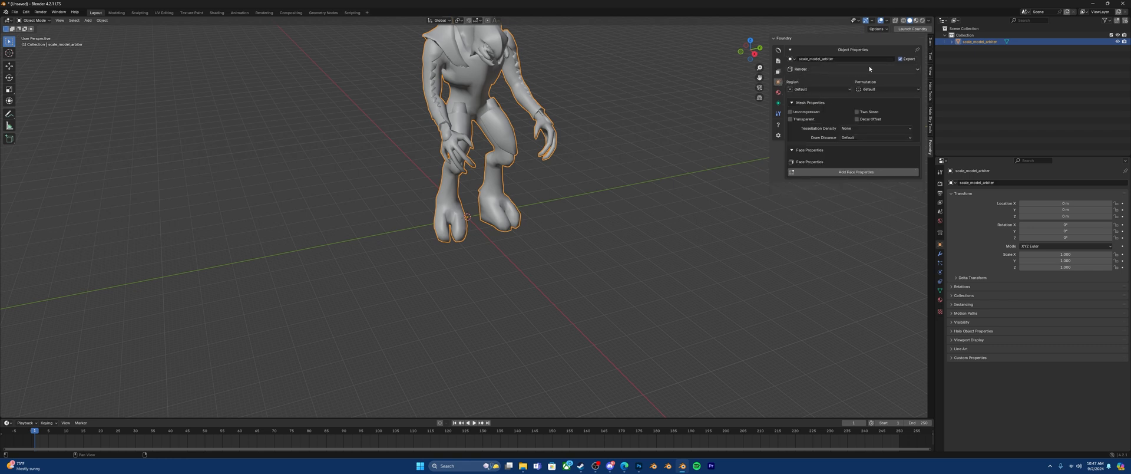
left_click(777, 92)
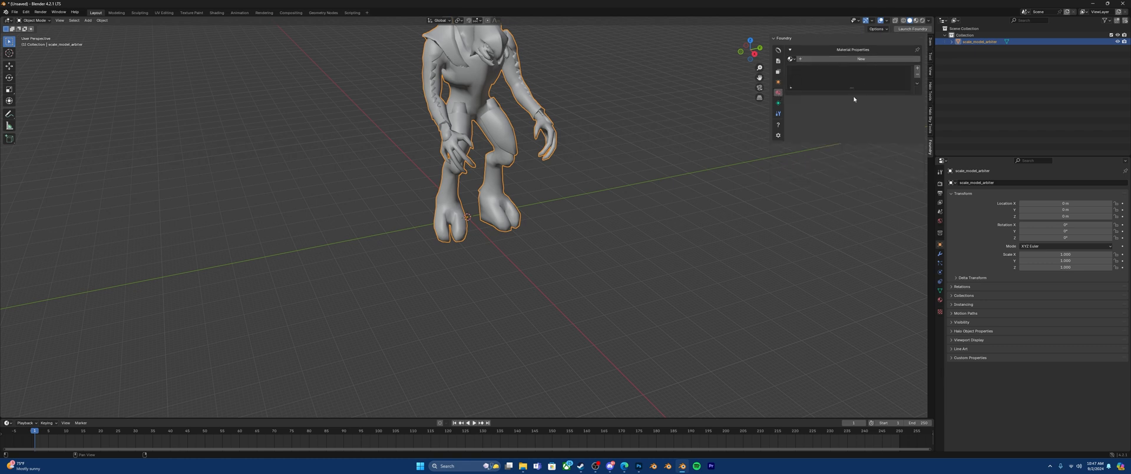
left_click(778, 103)
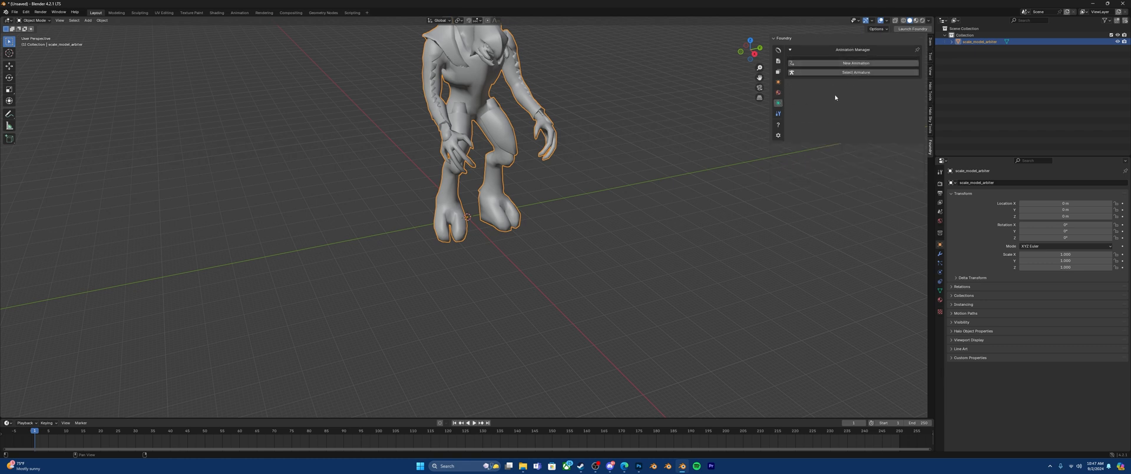
Show Foundry's Tools section with materials, importer, camera sync and rig options
left_click(778, 113)
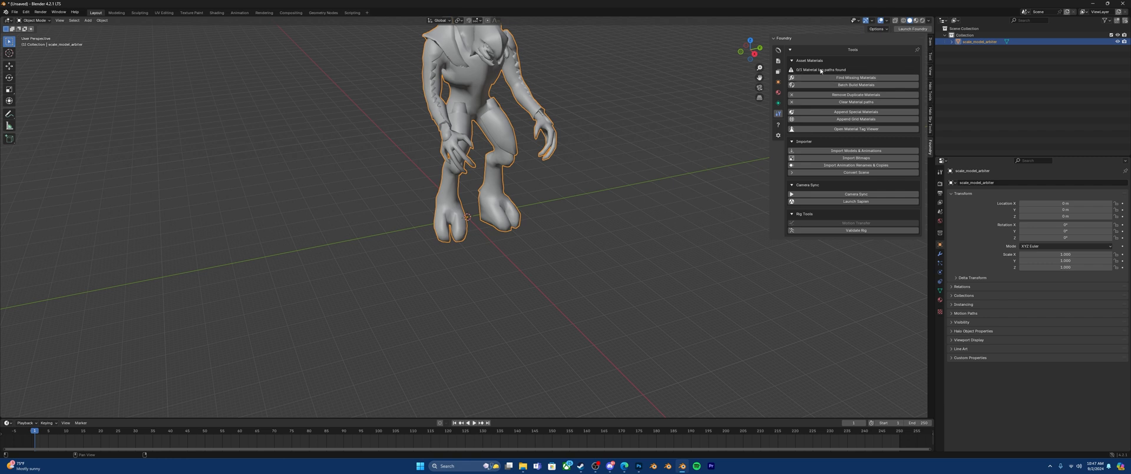
mouse_move(862, 145)
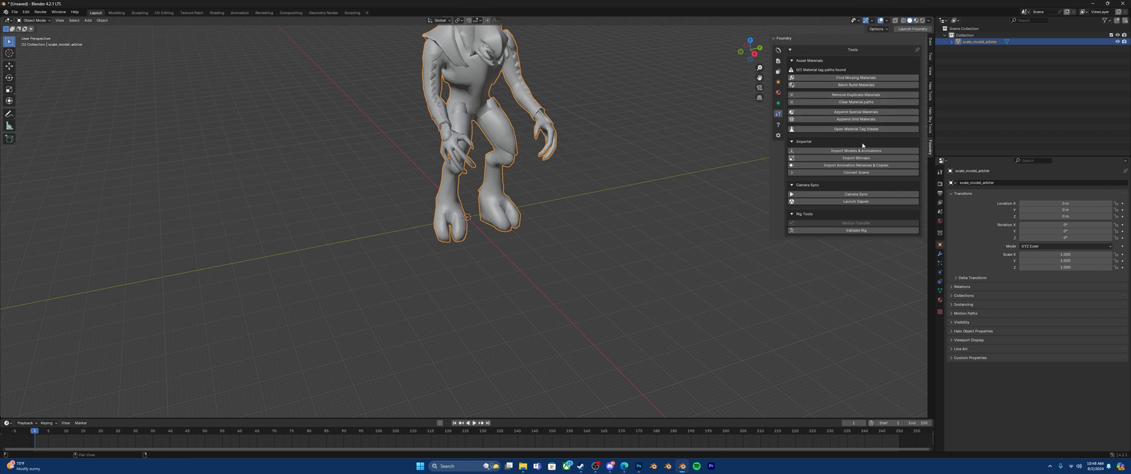
mouse_move(856, 151)
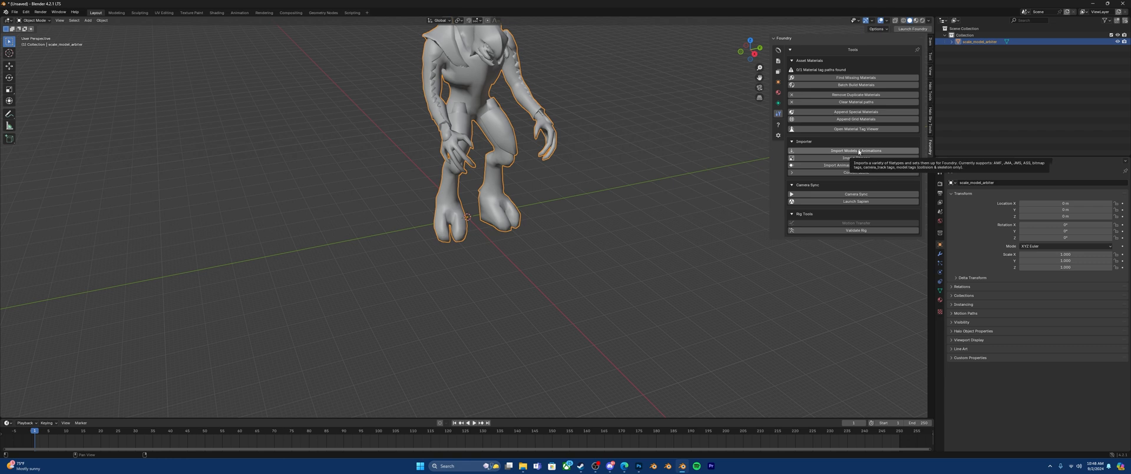
mouse_move(868, 158)
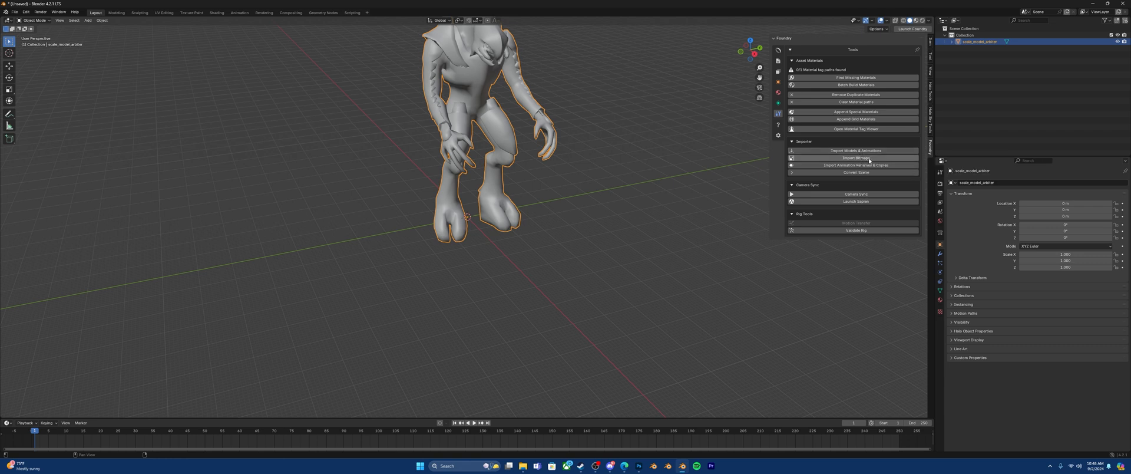
mouse_move(855, 157)
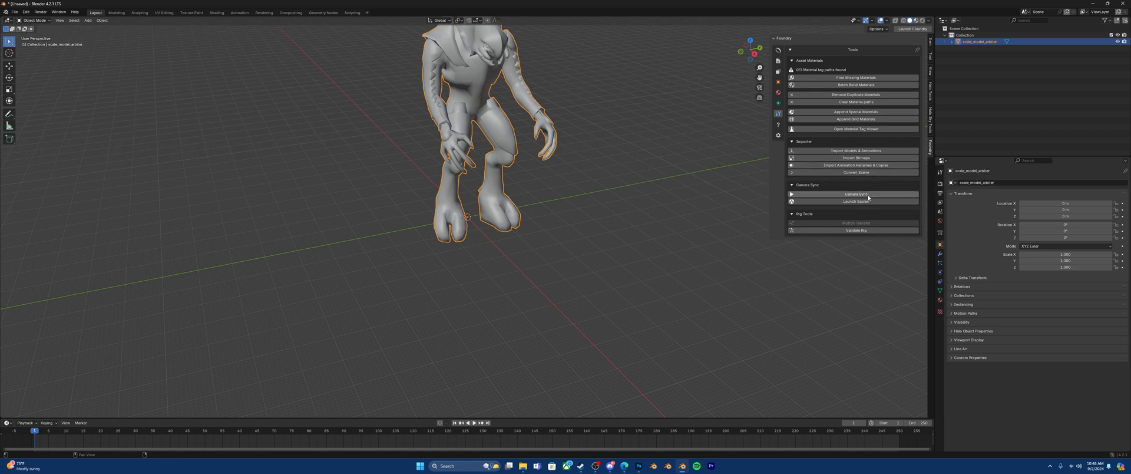
mouse_move(855, 201)
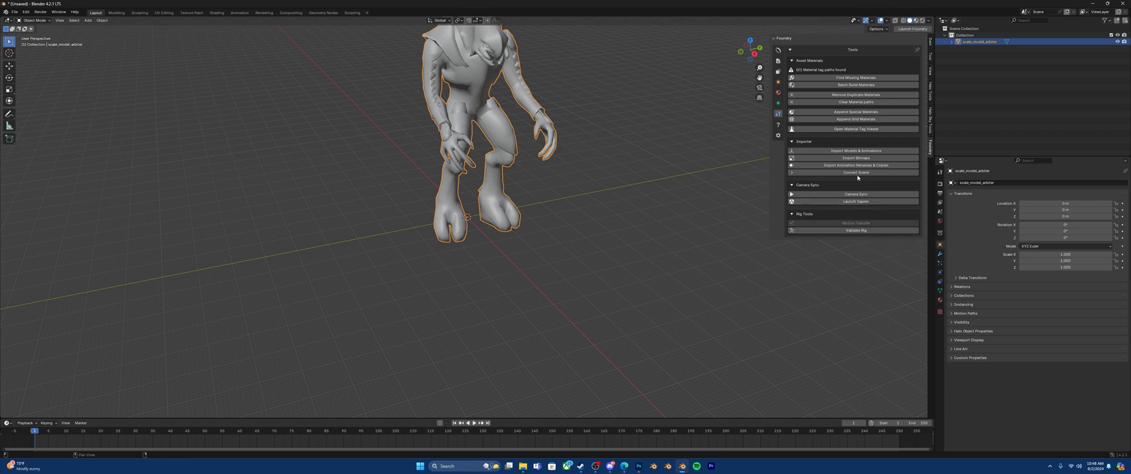
left_click(778, 125)
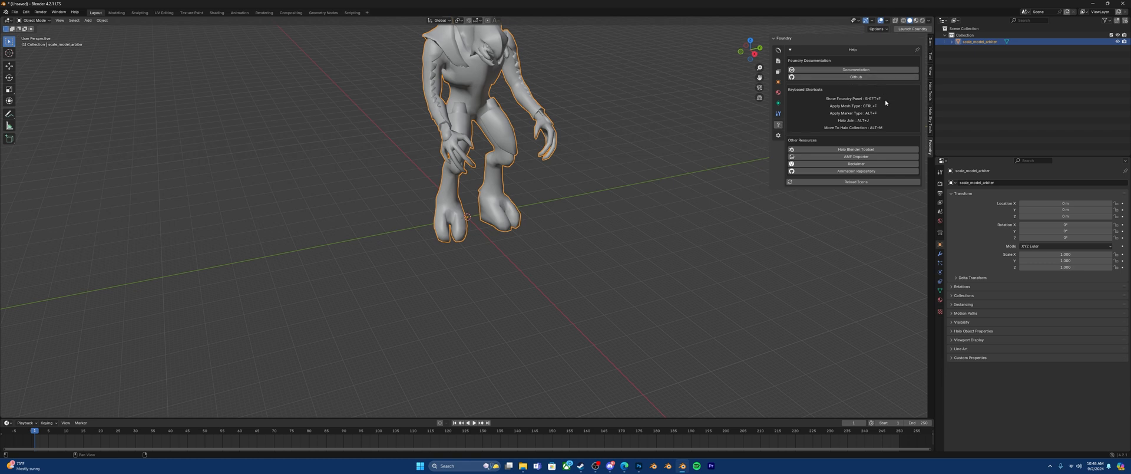
mouse_move(855, 156)
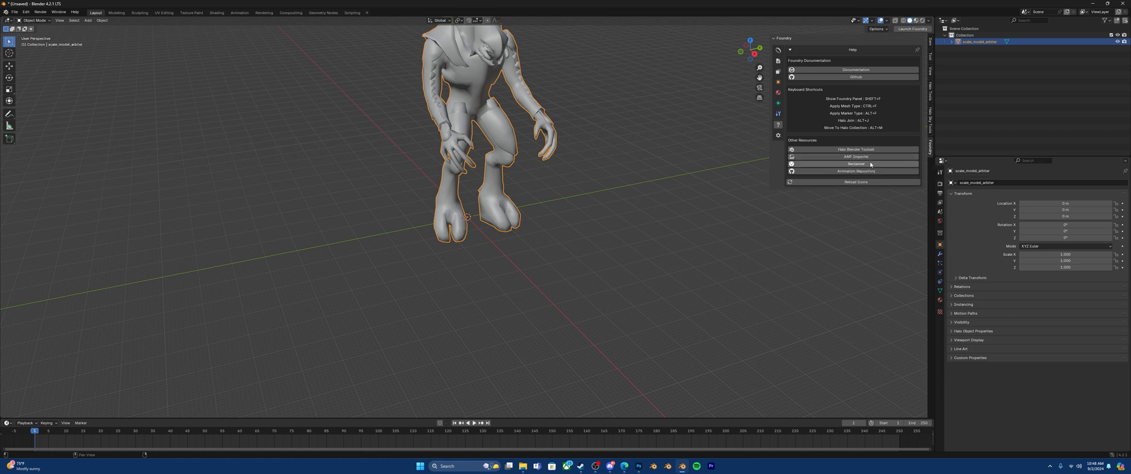
mouse_move(855, 171)
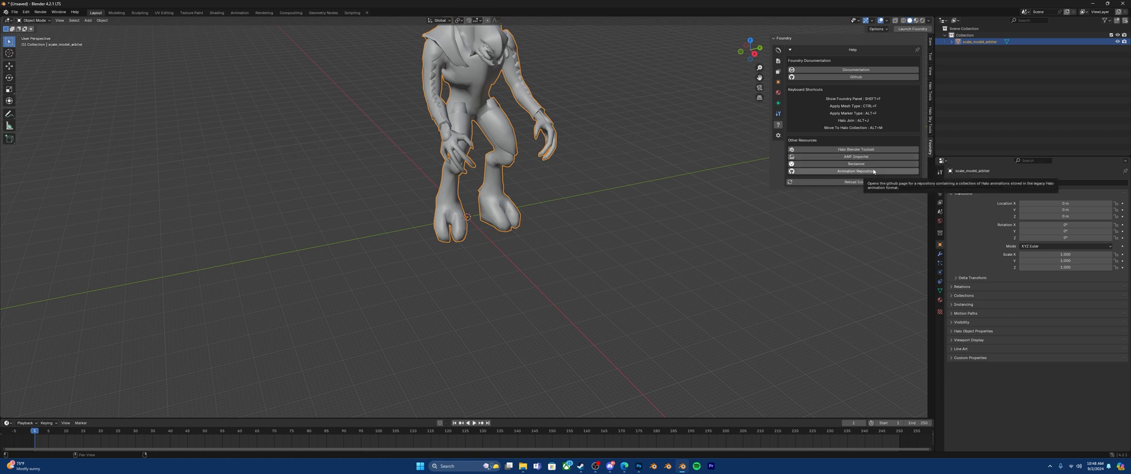
mouse_move(855, 135)
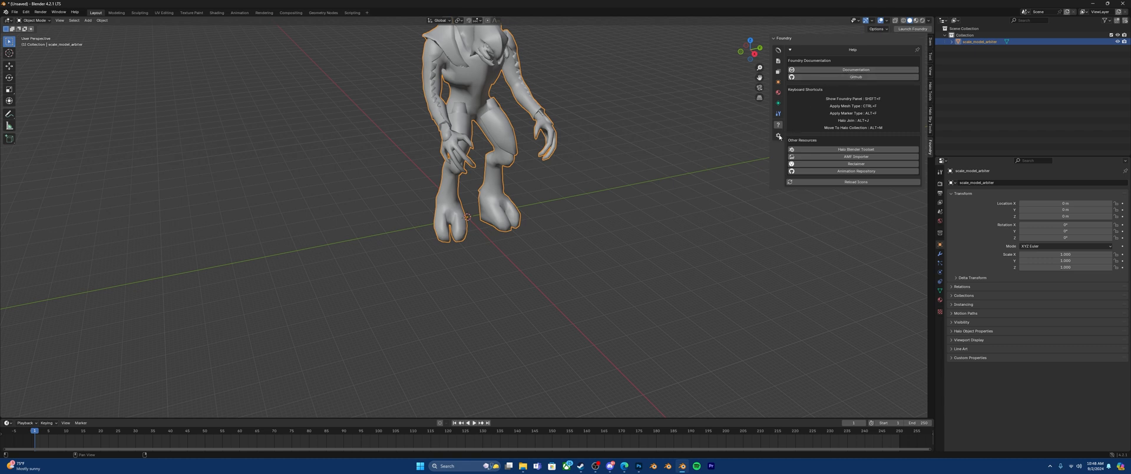
mouse_move(778, 149)
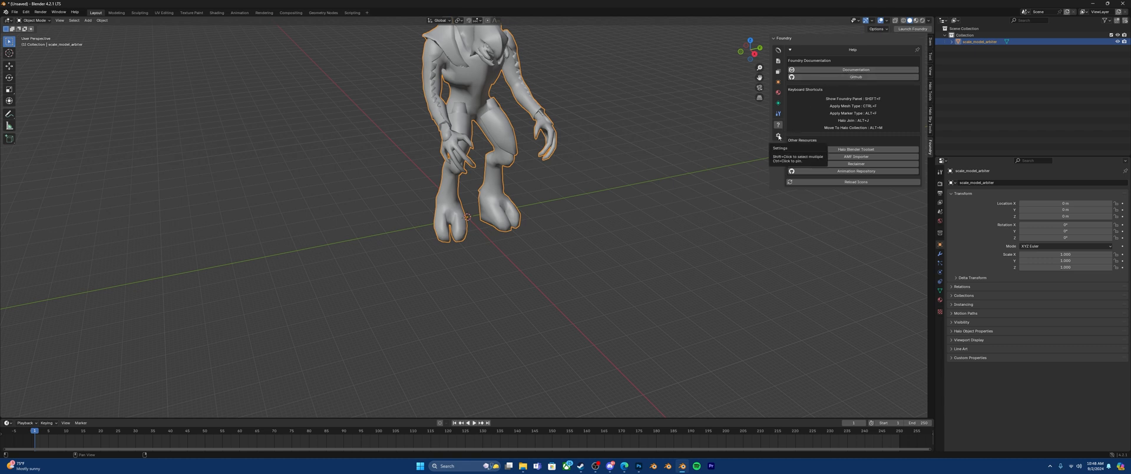
Show Foundry's Settings section, then bring up Blender Preferences on Add-ons
left_click(777, 135)
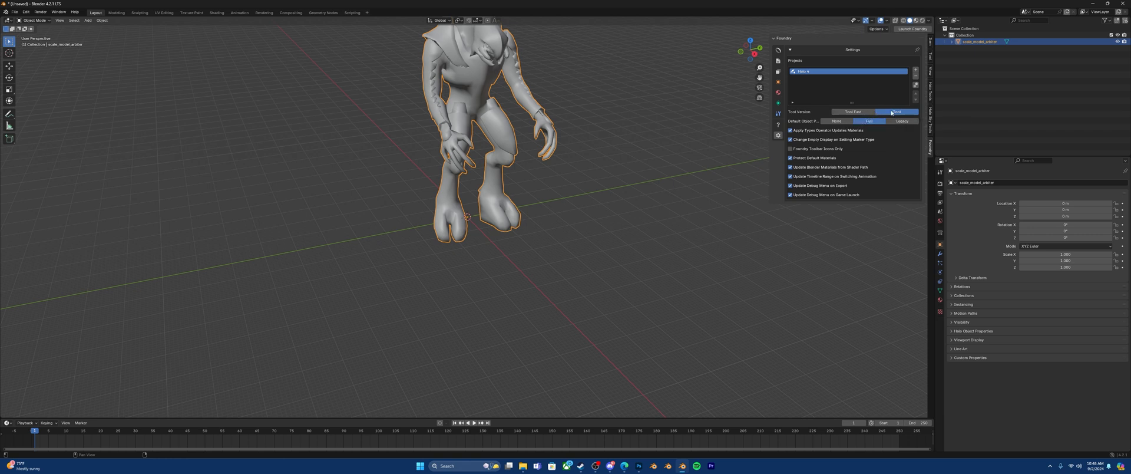
mouse_move(870, 120)
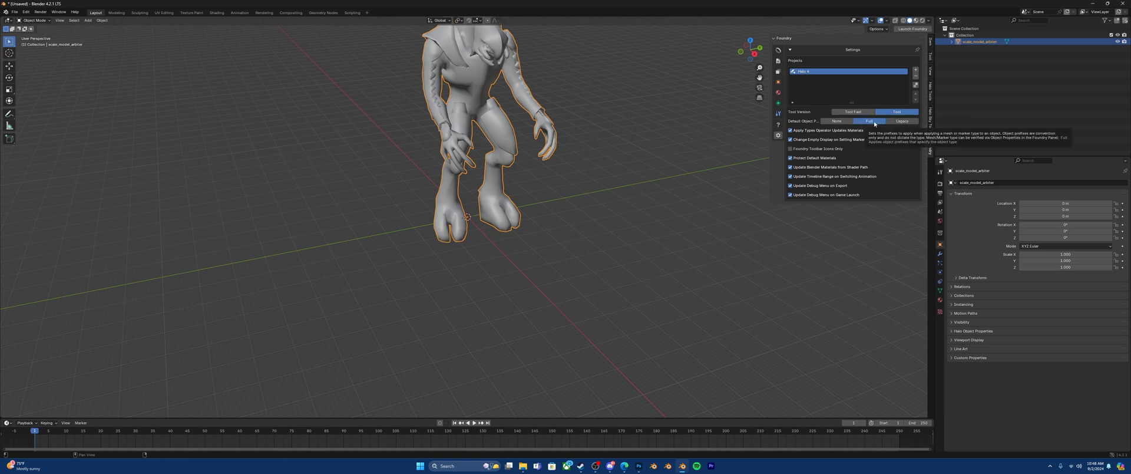
mouse_move(871, 128)
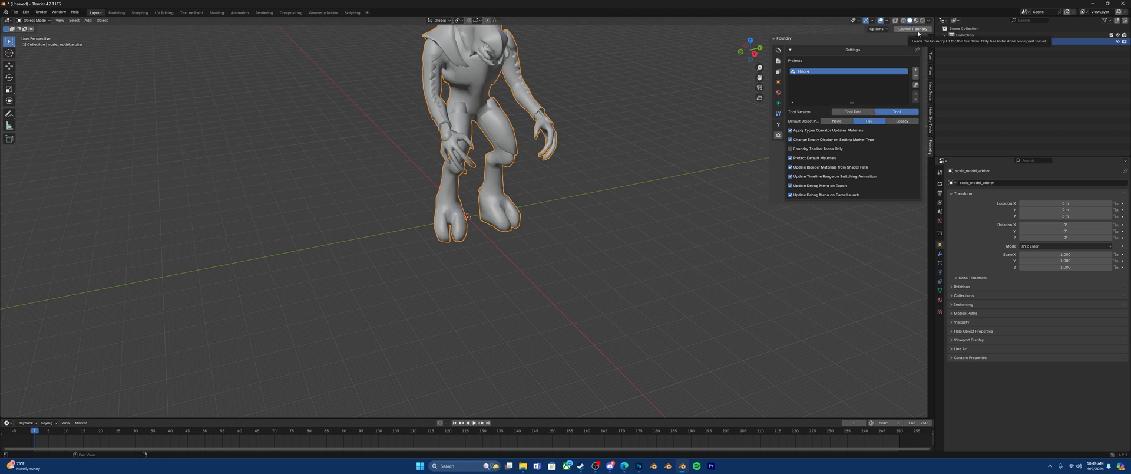
left_click(26, 13)
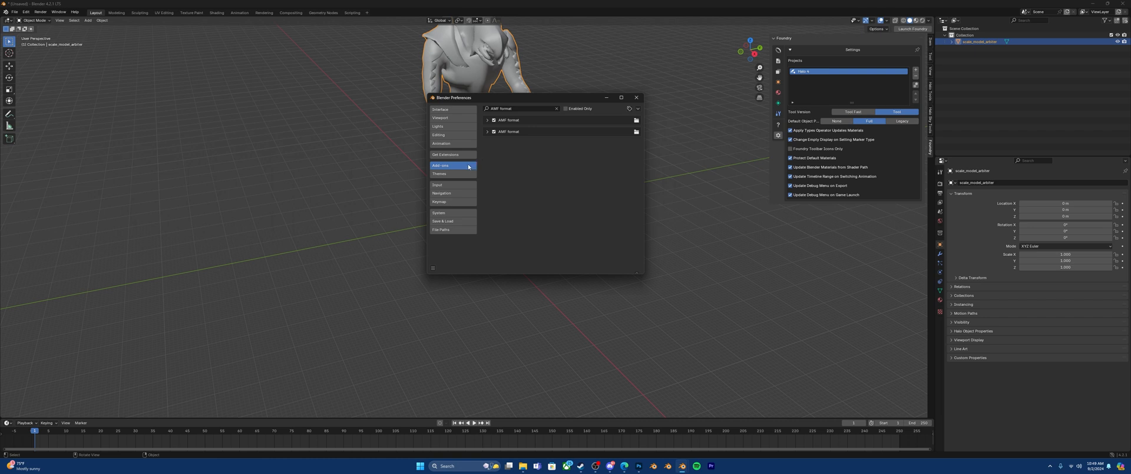
Search add-ons for 'foun', expand Foundry, and set Tool Version to Full
left_click(555, 109)
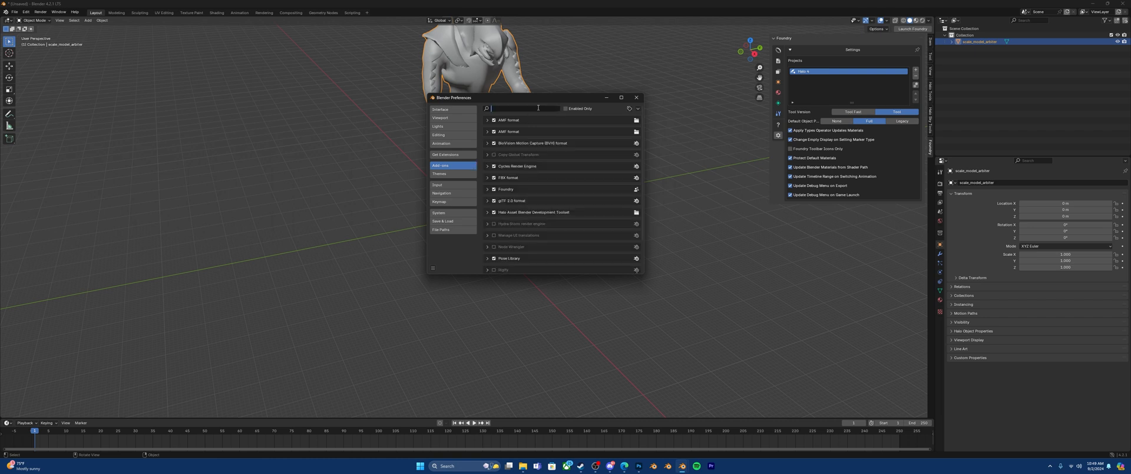
type("foun")
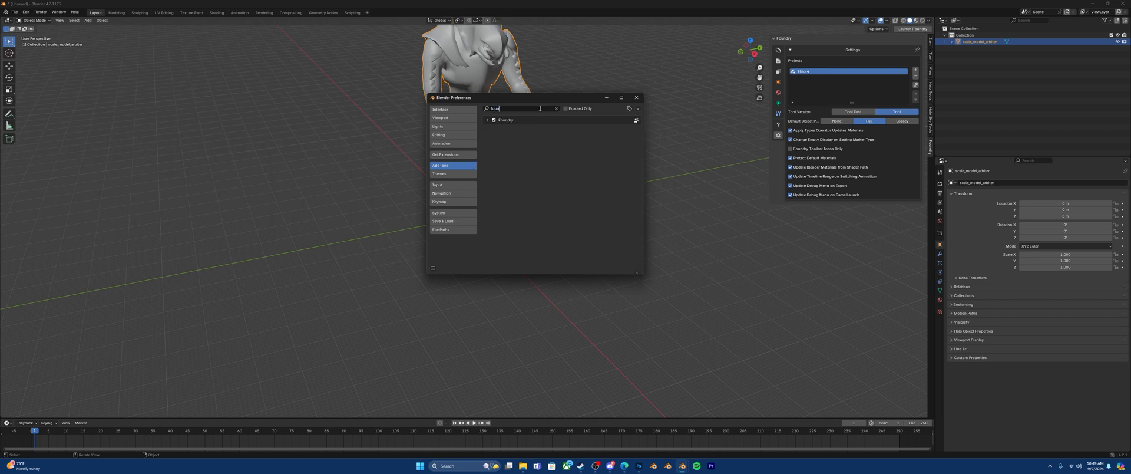
left_click(488, 120)
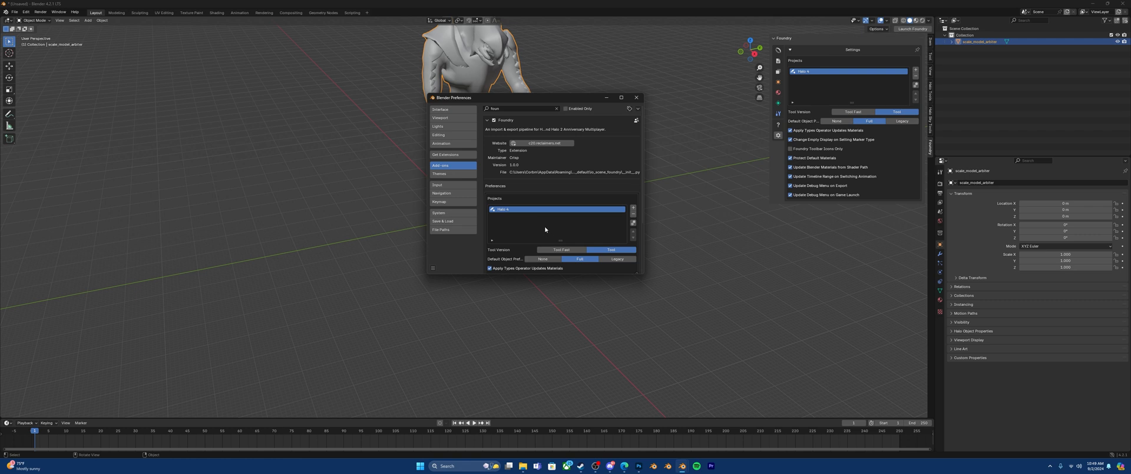
mouse_move(544, 227)
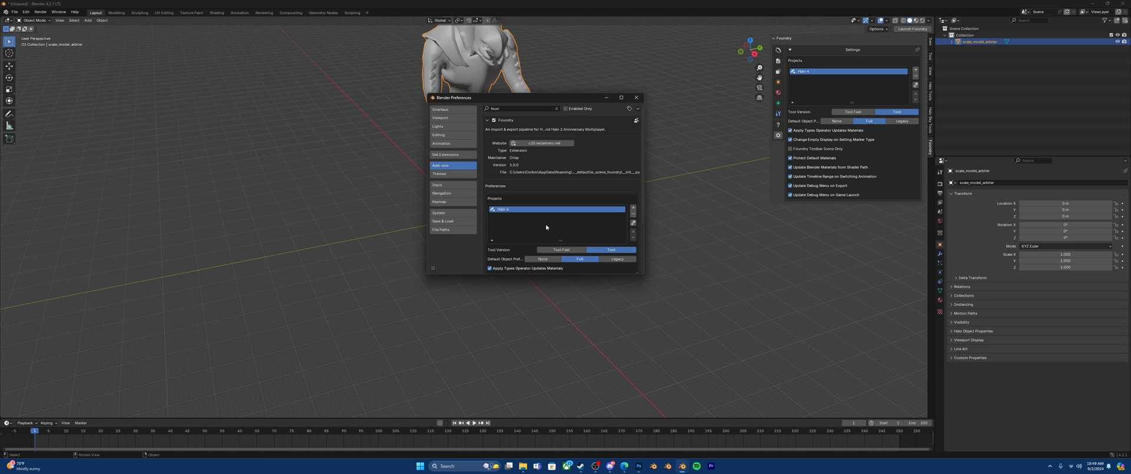
mouse_move(573, 220)
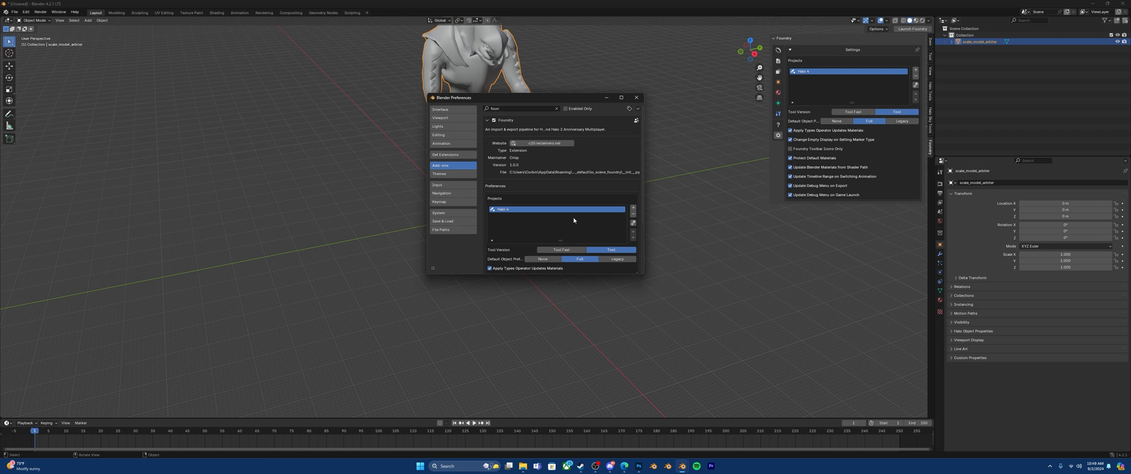
mouse_move(574, 219)
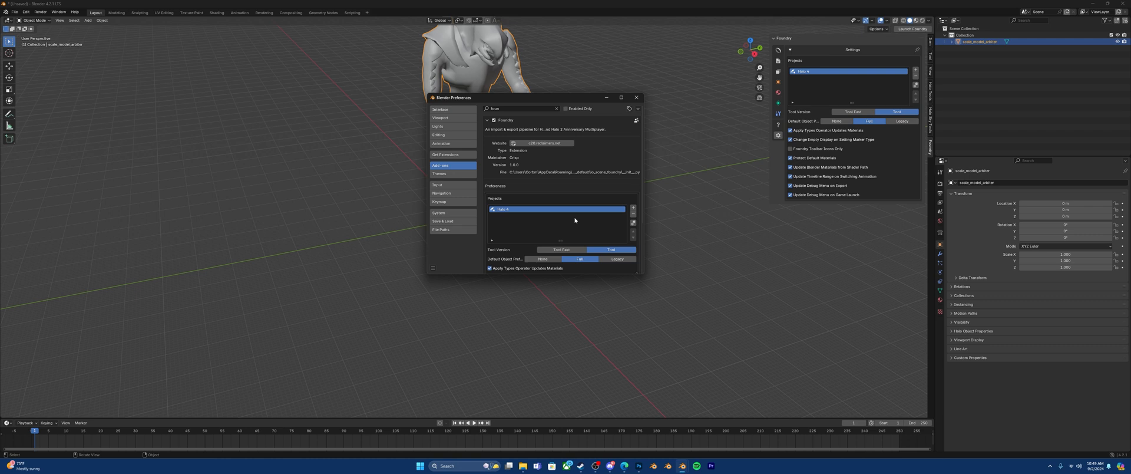
mouse_move(578, 221)
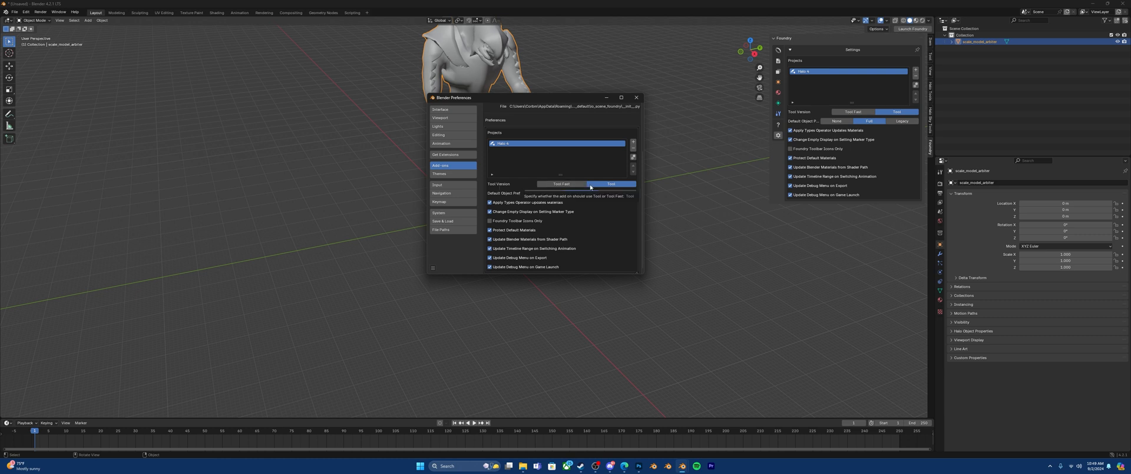
left_click(610, 183)
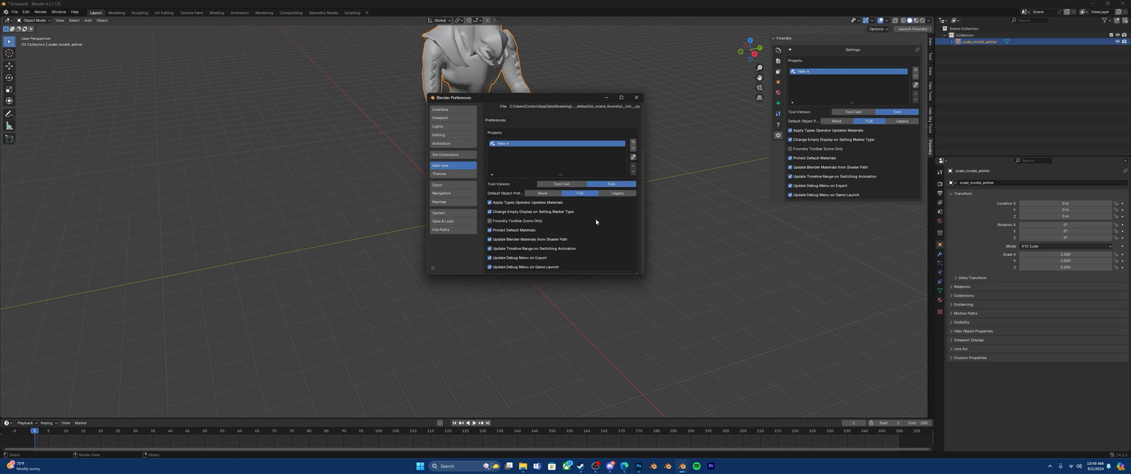
left_click(579, 194)
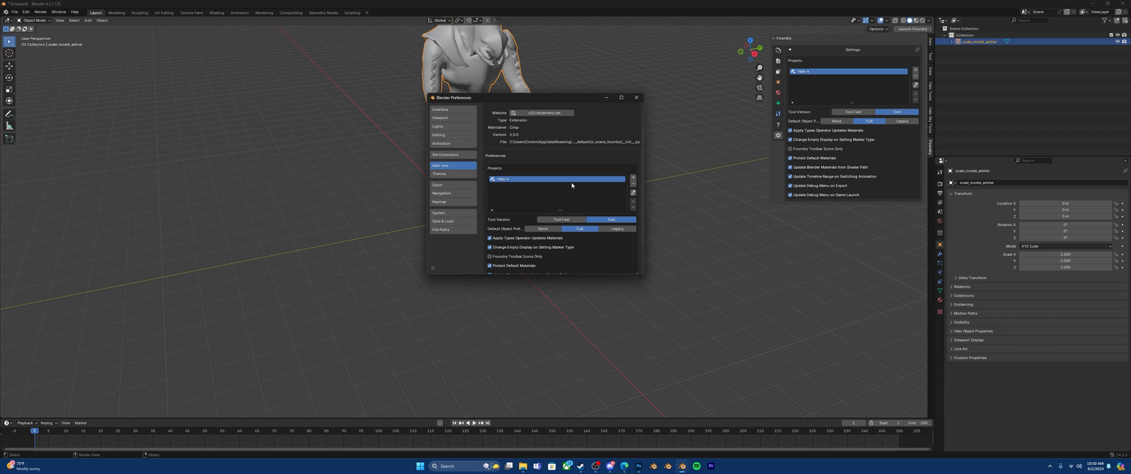
mouse_move(562, 184)
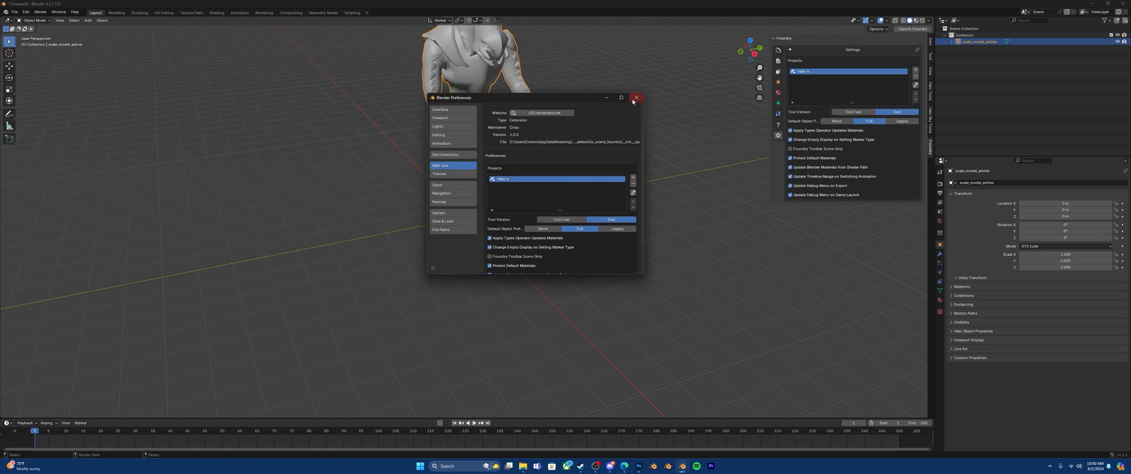
Close Preferences, check Foundry Scene Properties, frame the model, and show Foundry Tools
left_click(635, 97)
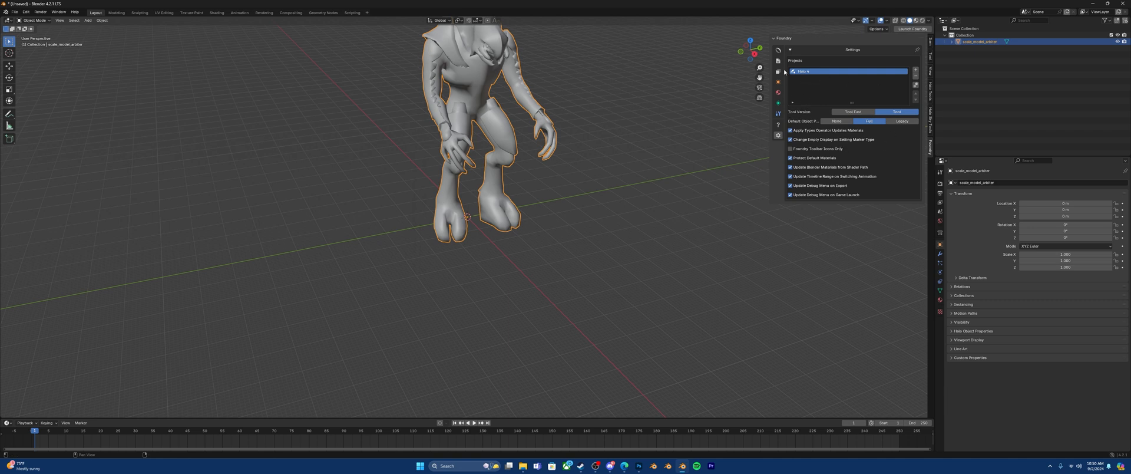
left_click(778, 61)
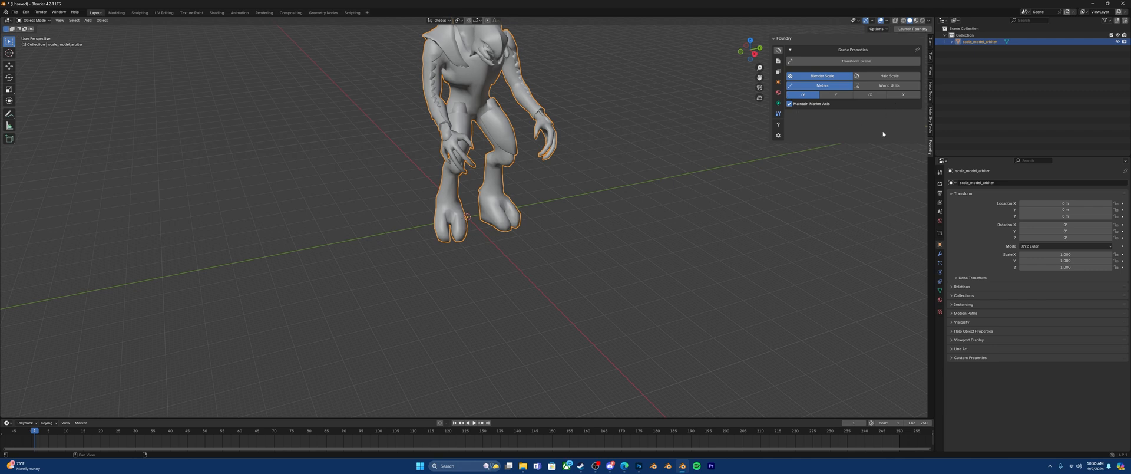
mouse_move(887, 133)
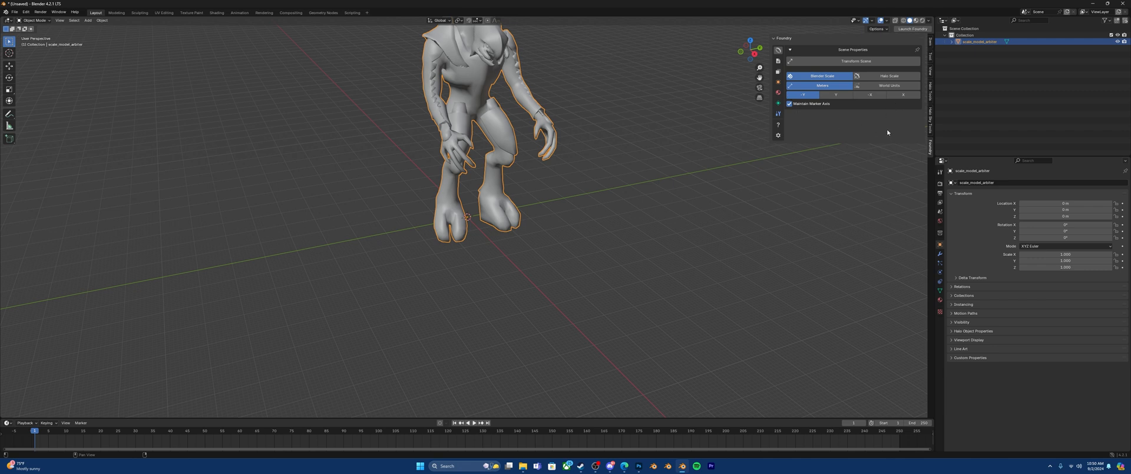
mouse_move(575, 254)
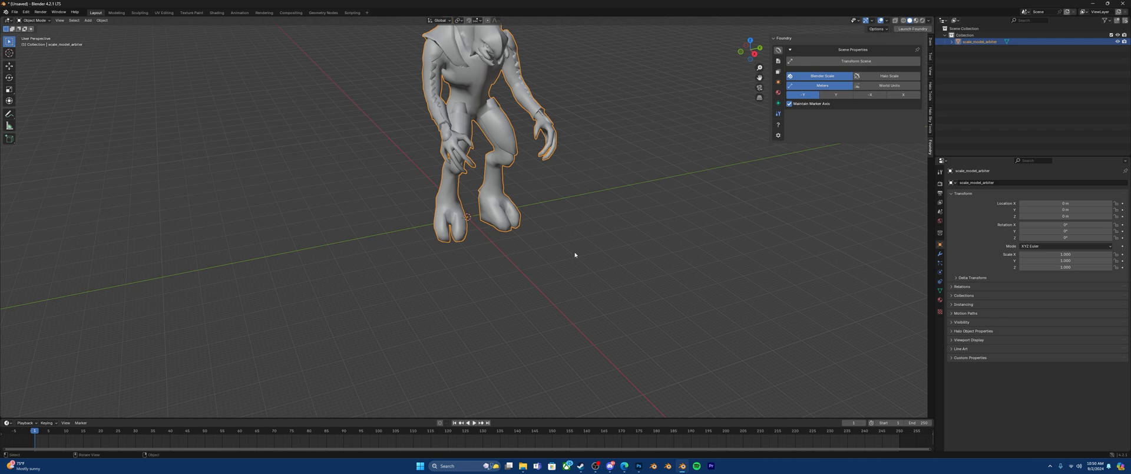
left_click_drag(575, 254, 707, 151)
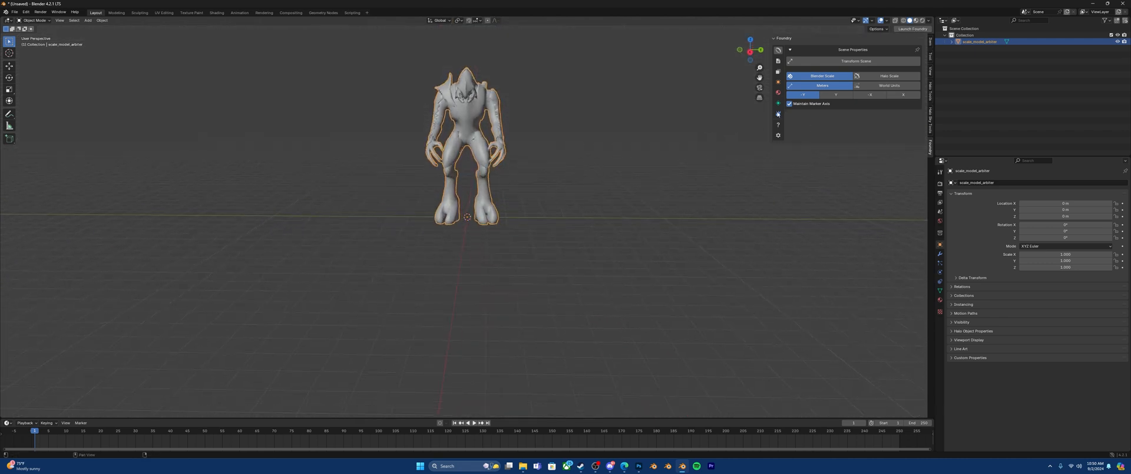
left_click(778, 113)
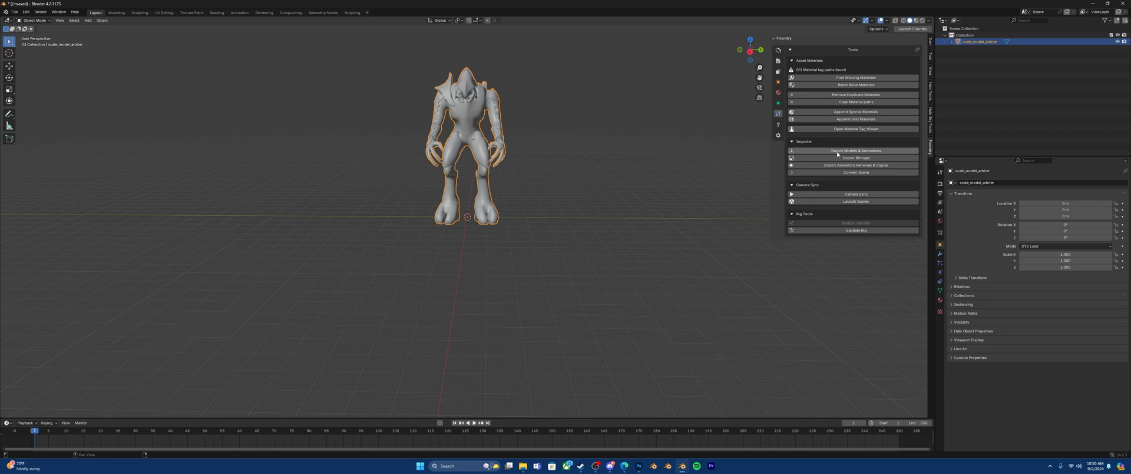
mouse_move(855, 151)
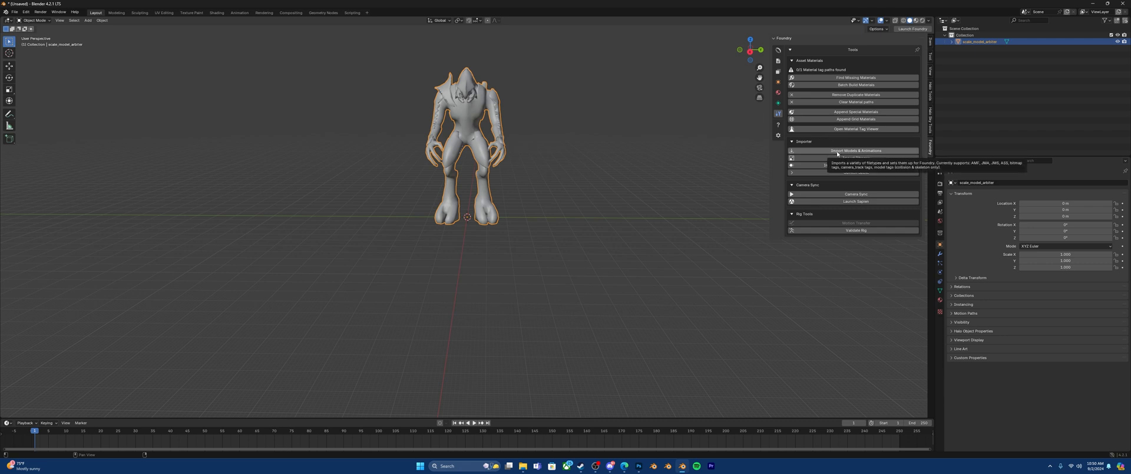